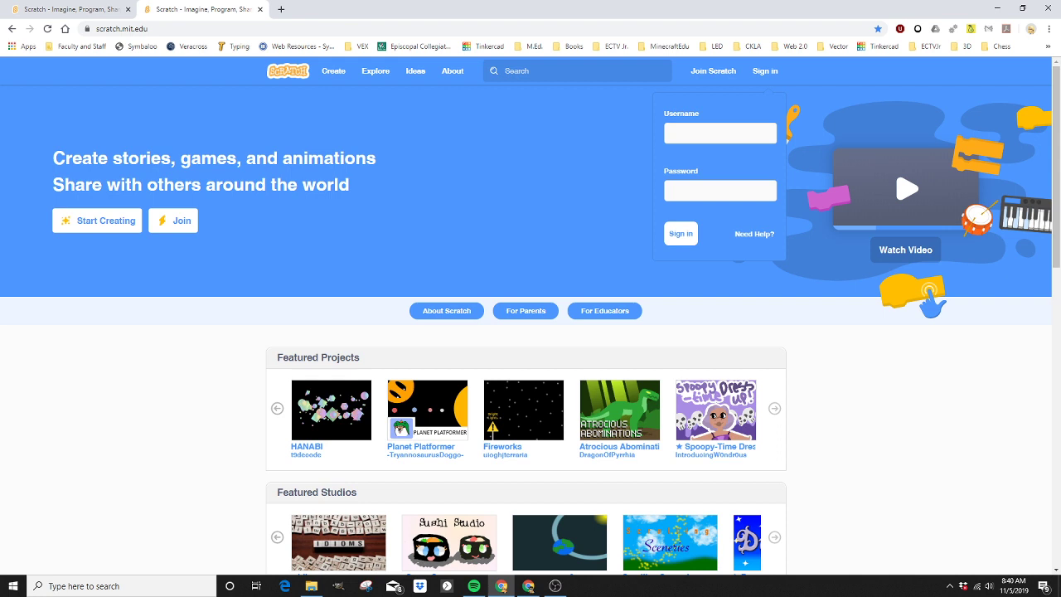
pyautogui.moveTo(474, 308)
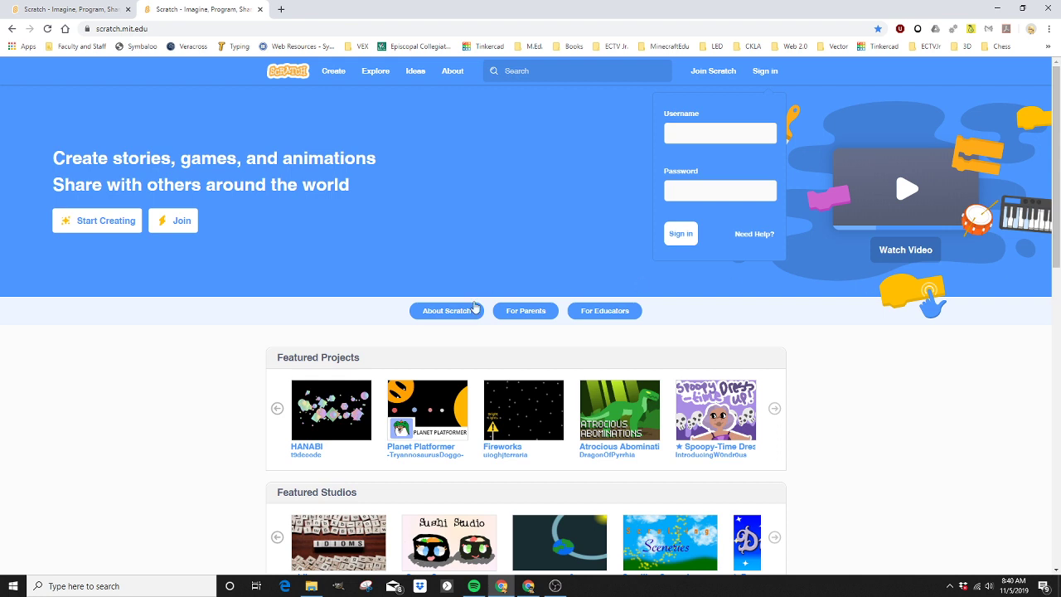
# Sign in to the Scratch account and create a brand-new project in the editor
pyautogui.click(765, 70)
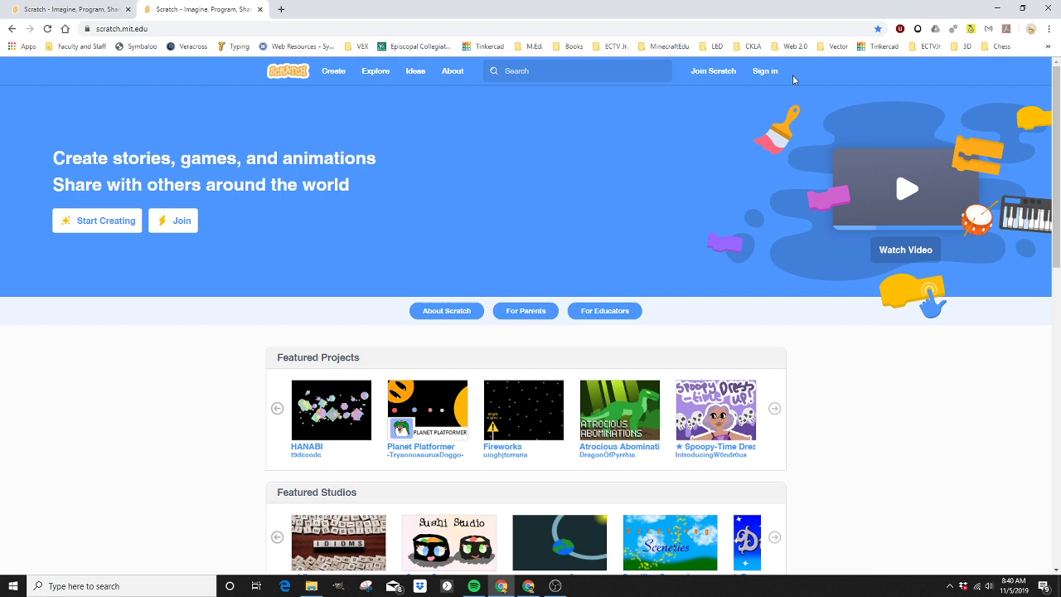
pyautogui.click(763, 69)
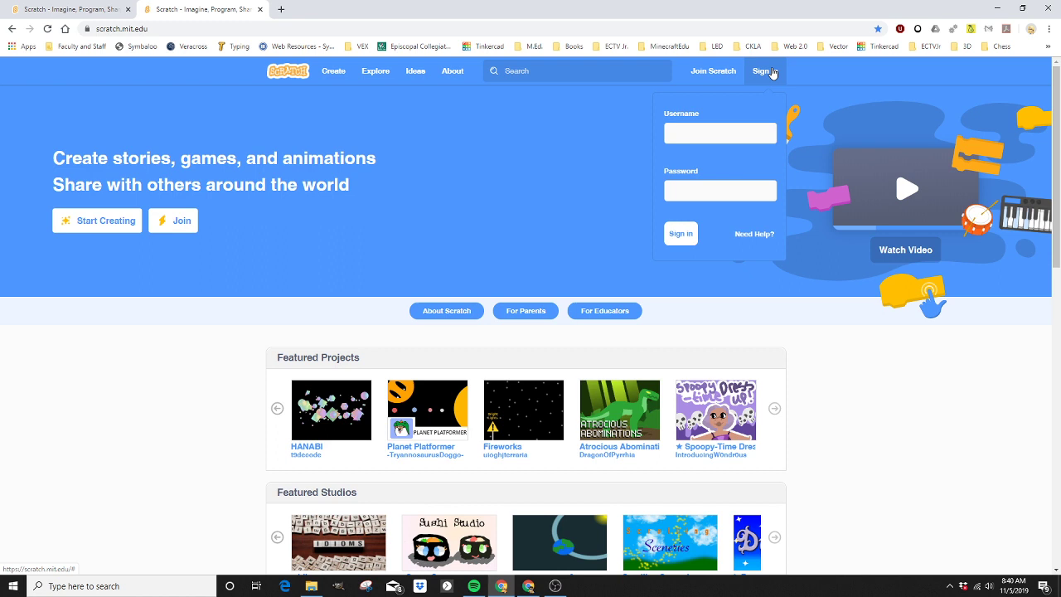
pyautogui.click(680, 232)
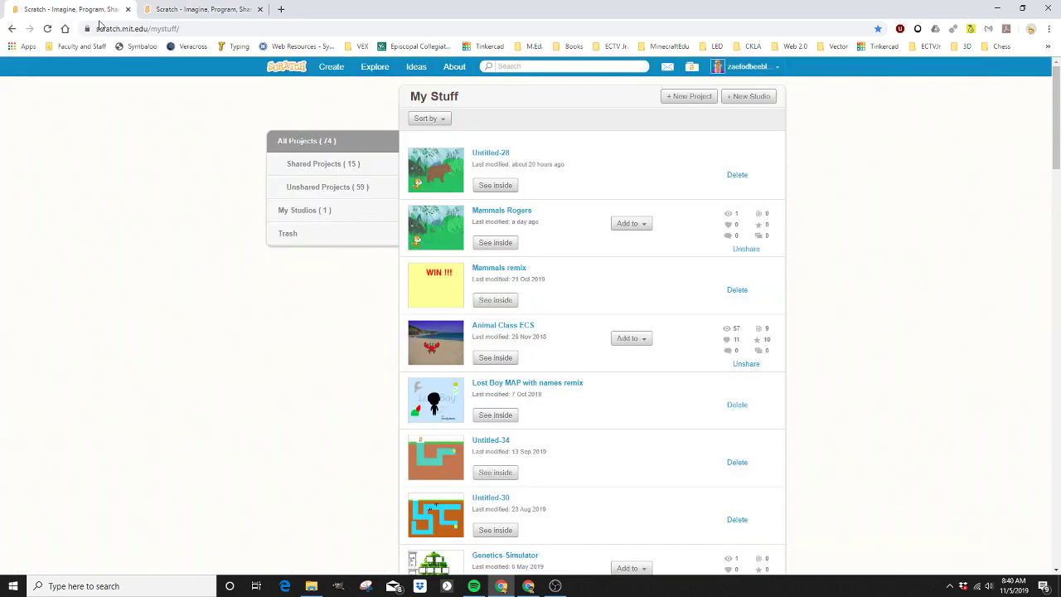
pyautogui.click(331, 66)
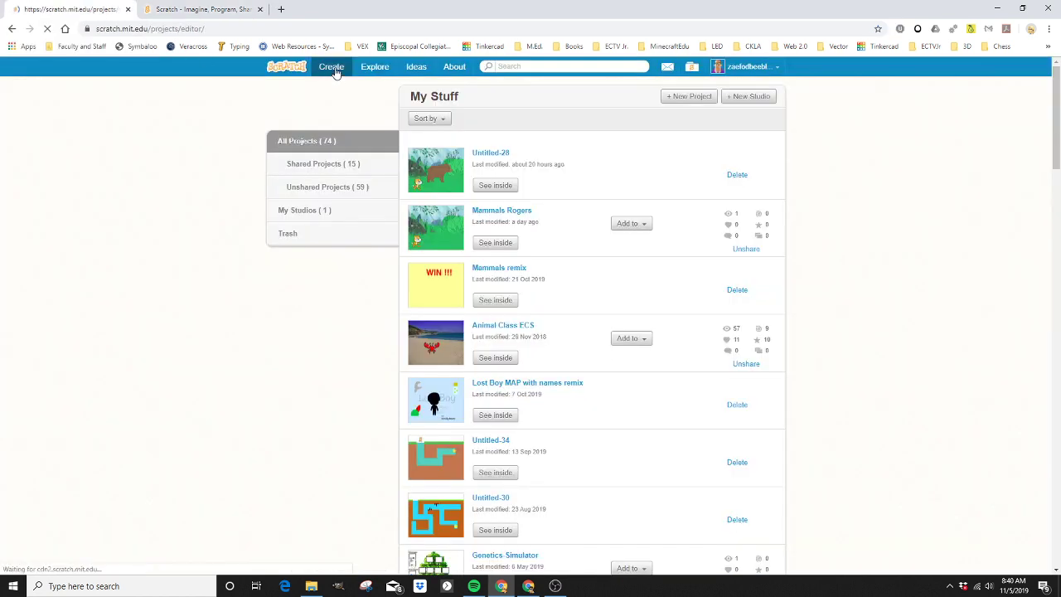
pyautogui.click(332, 66)
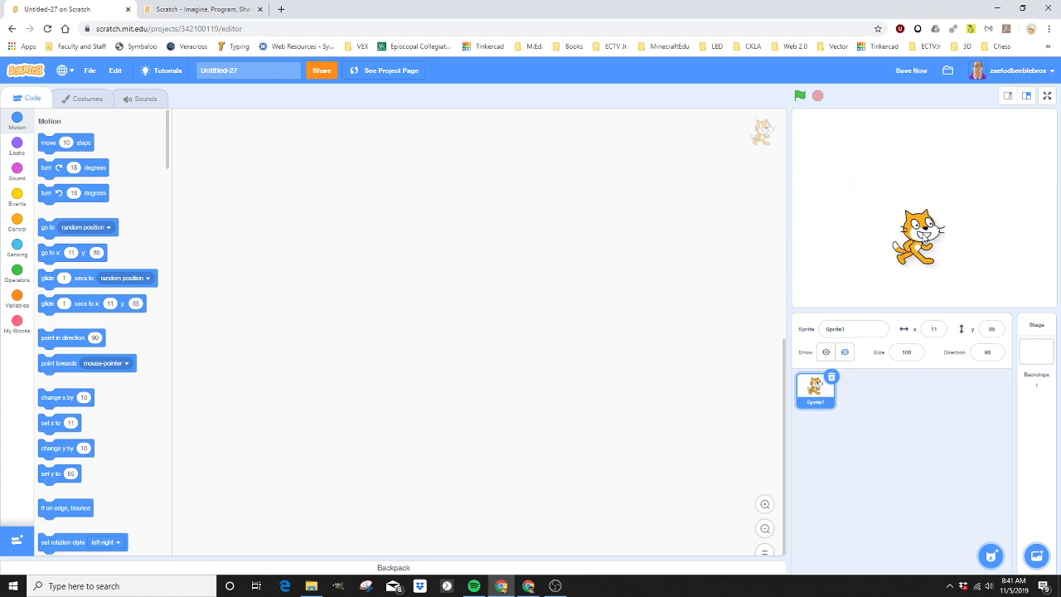
# Reposition the cat on the stage and return to editing the Sprite1 sprite
pyautogui.moveTo(919, 239); pyautogui.dragTo(955, 226)
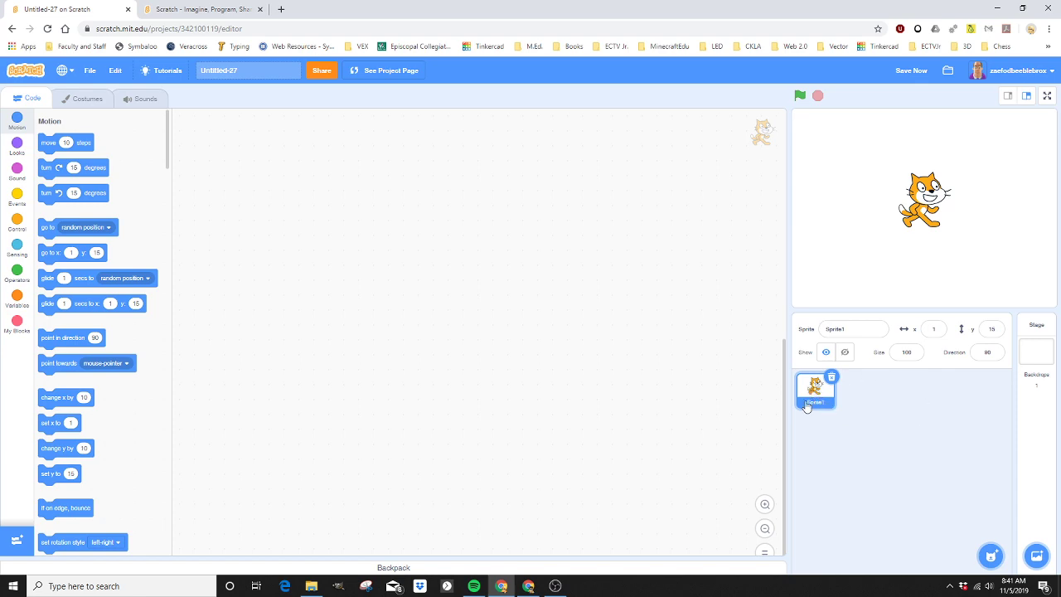
pyautogui.moveTo(902, 403)
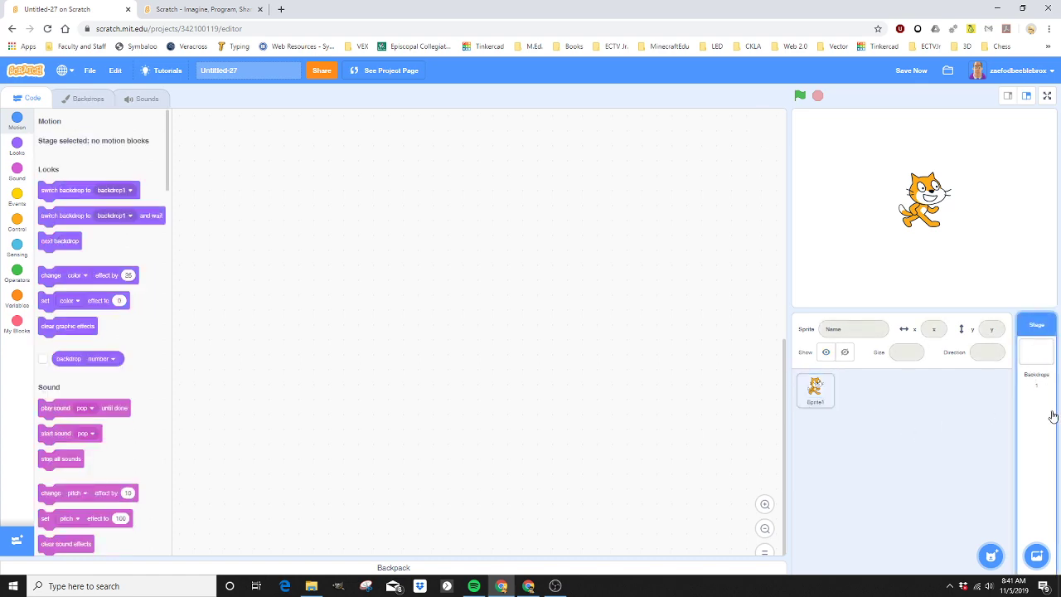
pyautogui.moveTo(958, 226)
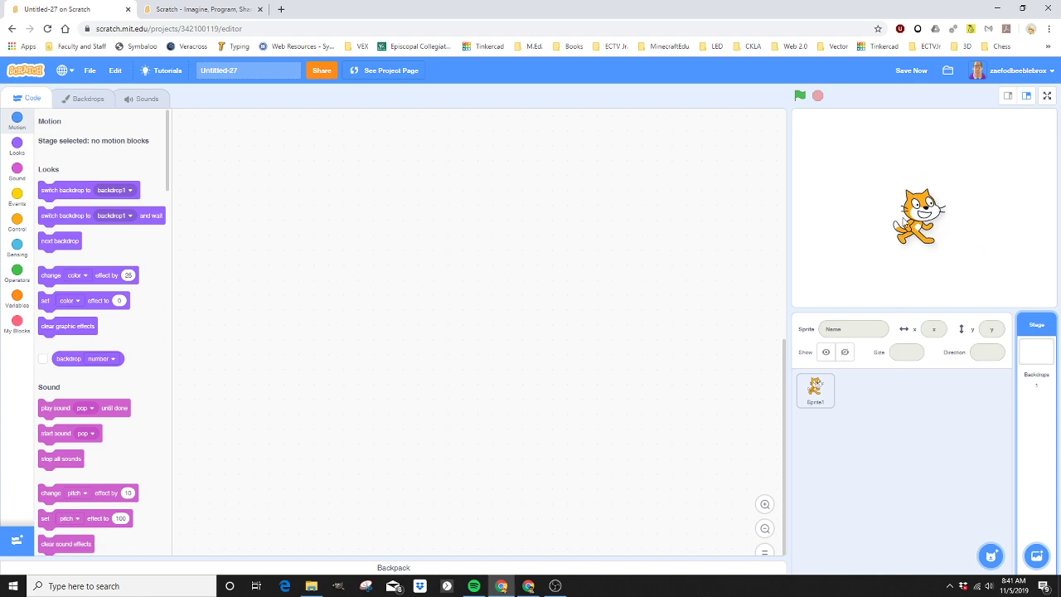
pyautogui.click(816, 392)
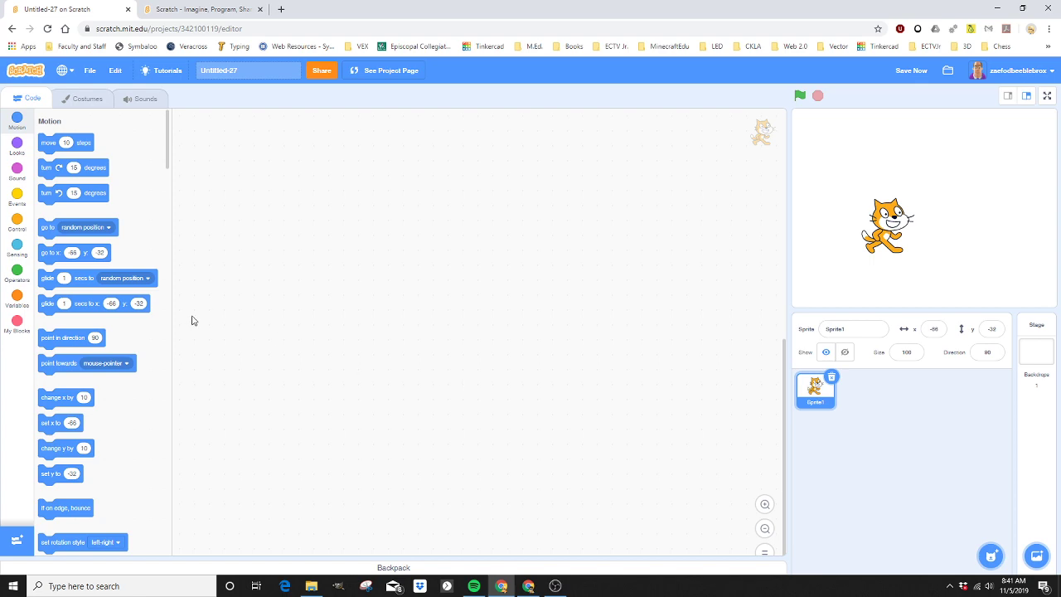
pyautogui.moveTo(96, 278); pyautogui.dragTo(457, 202)
pyautogui.write('Dog and Bone')
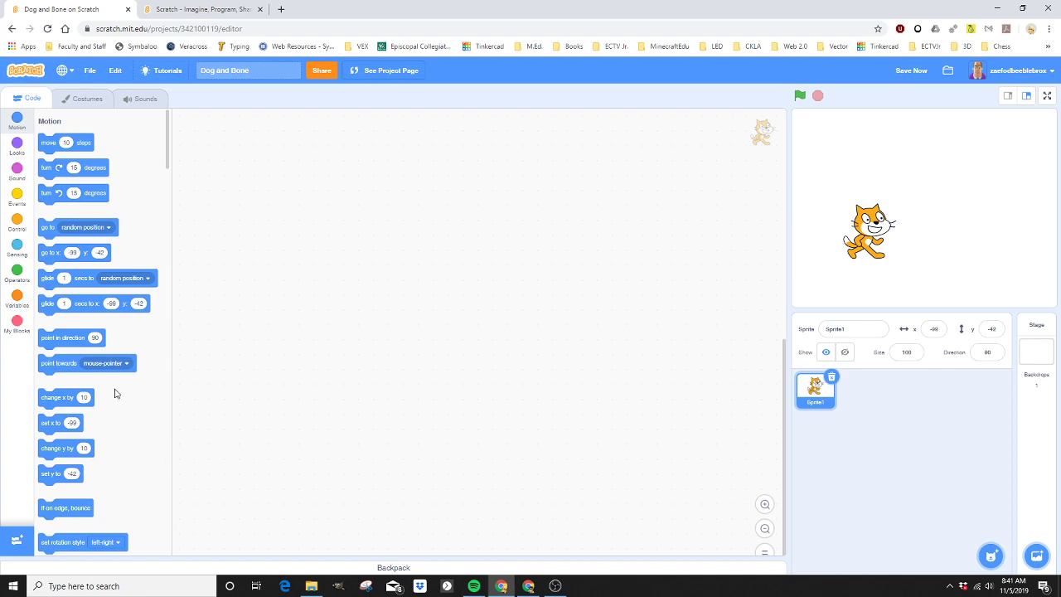
pyautogui.moveTo(431, 389)
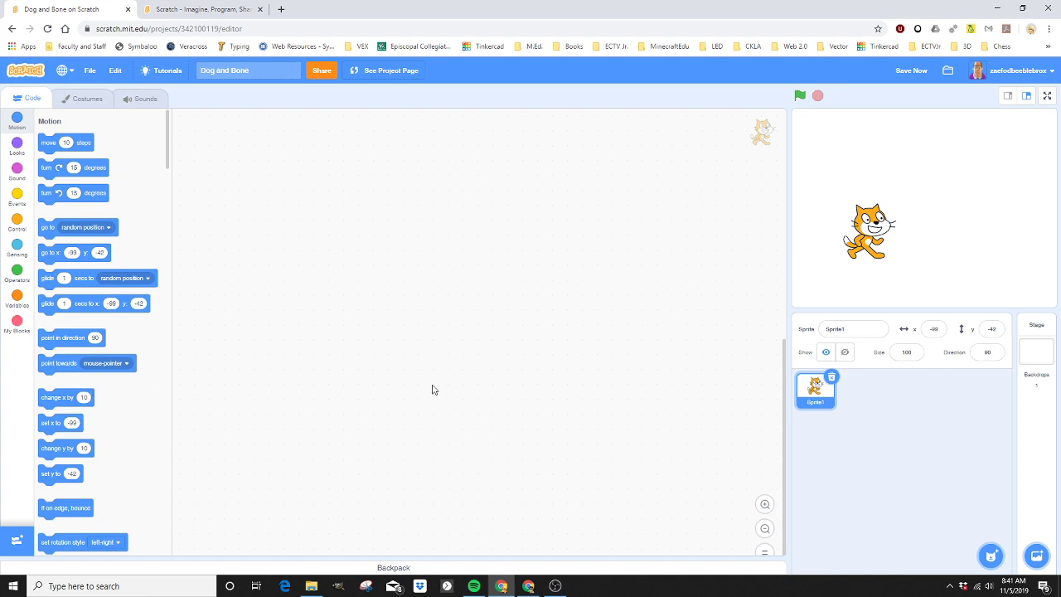
pyautogui.moveTo(415, 381)
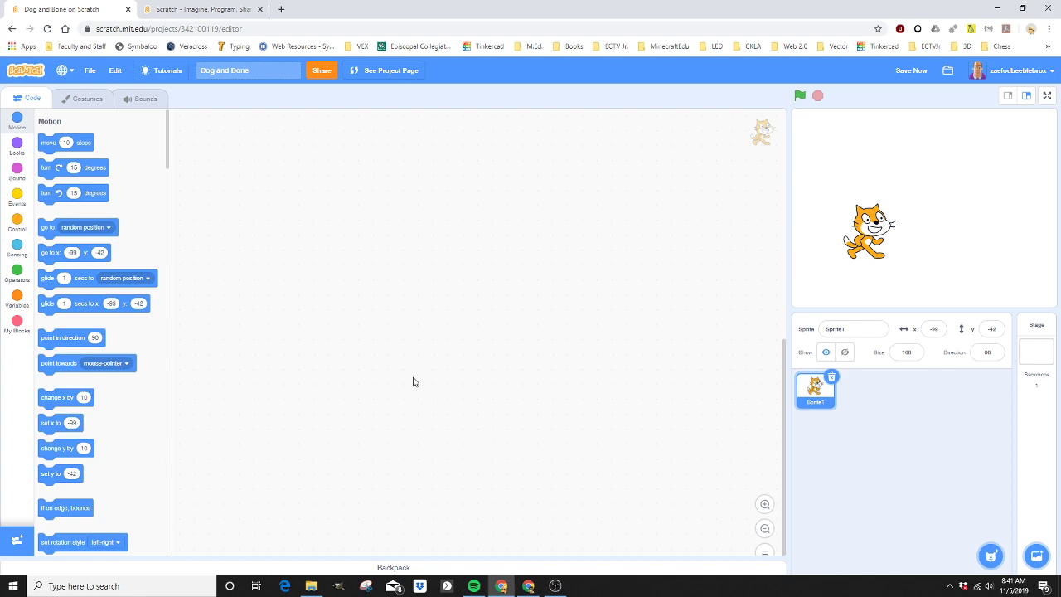
pyautogui.moveTo(710, 340)
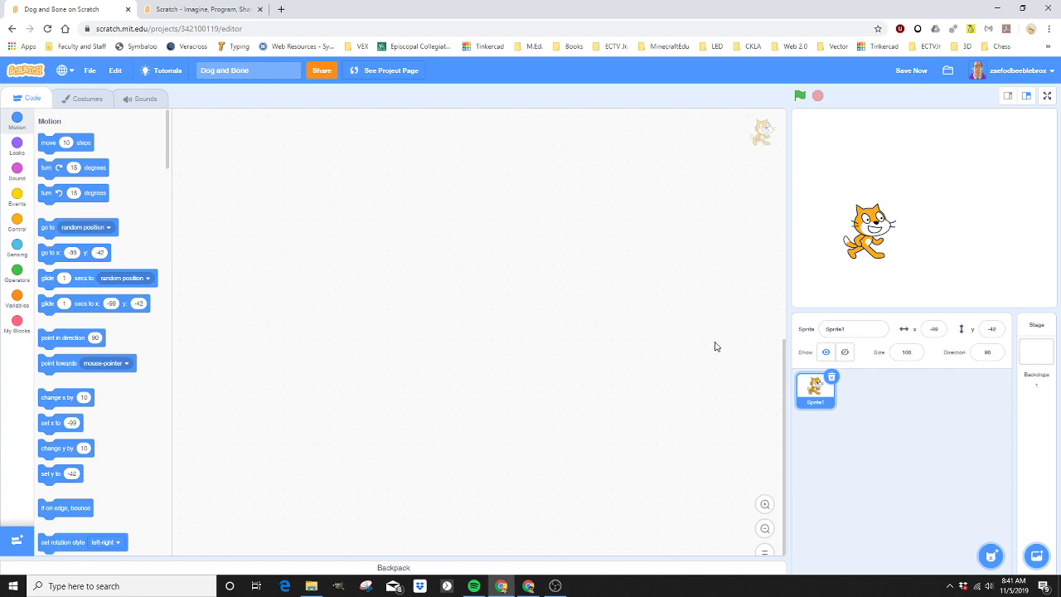
pyautogui.moveTo(733, 335)
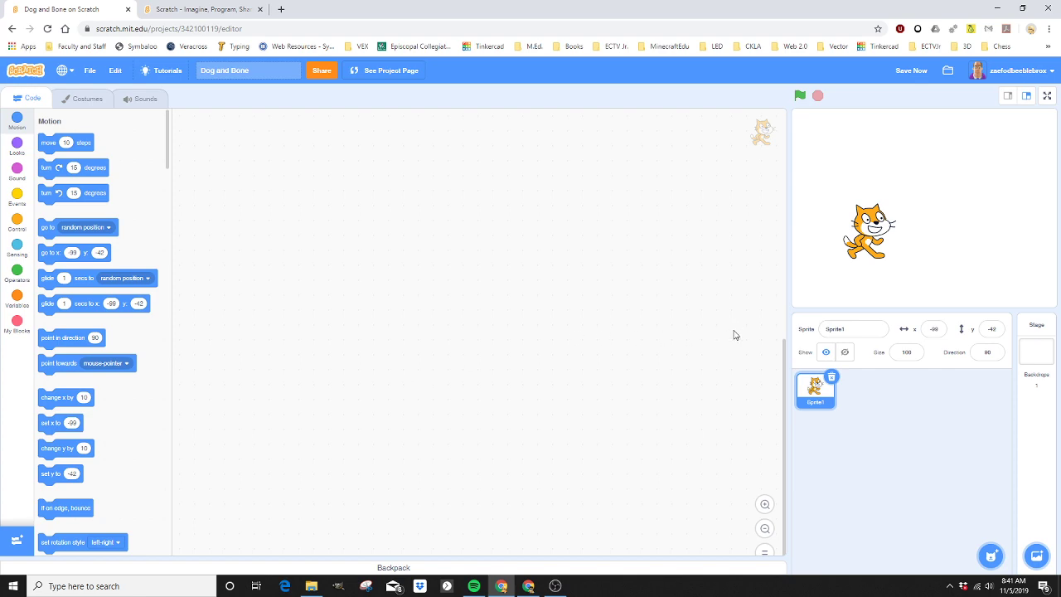
pyautogui.moveTo(790, 356)
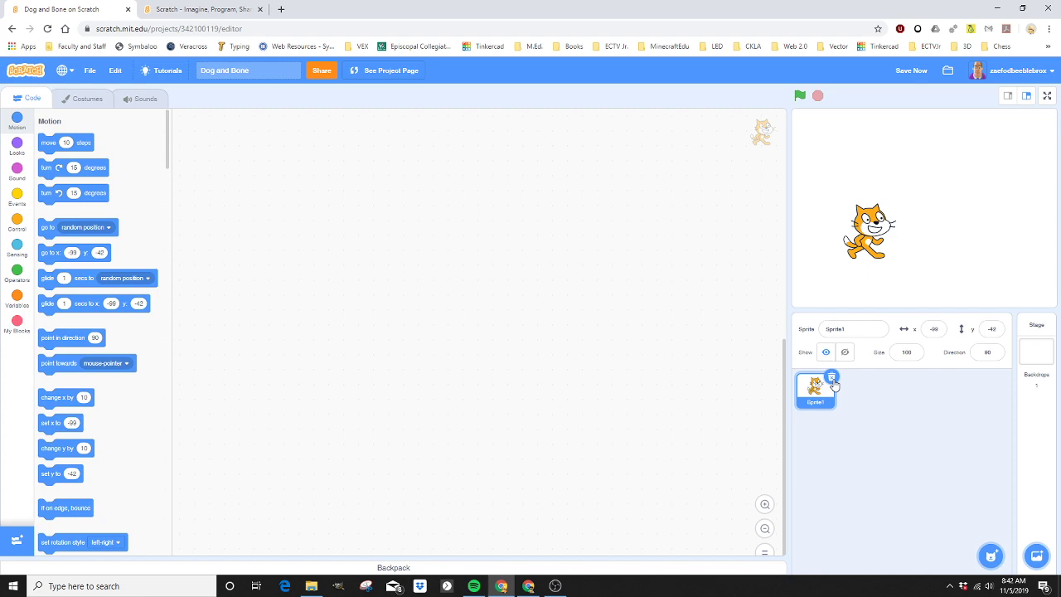
pyautogui.moveTo(833, 385)
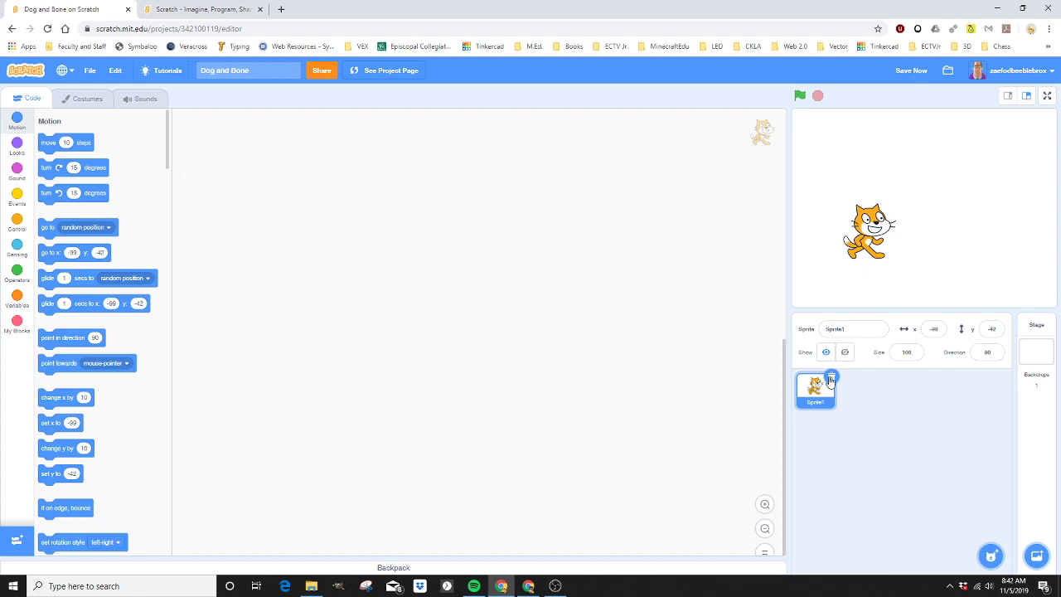
# Delete the default cat sprite, leaving the project with no sprites
pyautogui.click(1035, 344)
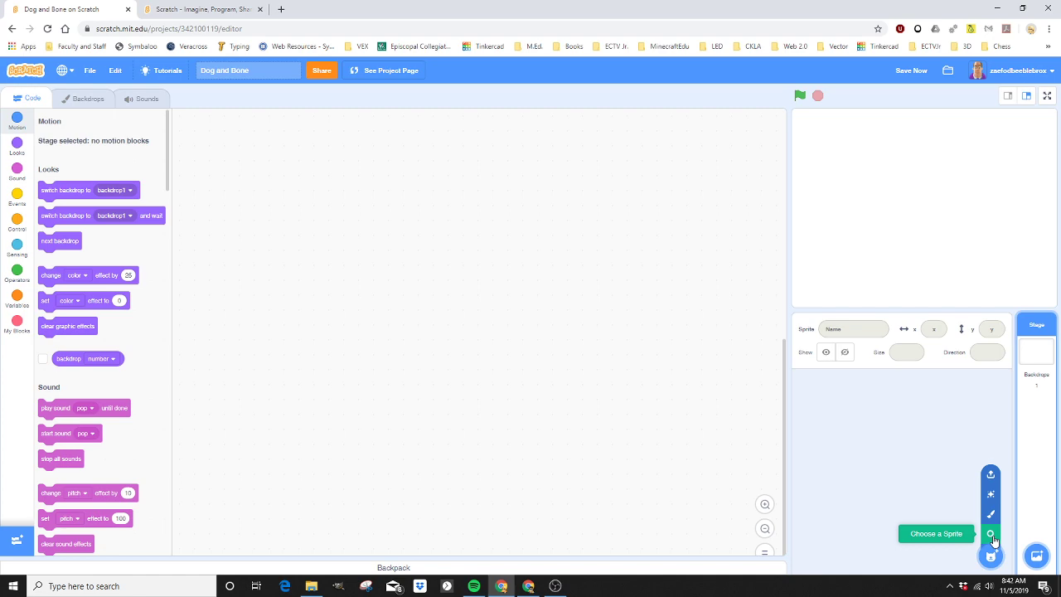
# Add the Dog1 sprite from the Animals library and place it at the stage's upper left
pyautogui.click(990, 534)
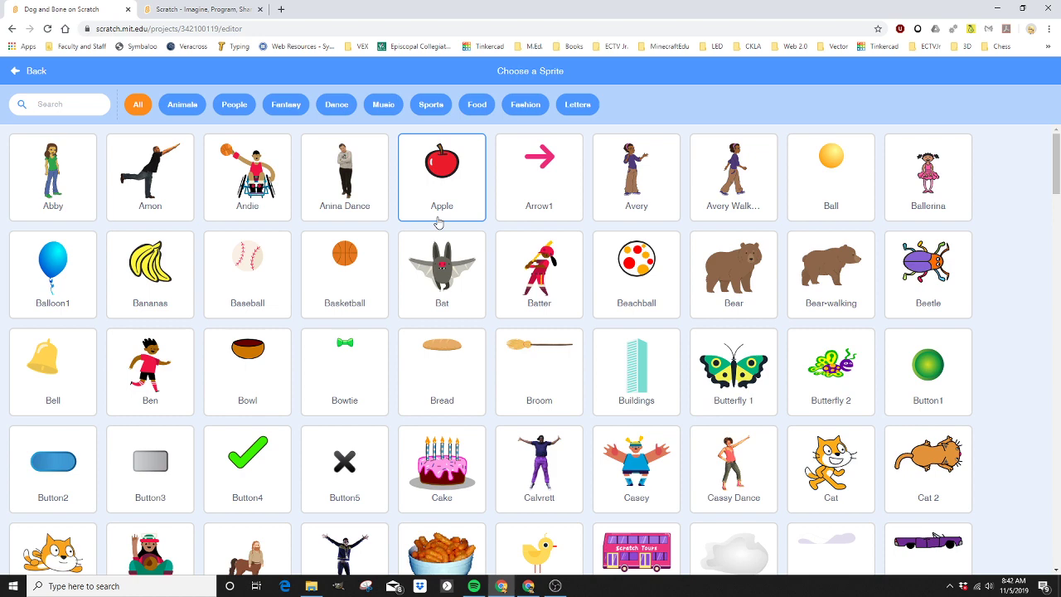
pyautogui.click(182, 104)
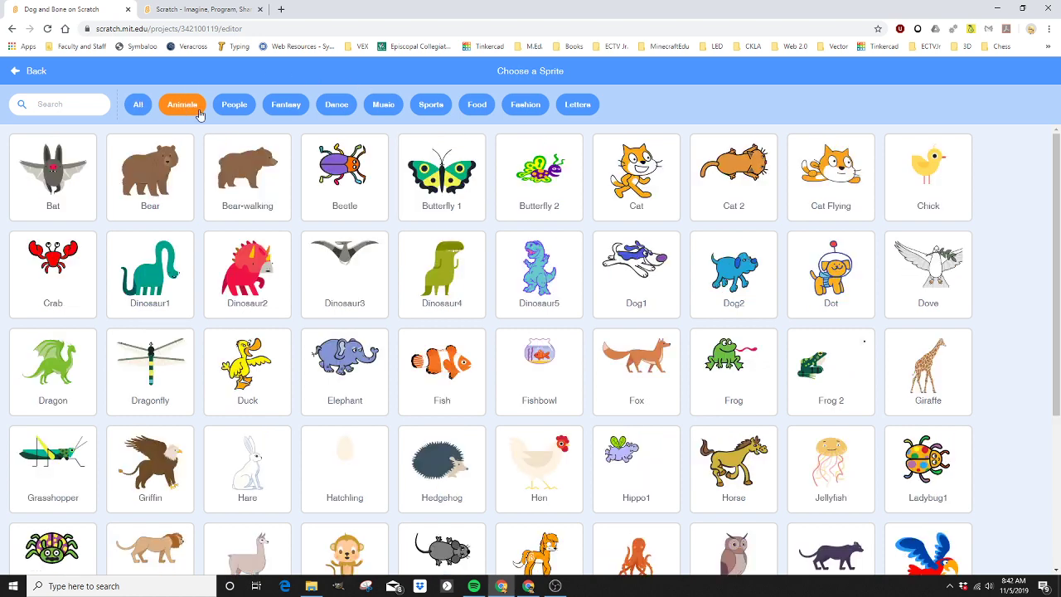
pyautogui.click(733, 275)
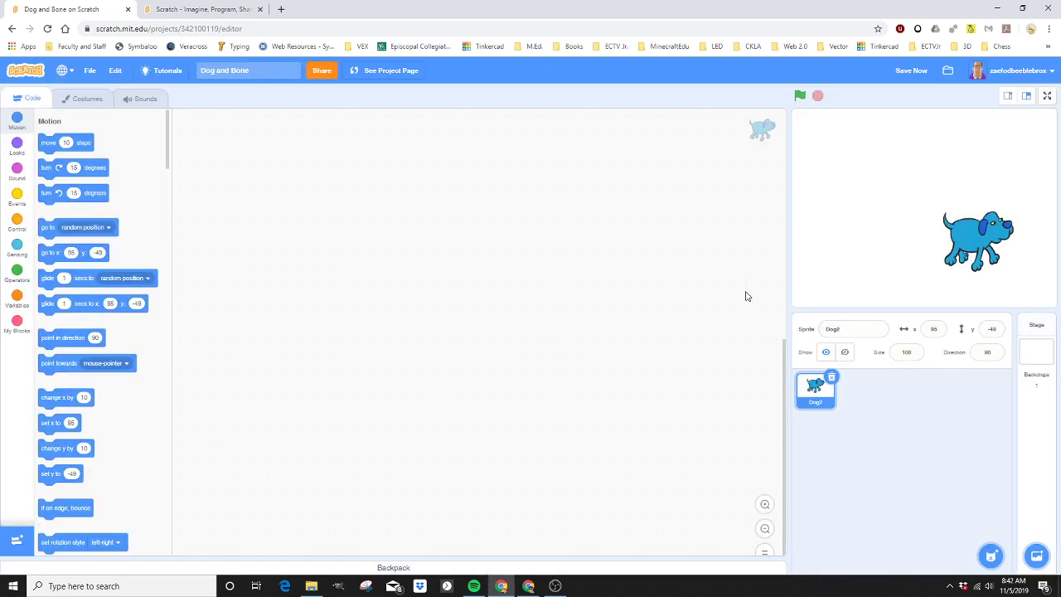
pyautogui.moveTo(852, 395)
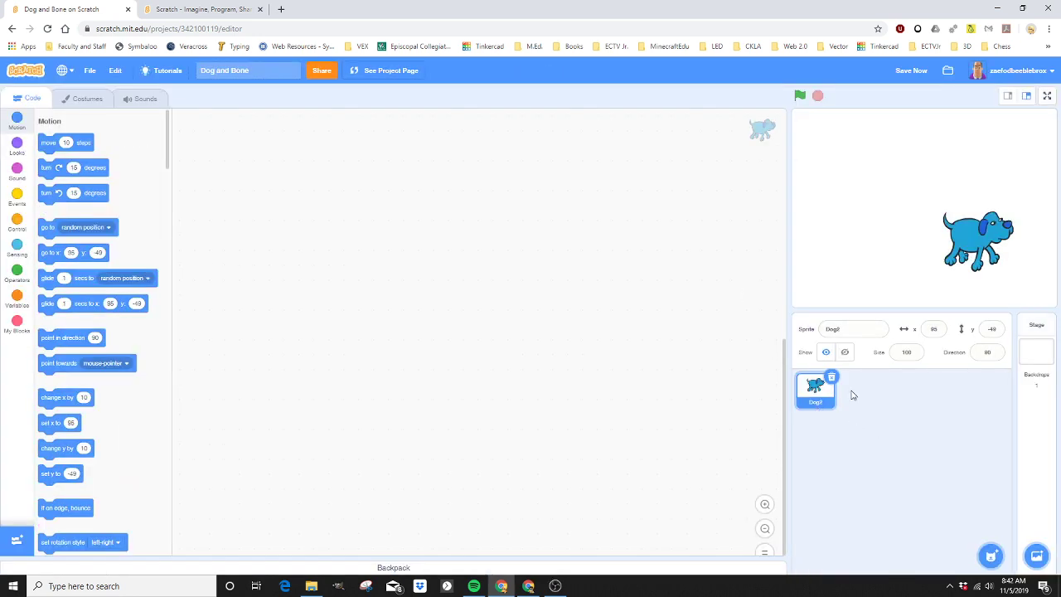
pyautogui.moveTo(976, 240); pyautogui.dragTo(862, 185)
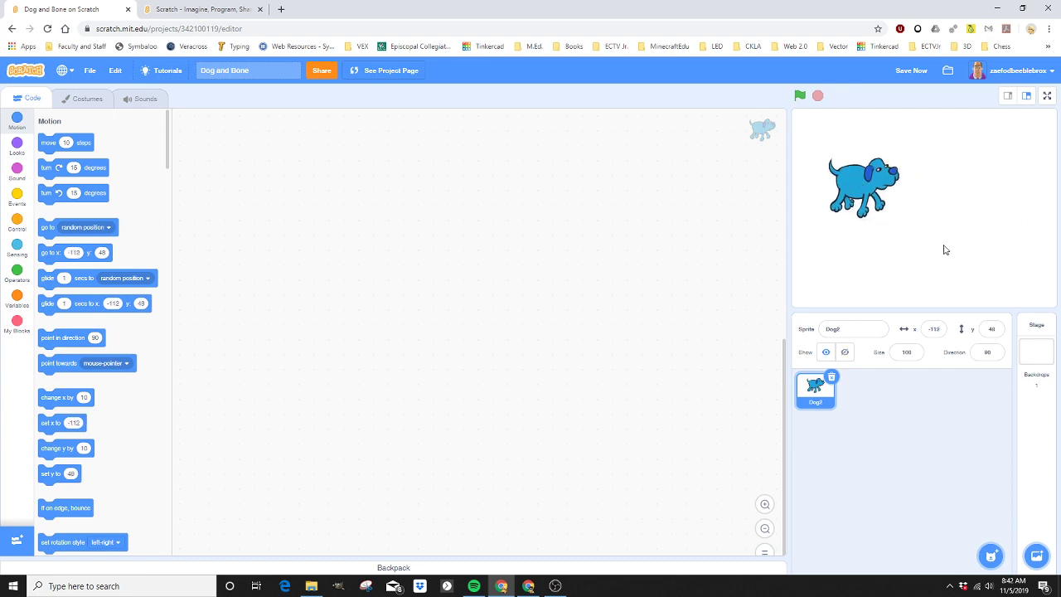
pyautogui.moveTo(955, 245)
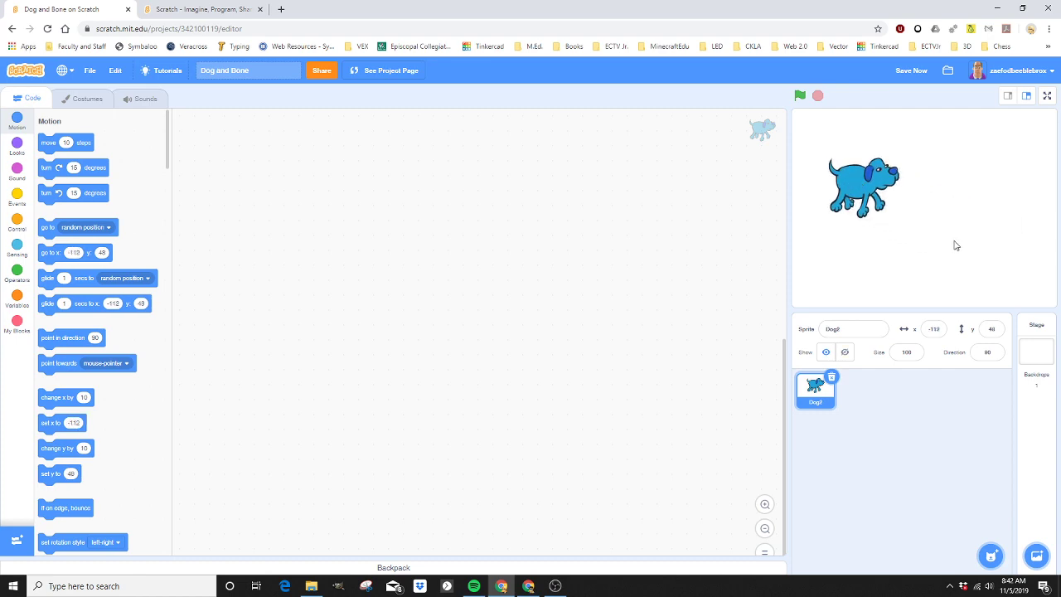
pyautogui.moveTo(947, 279)
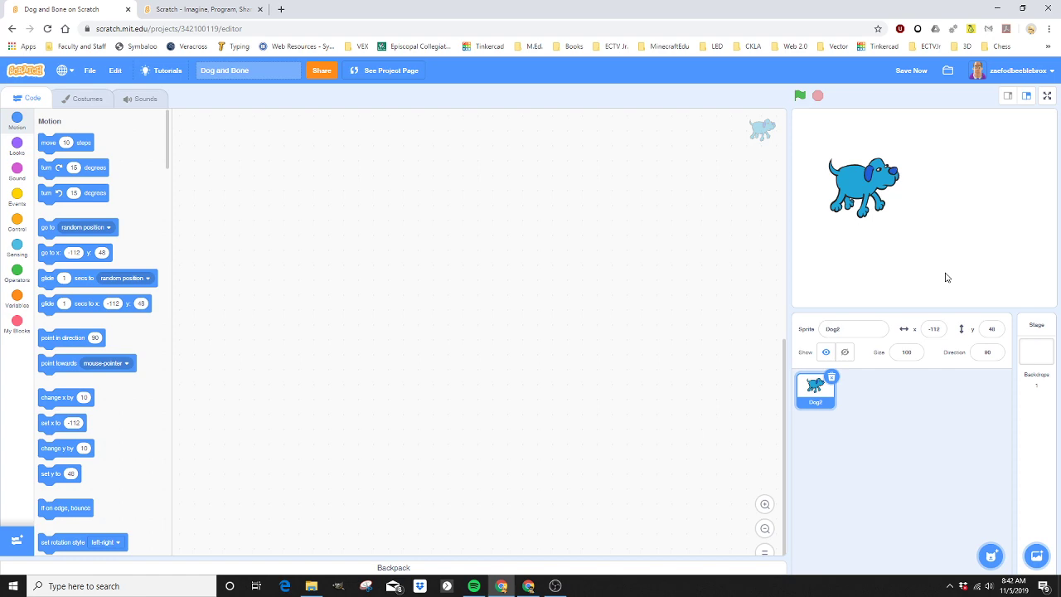
pyautogui.moveTo(931, 259)
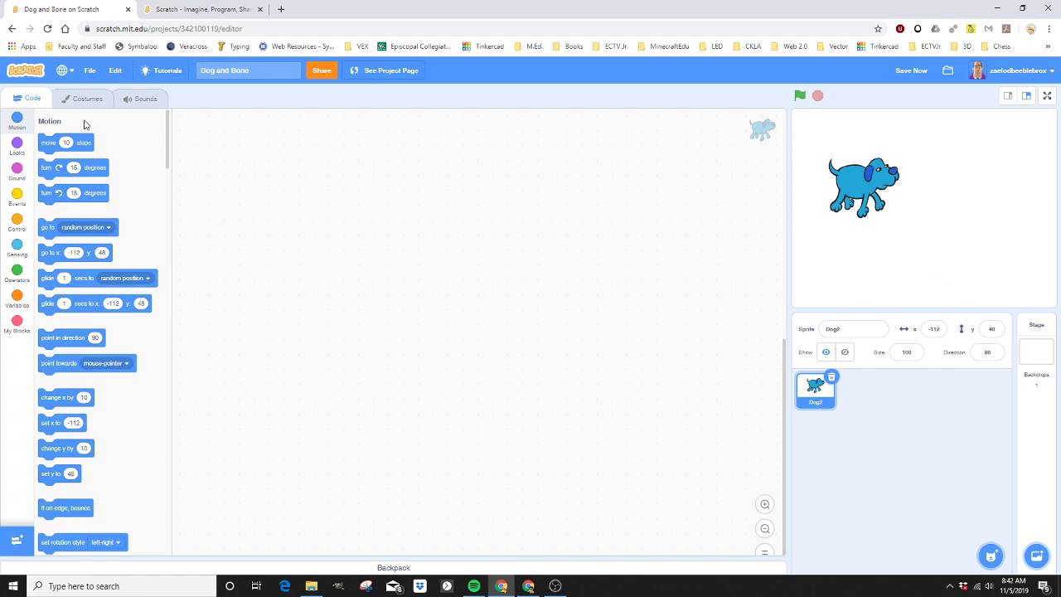
pyautogui.moveTo(80, 112)
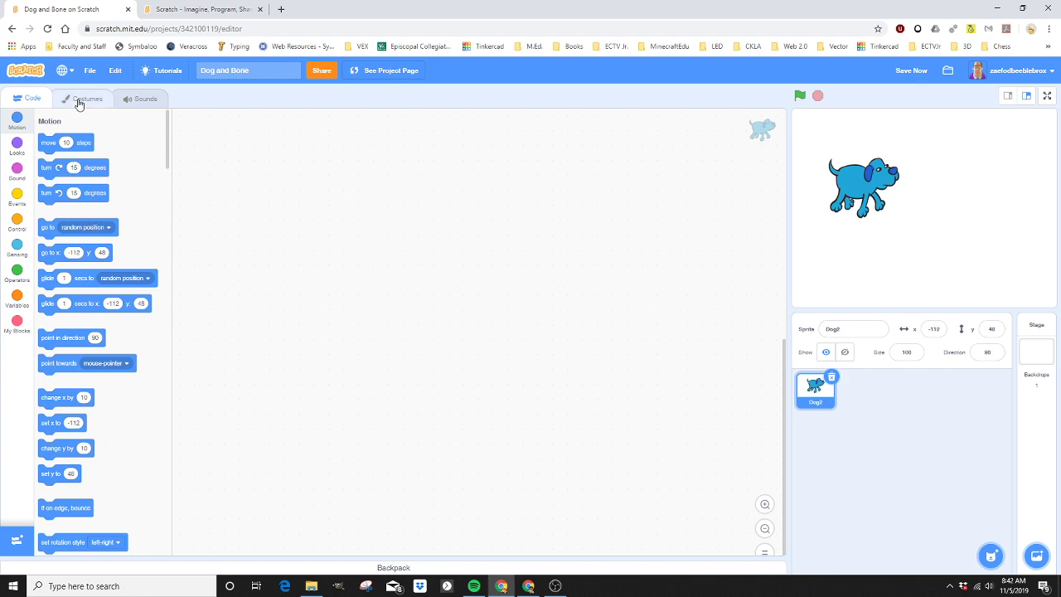
# Delete the dog's extra costume in the Costumes tab, leaving two costumes
pyautogui.click(89, 99)
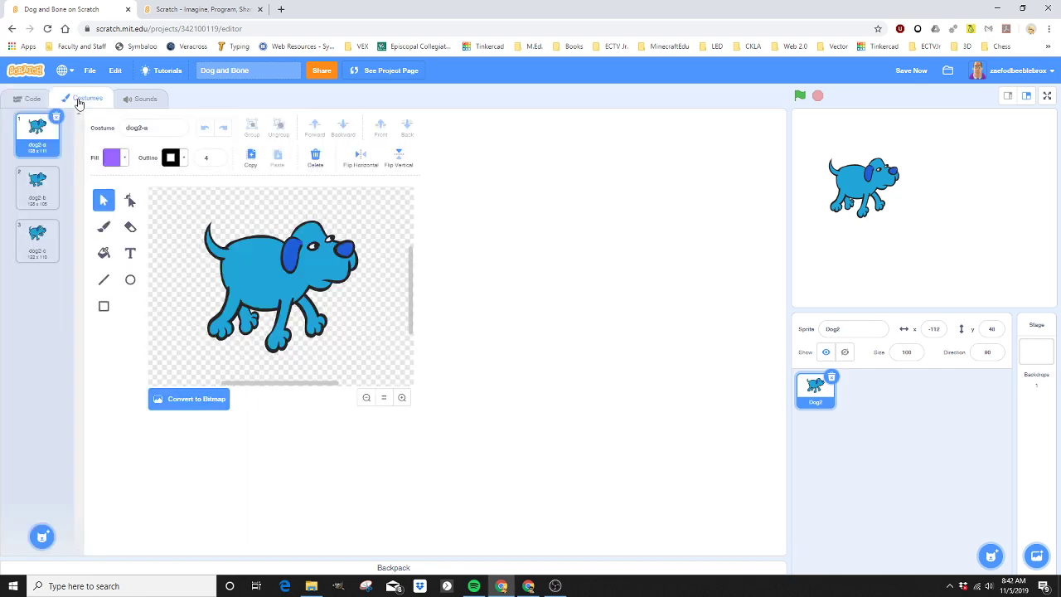
pyautogui.click(36, 189)
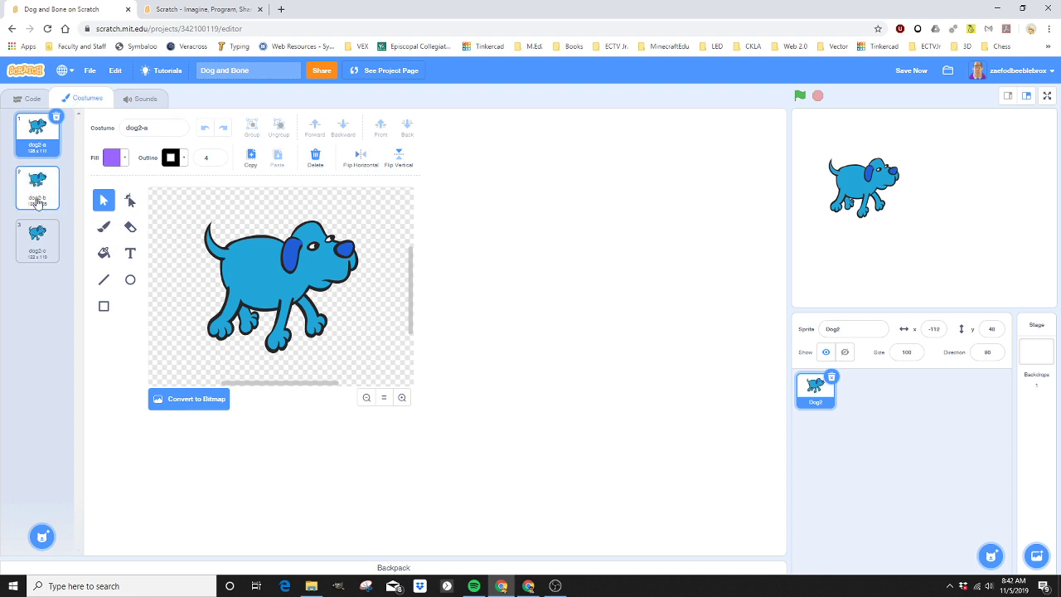
pyautogui.click(37, 185)
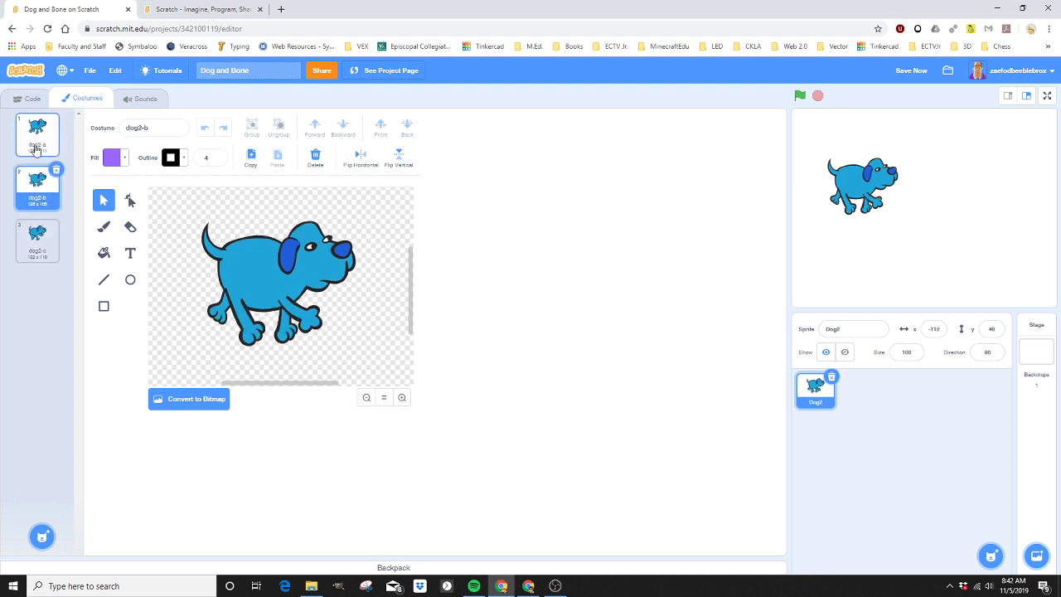
pyautogui.click(37, 240)
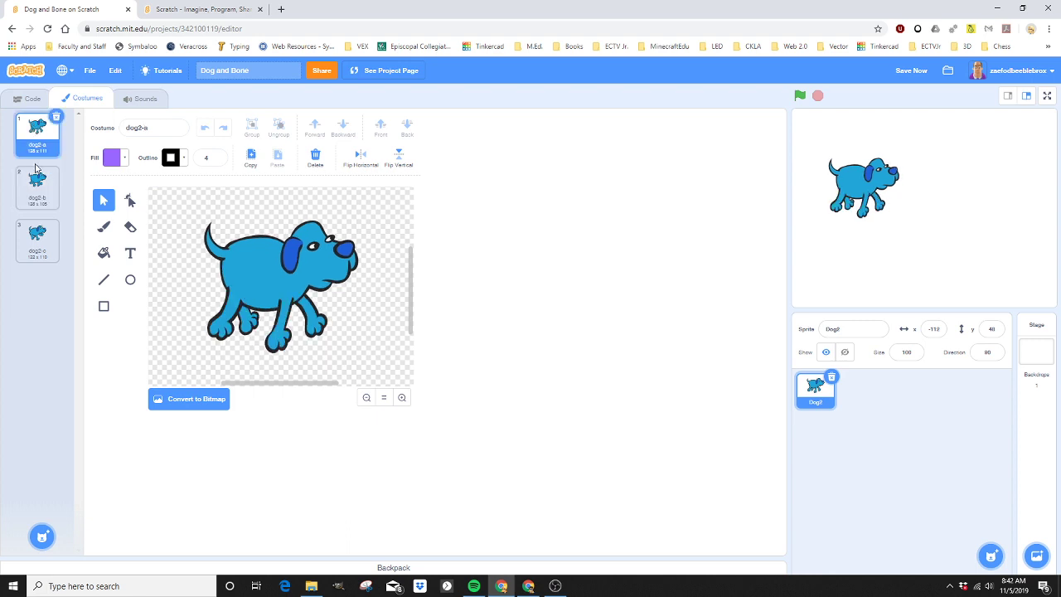
pyautogui.click(36, 241)
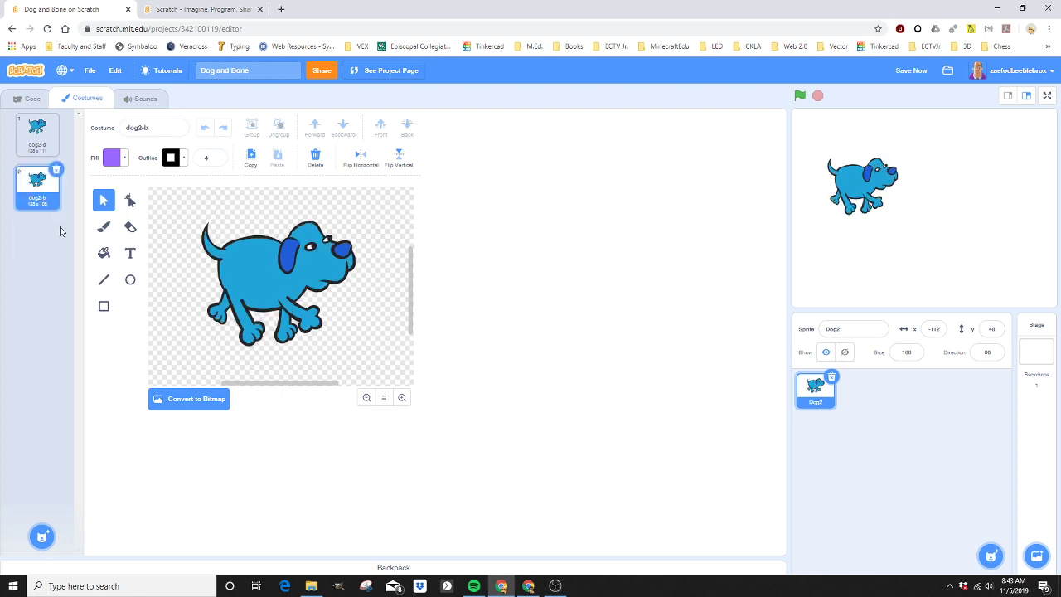
pyautogui.click(37, 135)
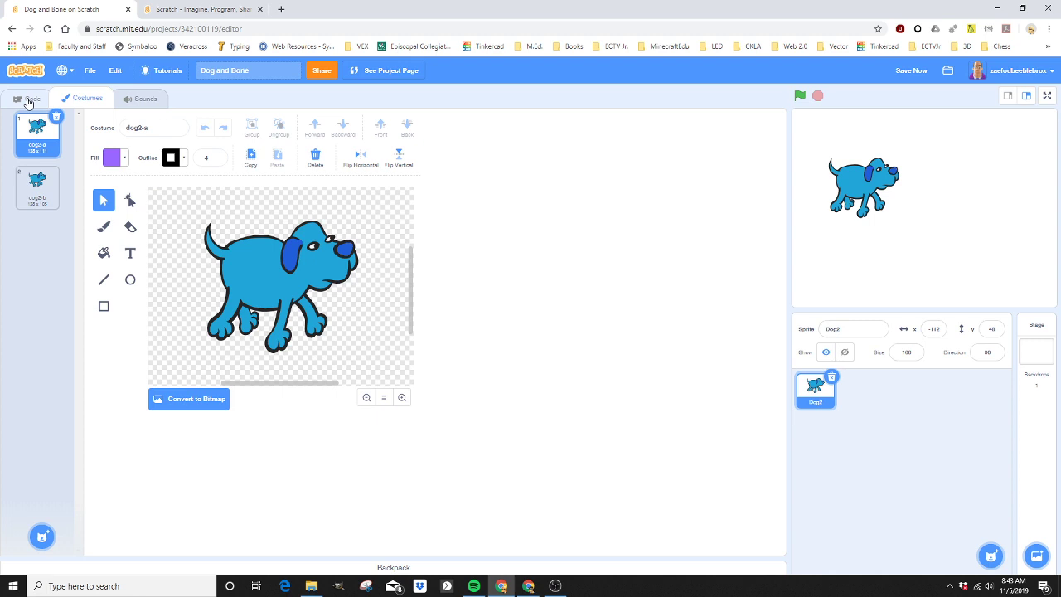
# Move the dog lower on the stage and set its size to 75
pyautogui.click(32, 98)
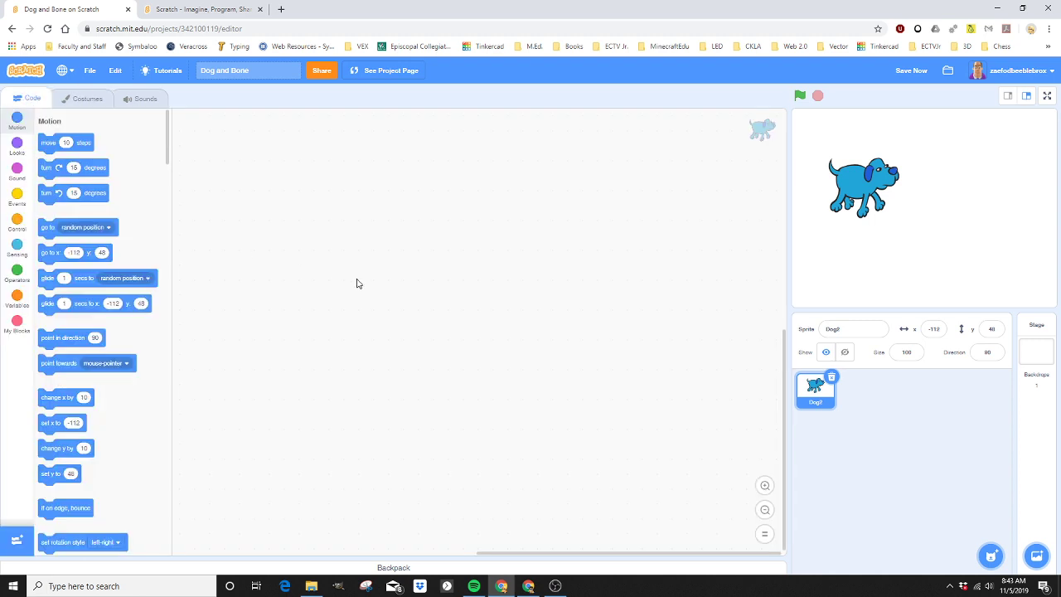
pyautogui.moveTo(863, 186); pyautogui.dragTo(899, 269)
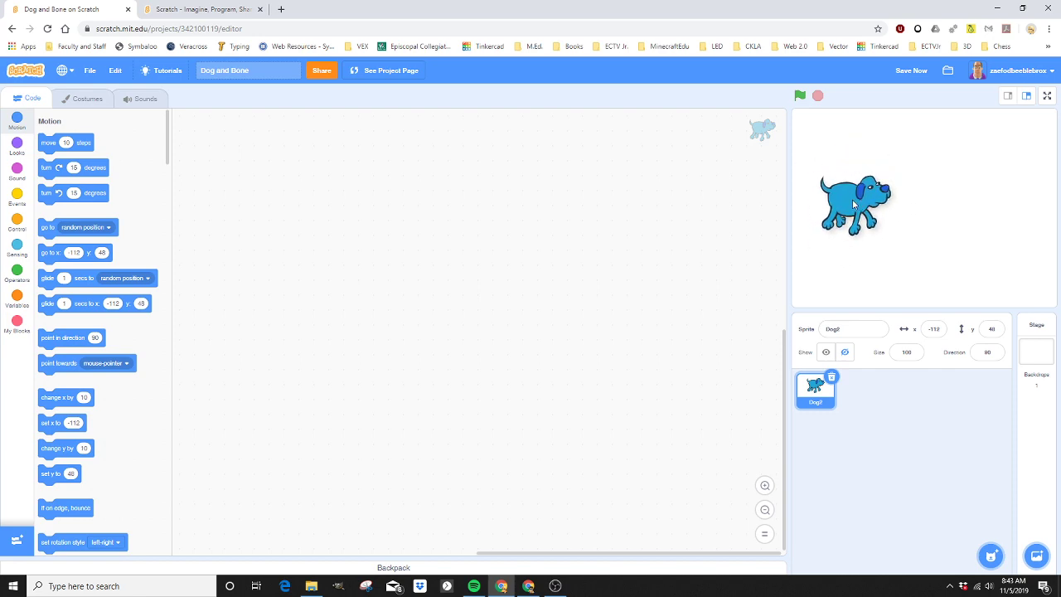
pyautogui.moveTo(854, 205); pyautogui.dragTo(845, 196)
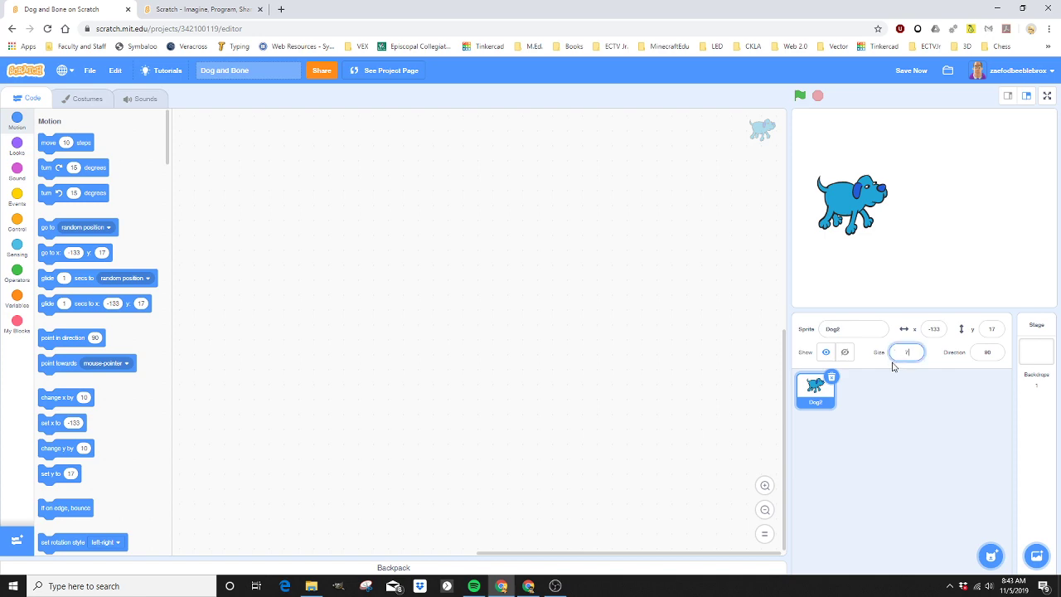
pyautogui.write('75')
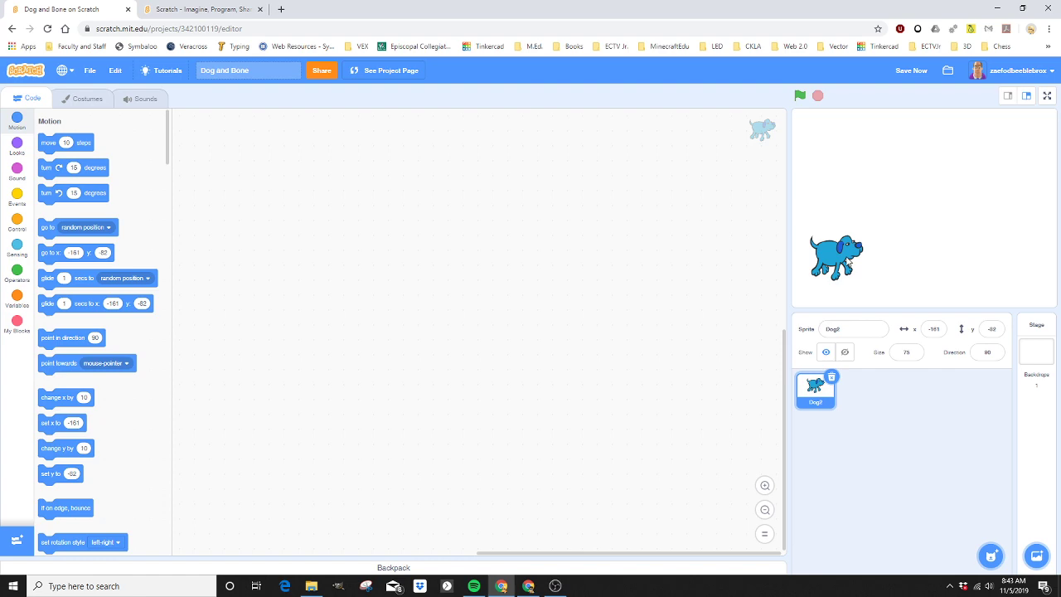
pyautogui.moveTo(661, 252)
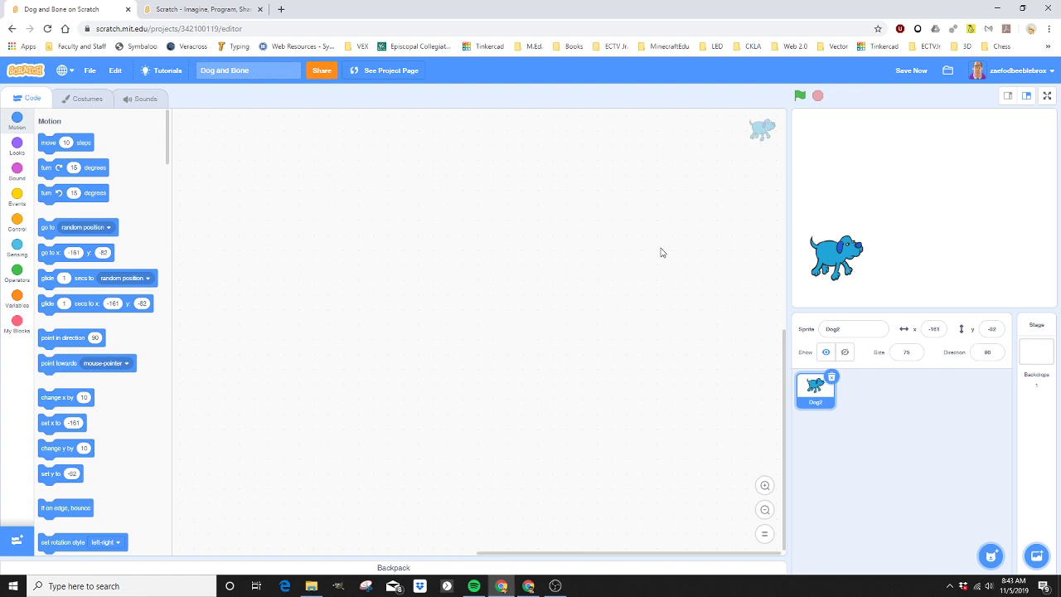
pyautogui.moveTo(524, 214)
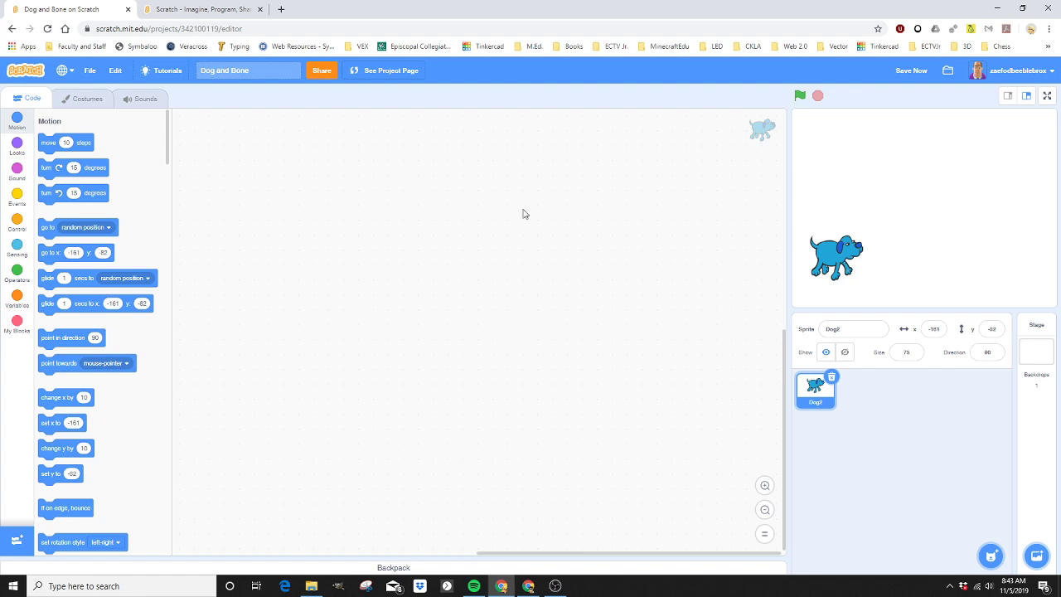
pyautogui.moveTo(206, 266)
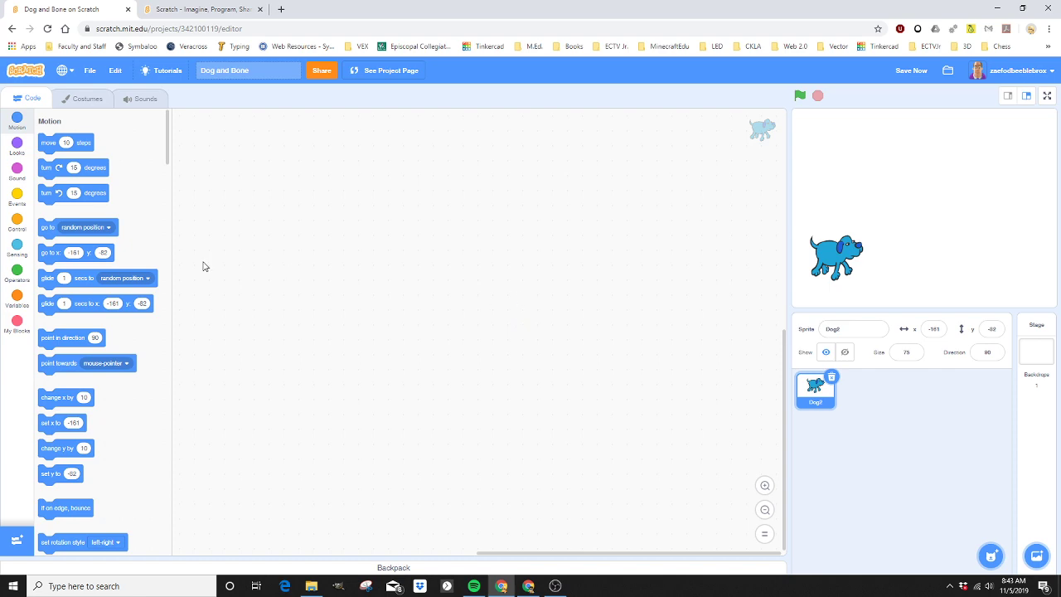
pyautogui.moveTo(17, 129)
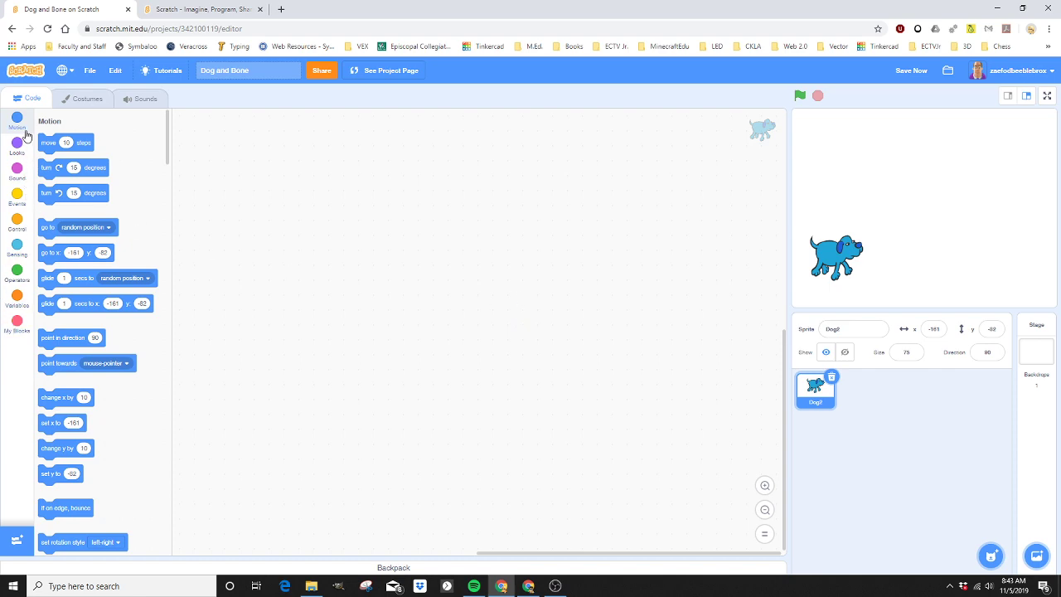
pyautogui.moveTo(18, 303)
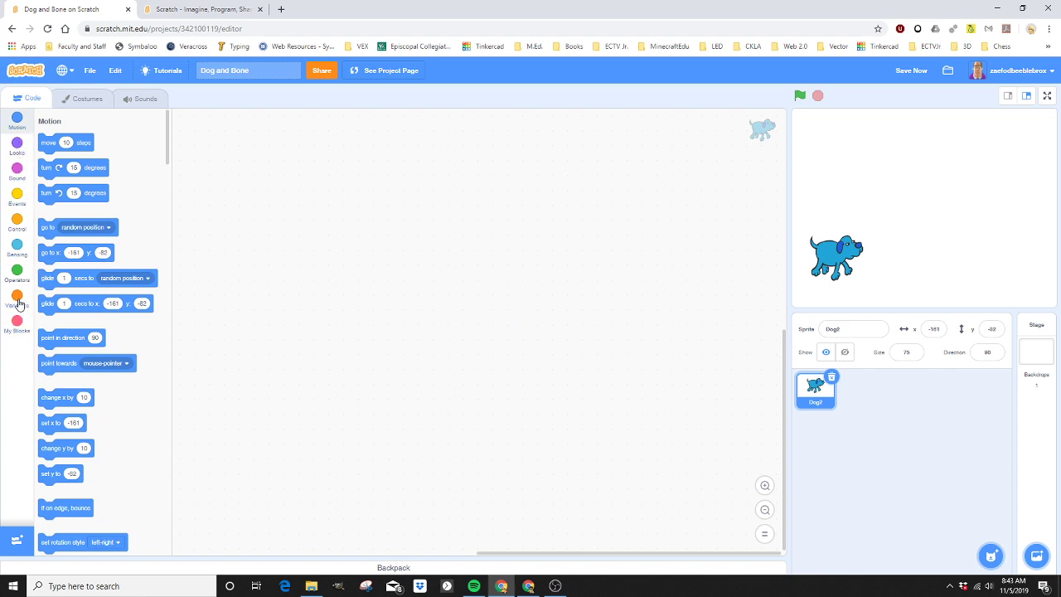
# Create a new variable named Score for all sprites
pyautogui.click(16, 298)
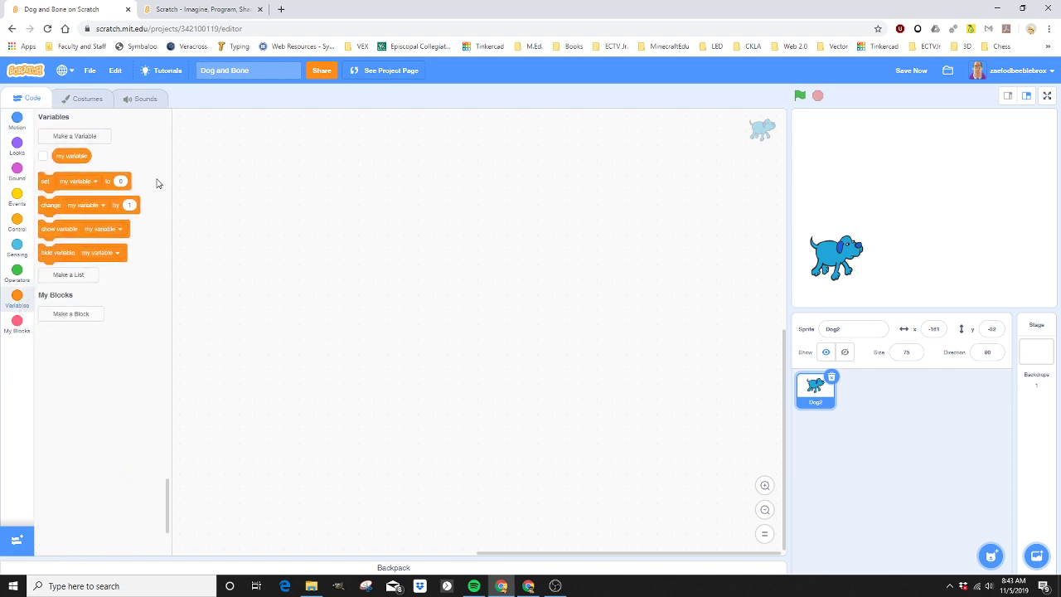
pyautogui.moveTo(75, 136)
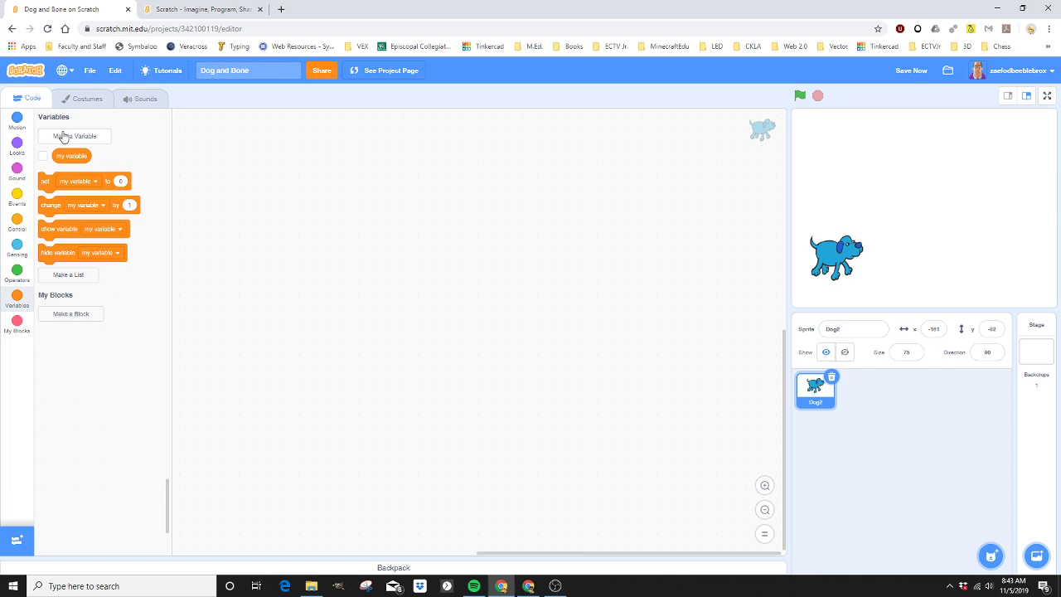
pyautogui.click(75, 136)
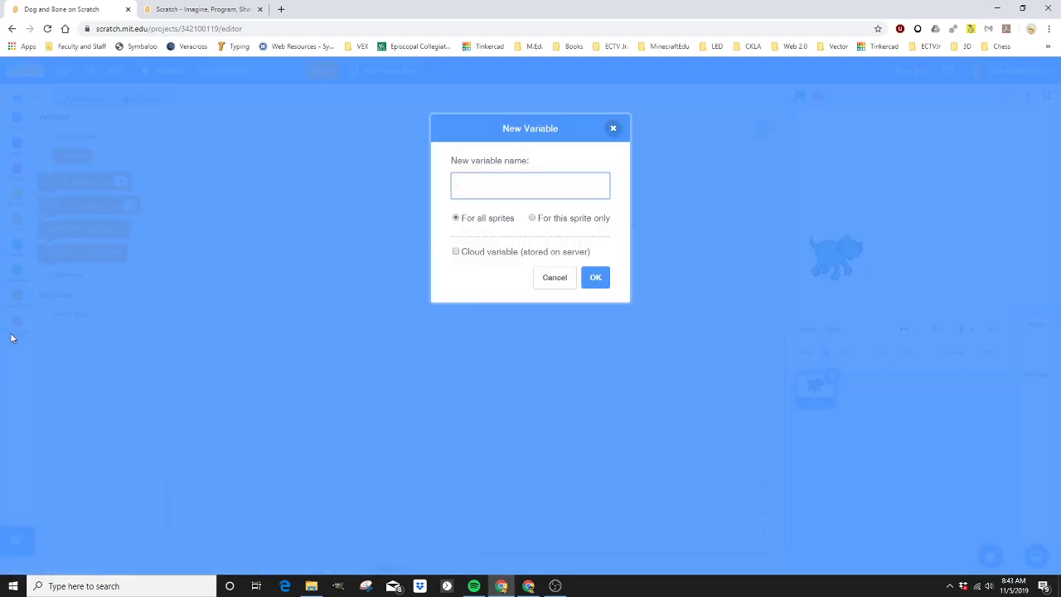
pyautogui.write('Score')
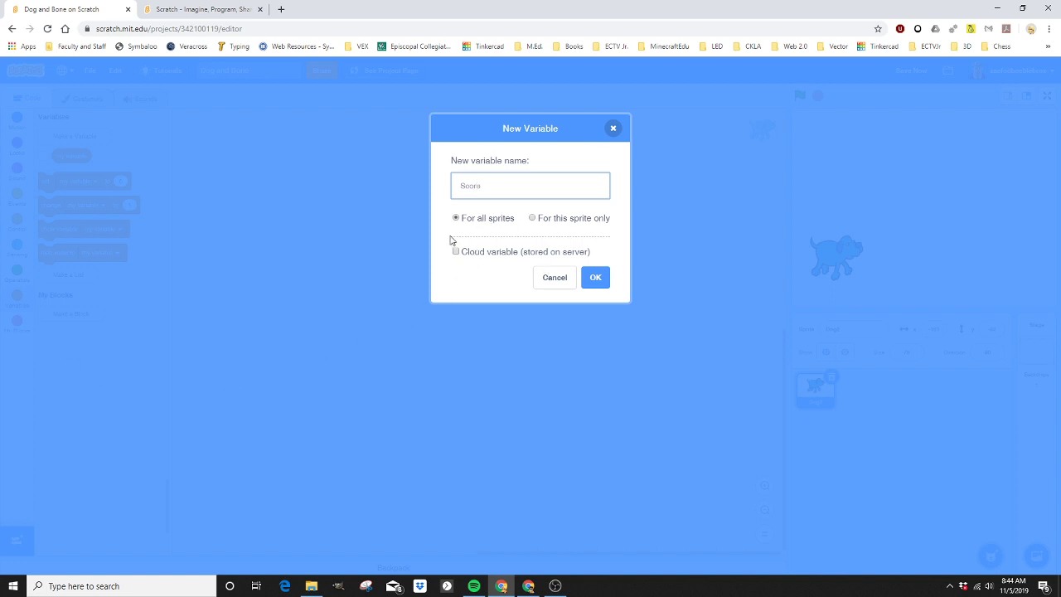
pyautogui.moveTo(660, 288)
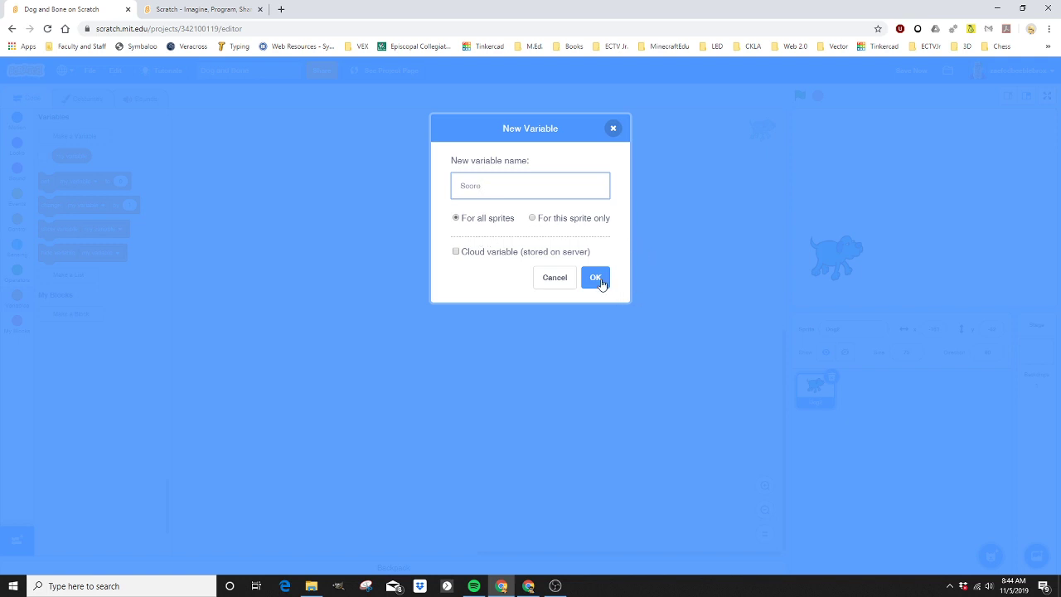
pyautogui.click(595, 277)
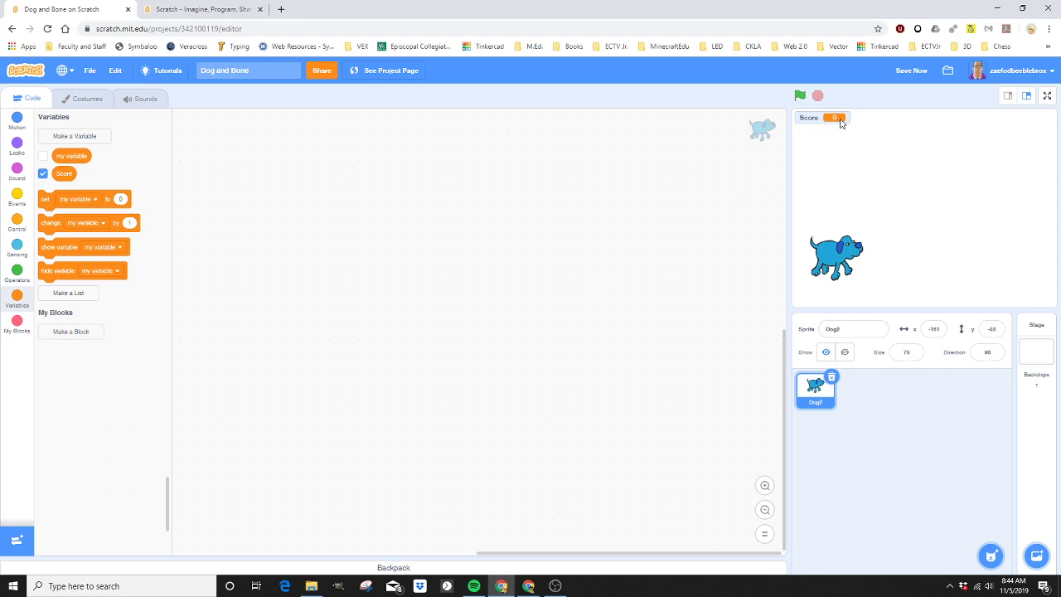
pyautogui.moveTo(987, 113)
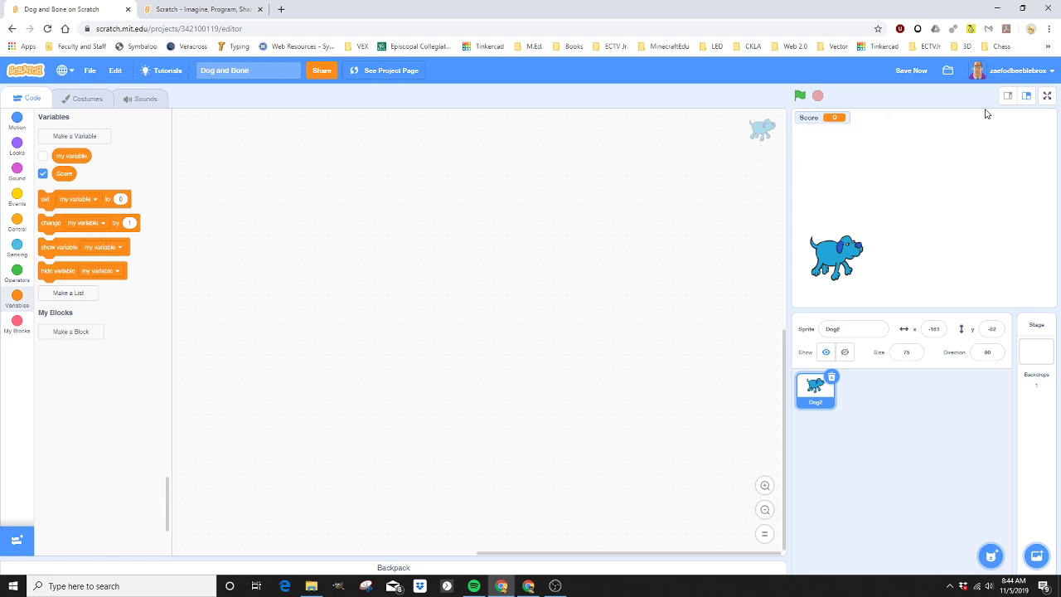
pyautogui.moveTo(811, 120)
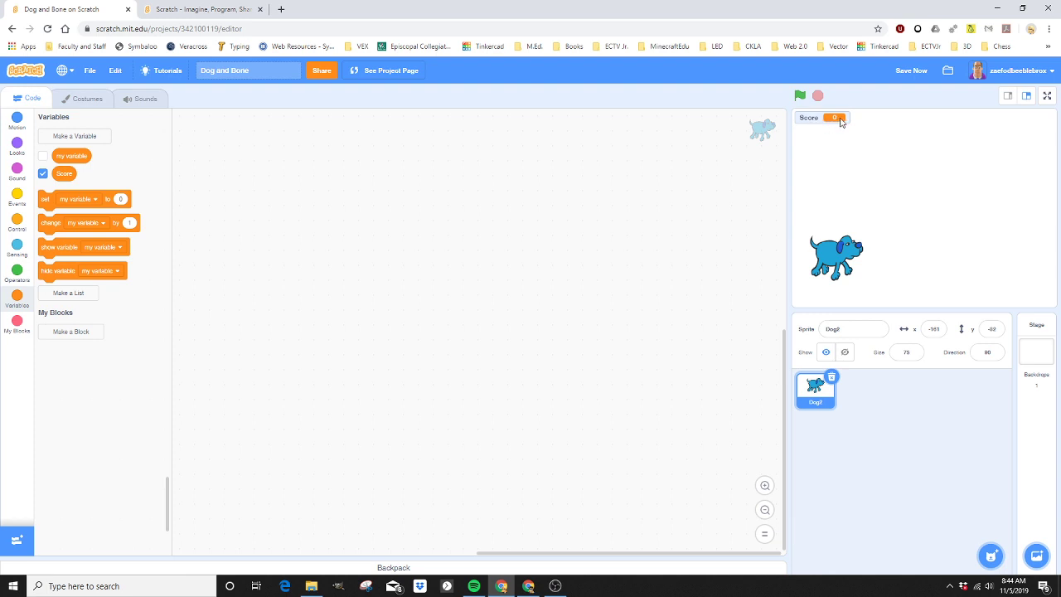
pyautogui.moveTo(770, 126)
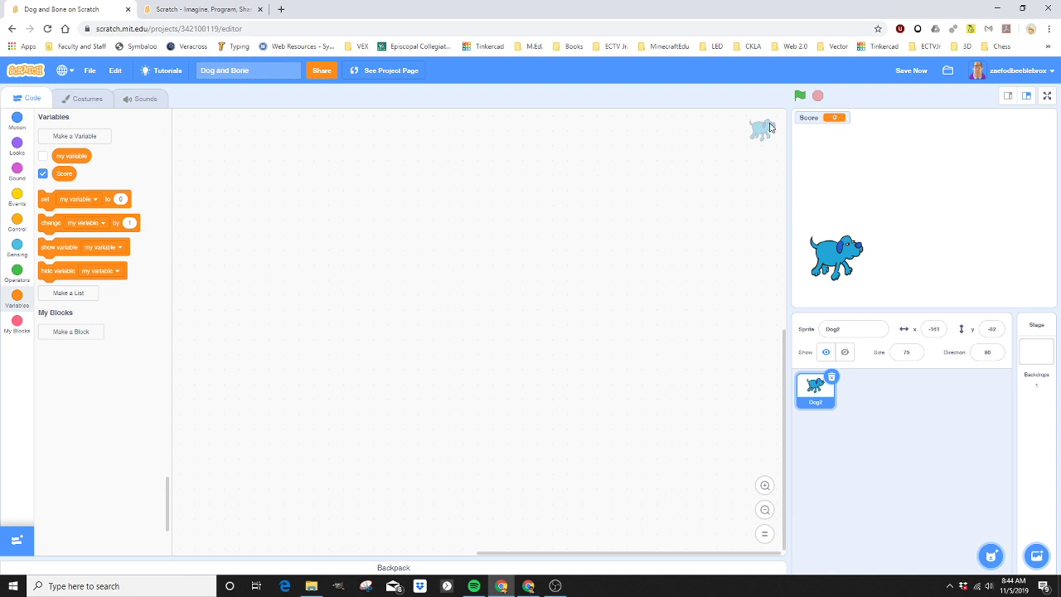
pyautogui.moveTo(781, 285)
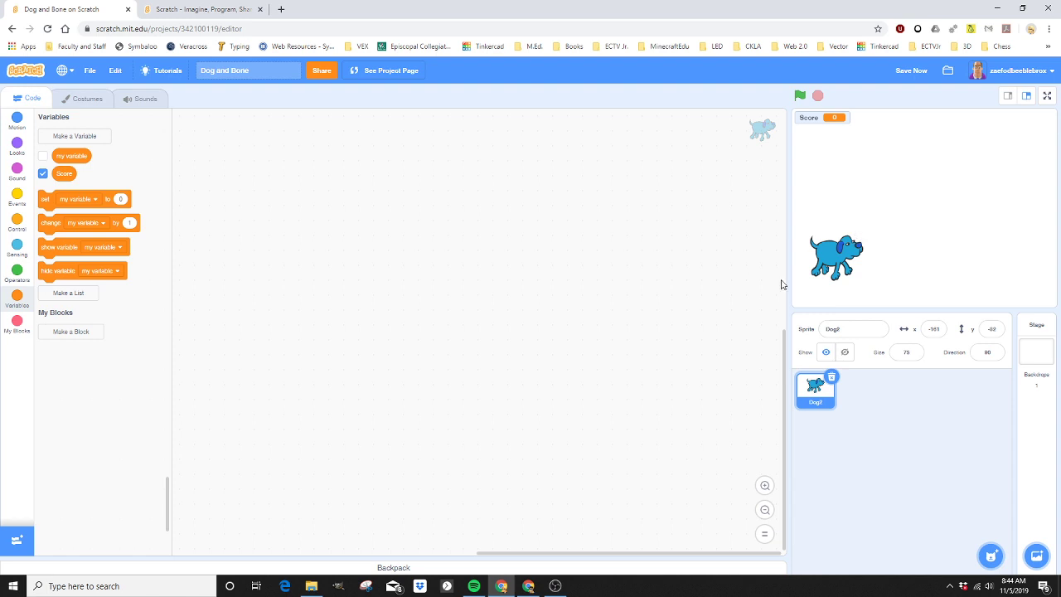
pyautogui.moveTo(581, 310)
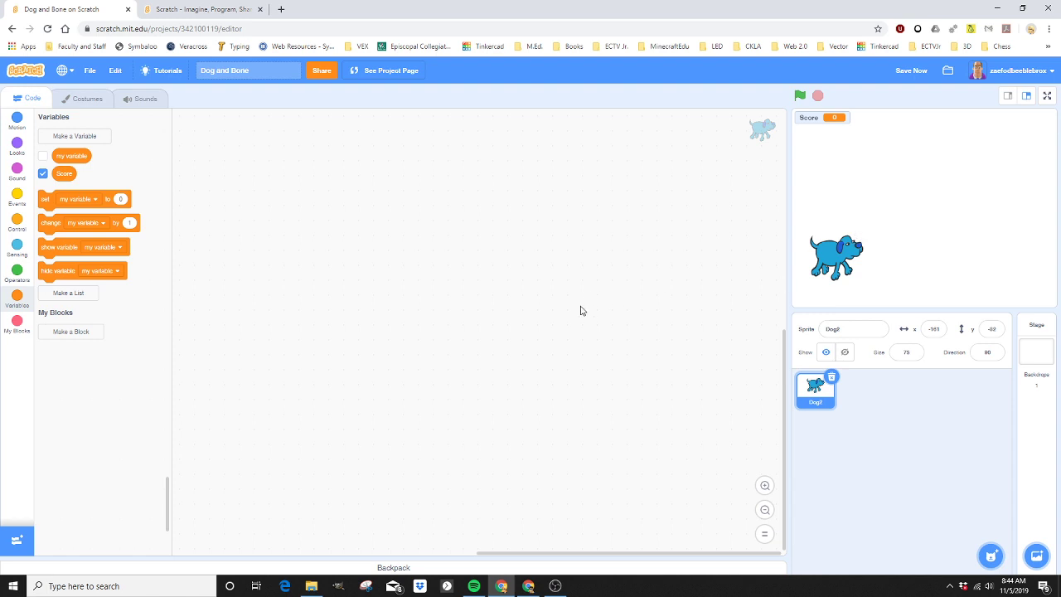
pyautogui.moveTo(575, 321)
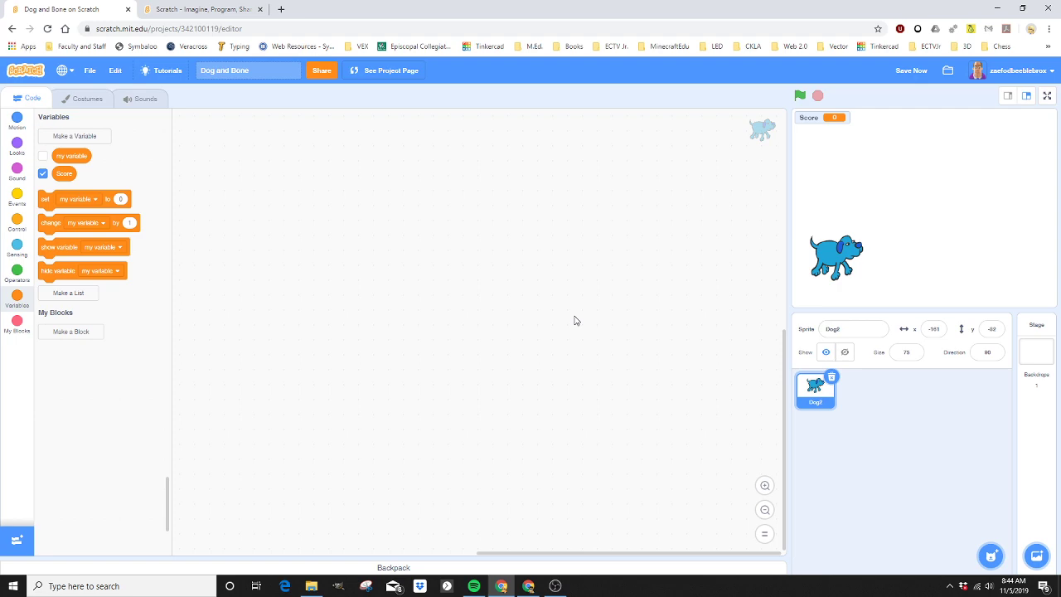
pyautogui.moveTo(185, 285)
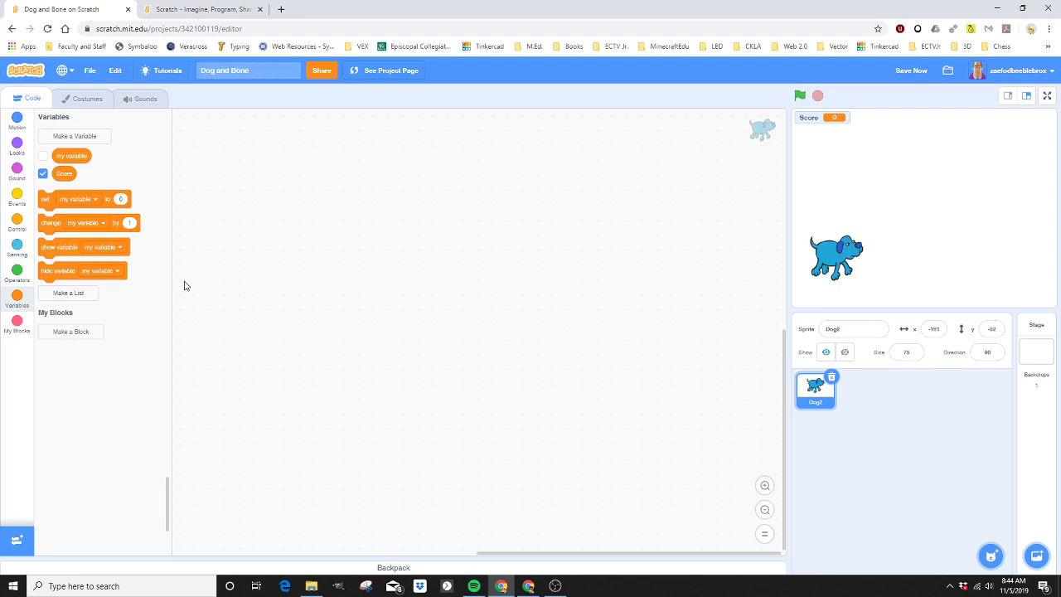
pyautogui.moveTo(16, 197)
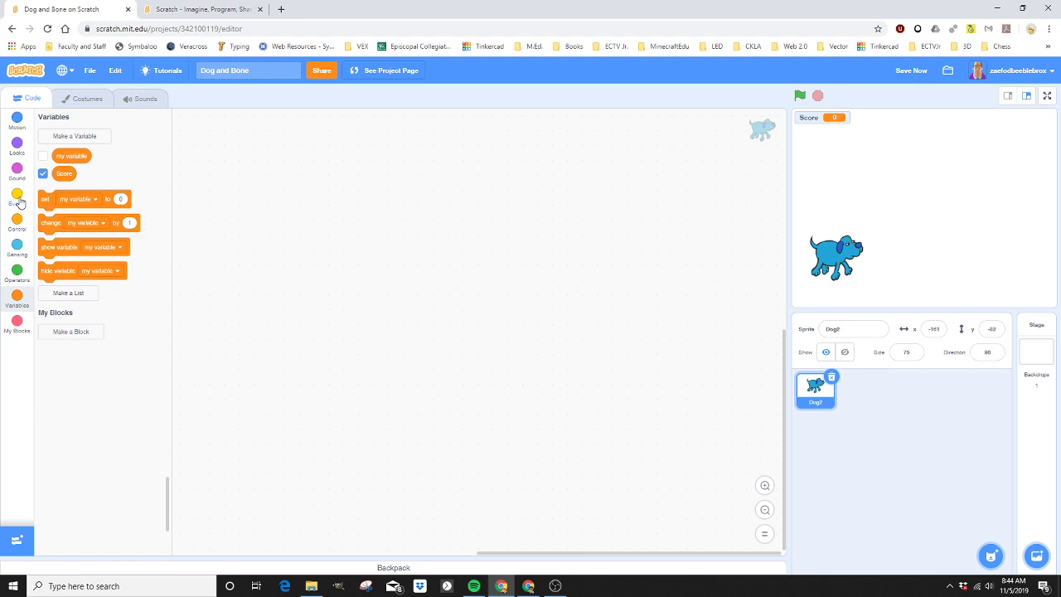
# Place a 'when green flag clicked' block to start the dog's script
pyautogui.click(16, 209)
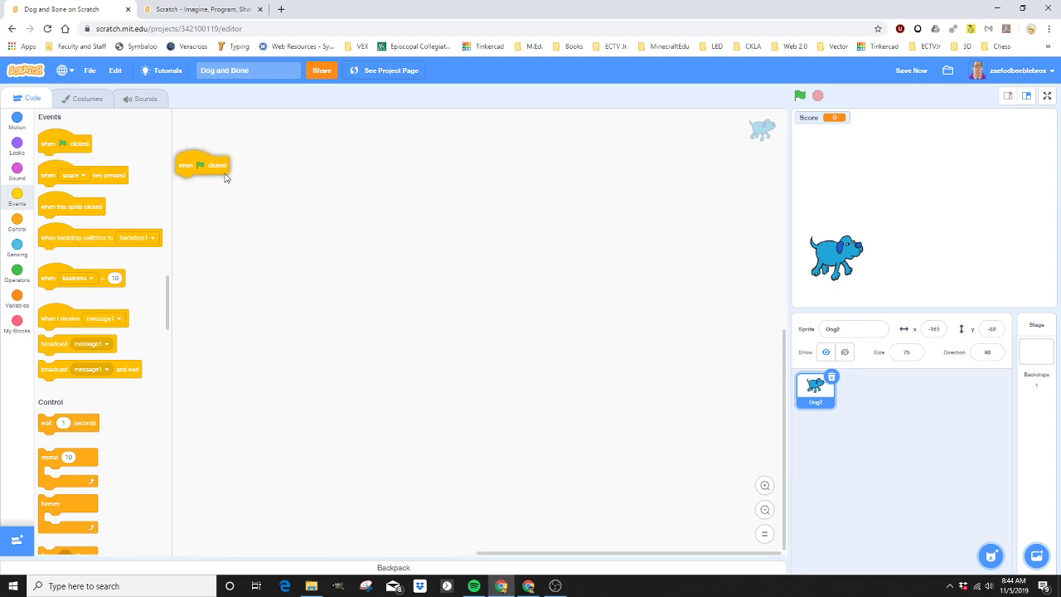
pyautogui.moveTo(203, 165); pyautogui.dragTo(597, 206)
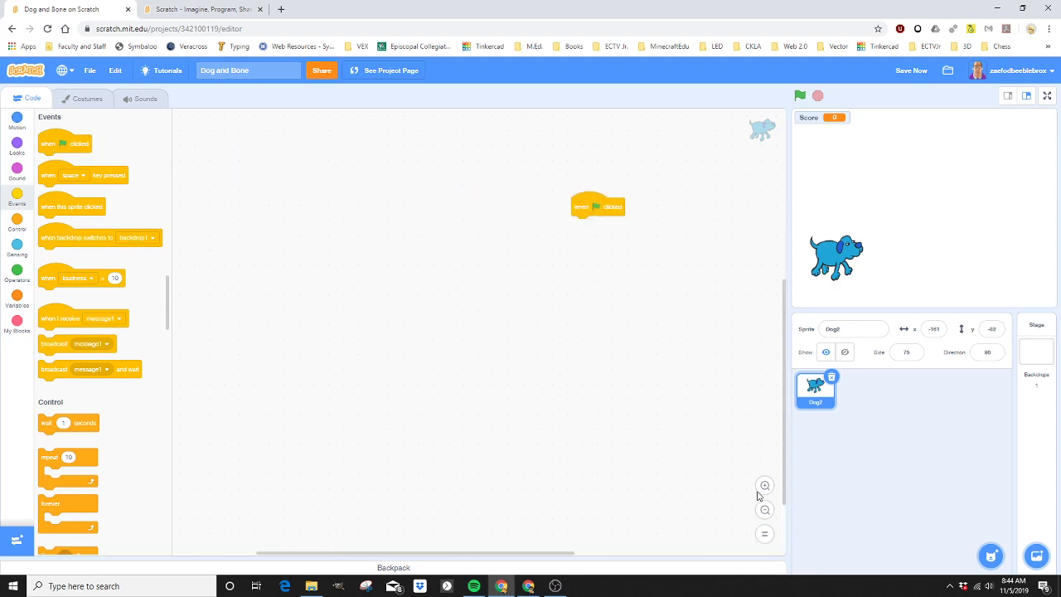
pyautogui.moveTo(597, 206); pyautogui.dragTo(738, 125)
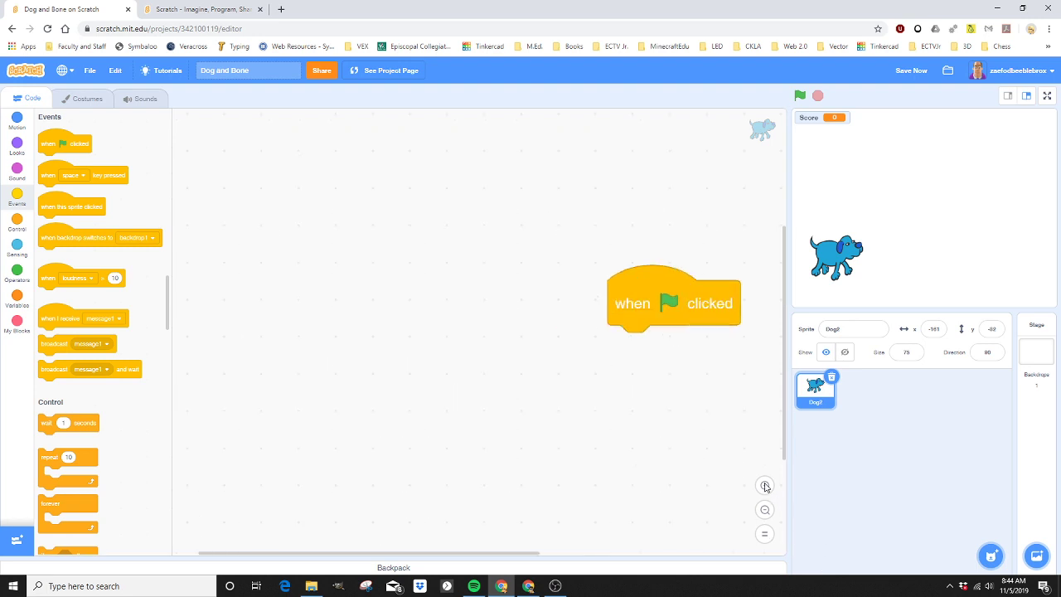
pyautogui.moveTo(673, 302); pyautogui.dragTo(577, 301)
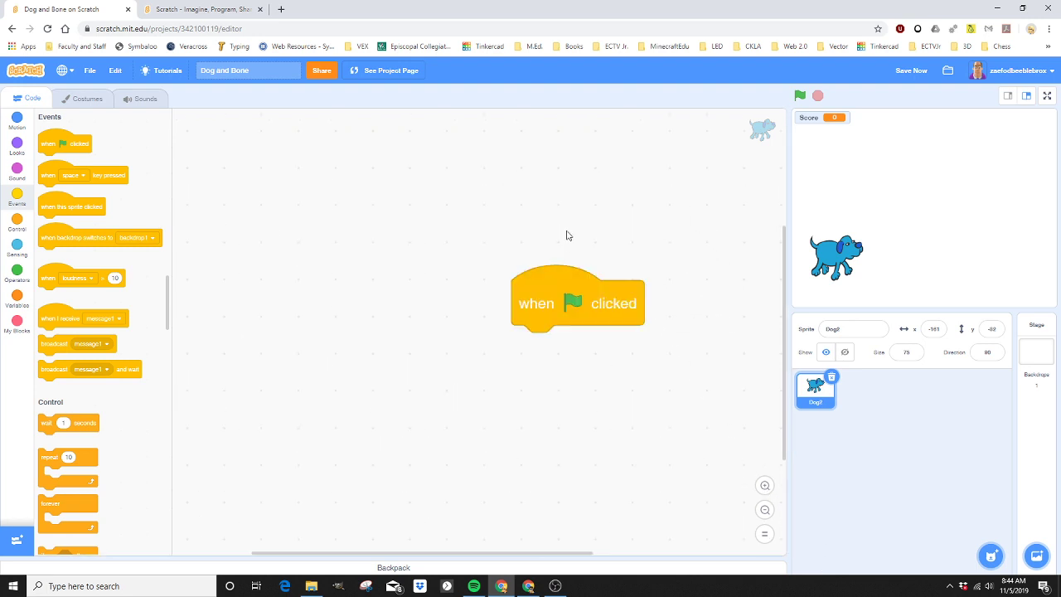
pyautogui.moveTo(173, 275)
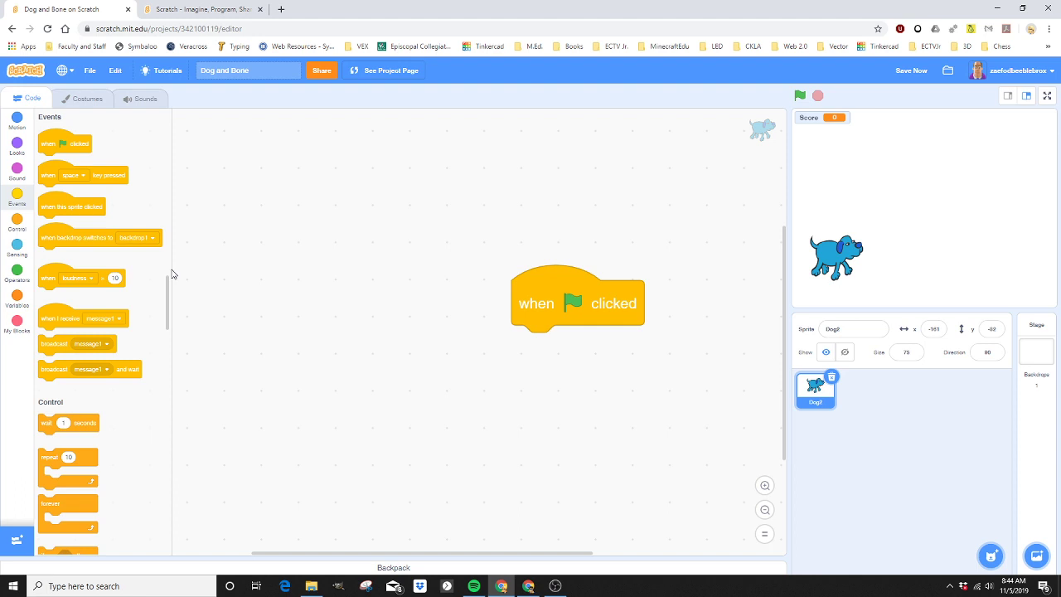
pyautogui.click(17, 299)
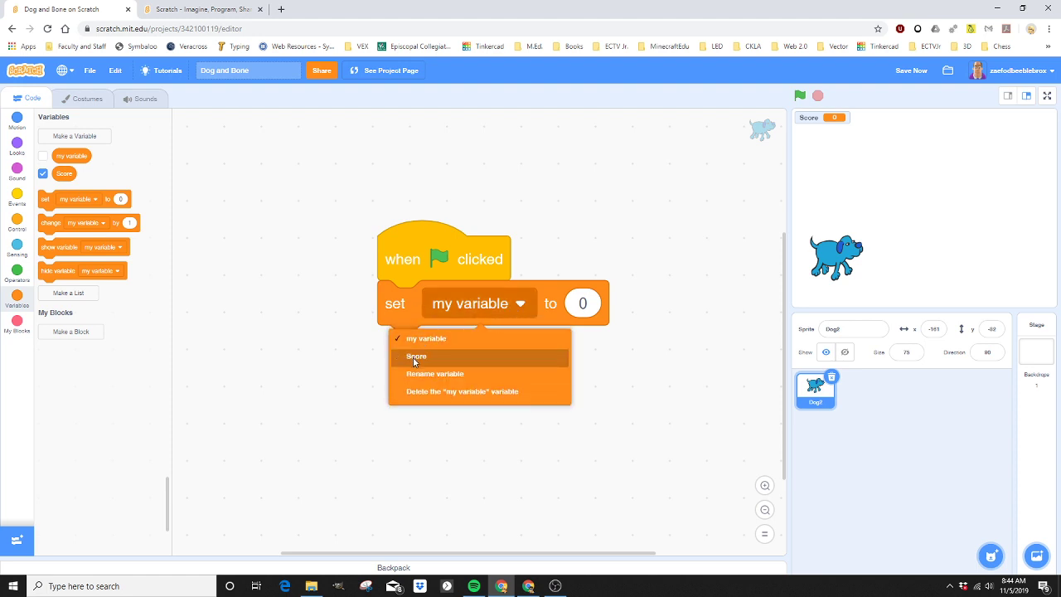
# Choose Score in the 'set variable to 0' block so the score resets at start
pyautogui.click(416, 357)
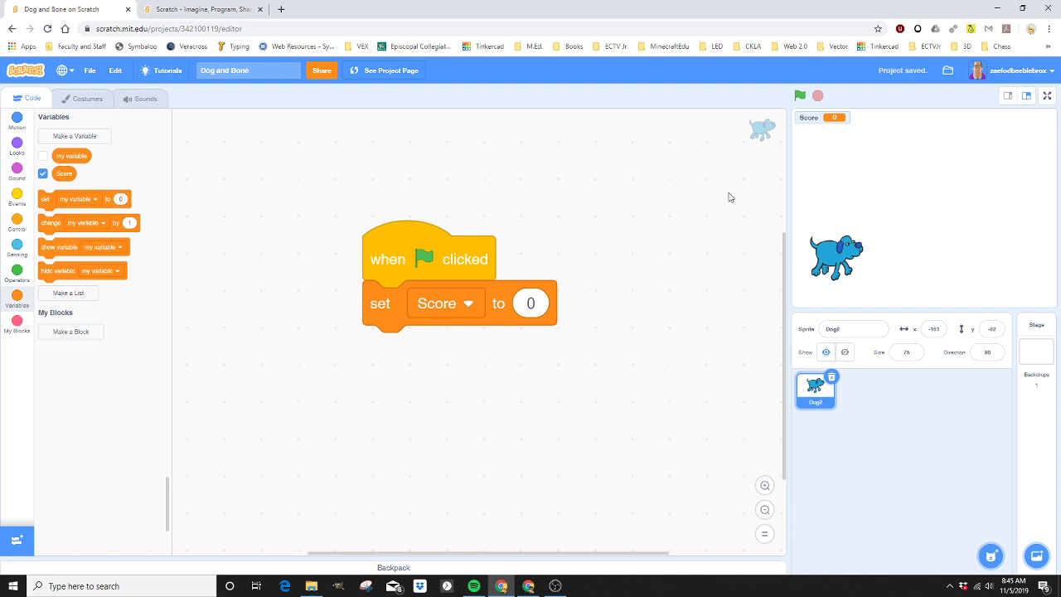
pyautogui.moveTo(835, 126)
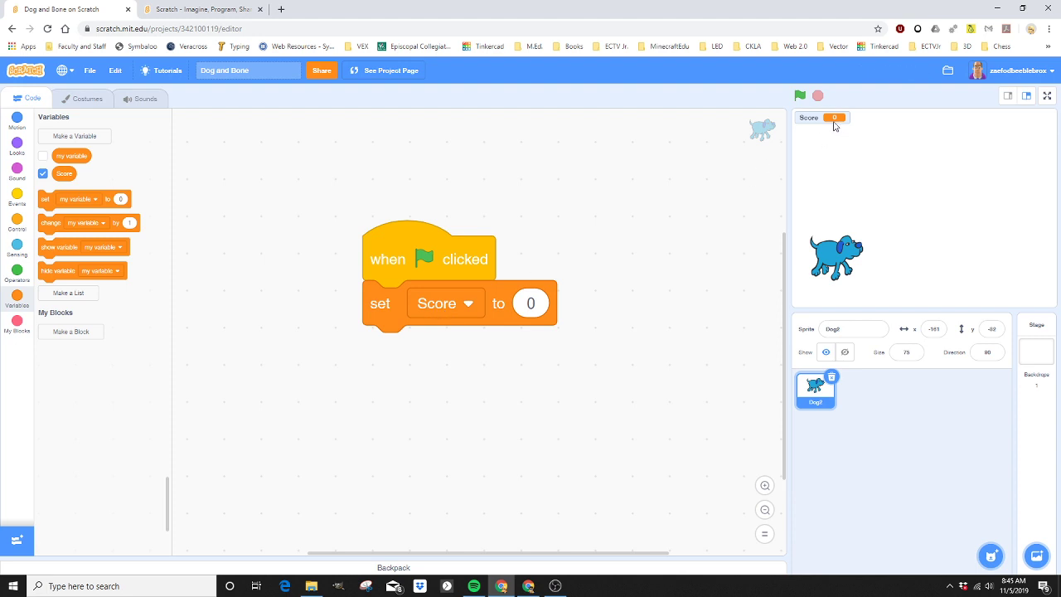
pyautogui.moveTo(824, 126)
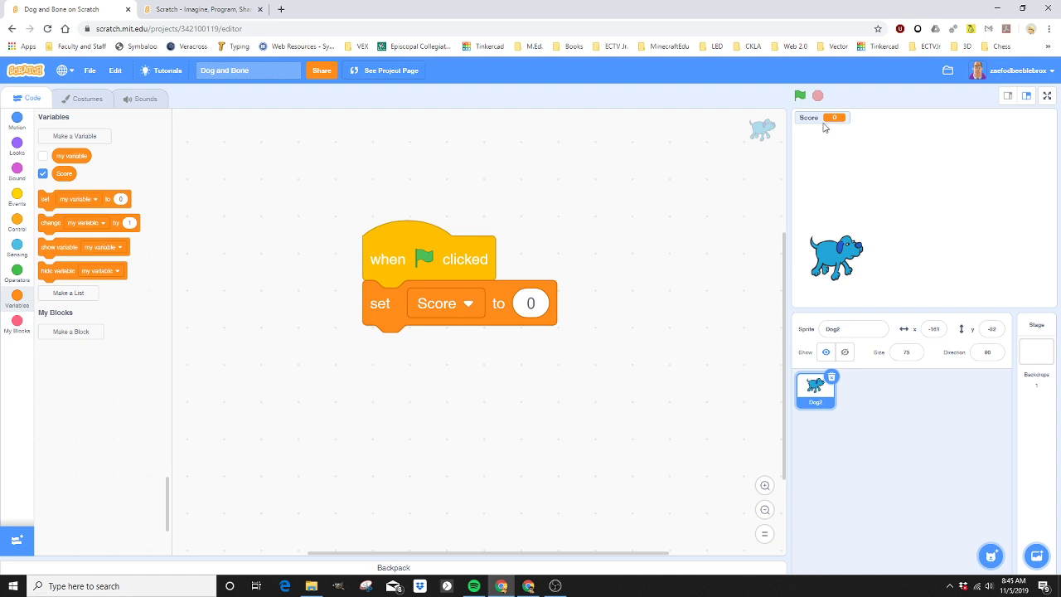
pyautogui.moveTo(925, 252)
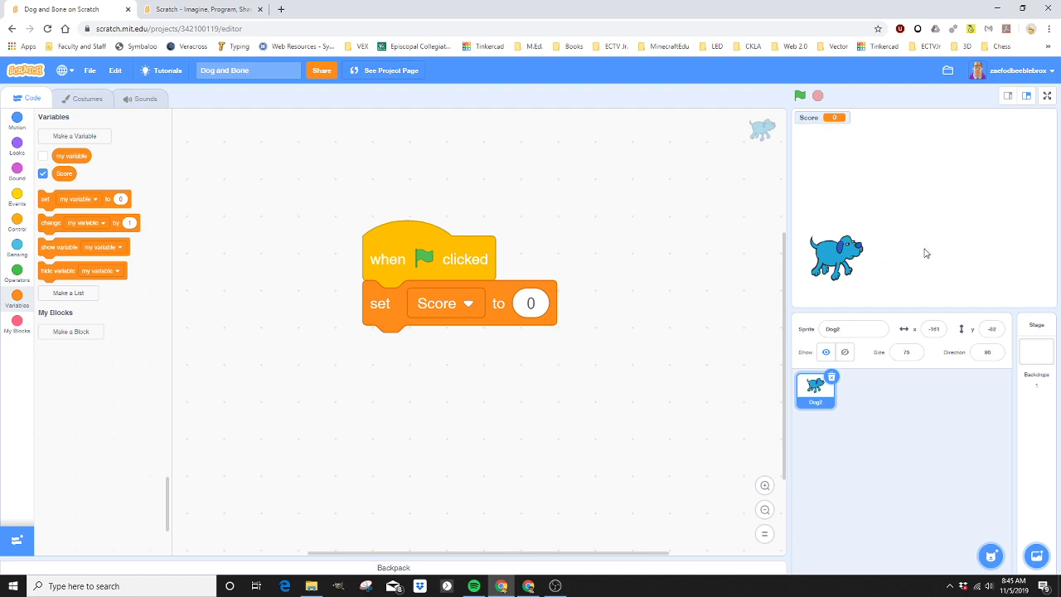
pyautogui.moveTo(842, 197)
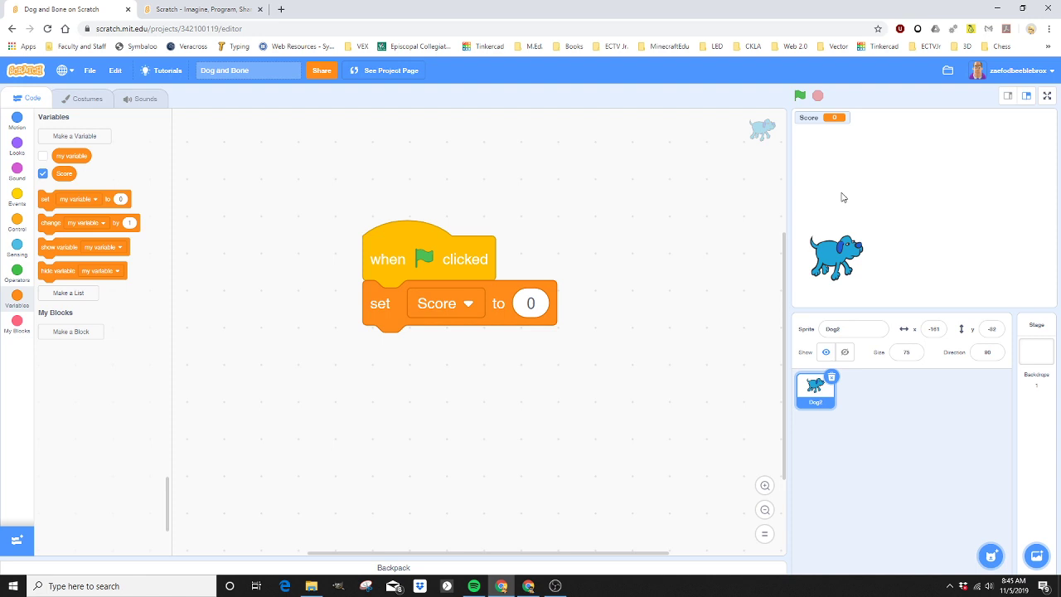
pyautogui.moveTo(944, 252)
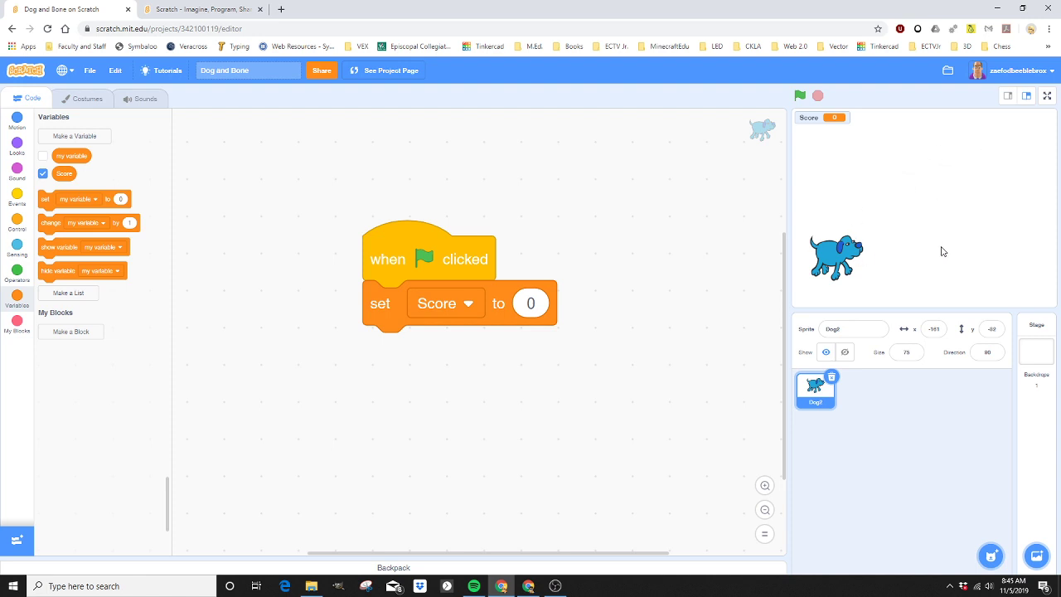
pyautogui.moveTo(238, 242)
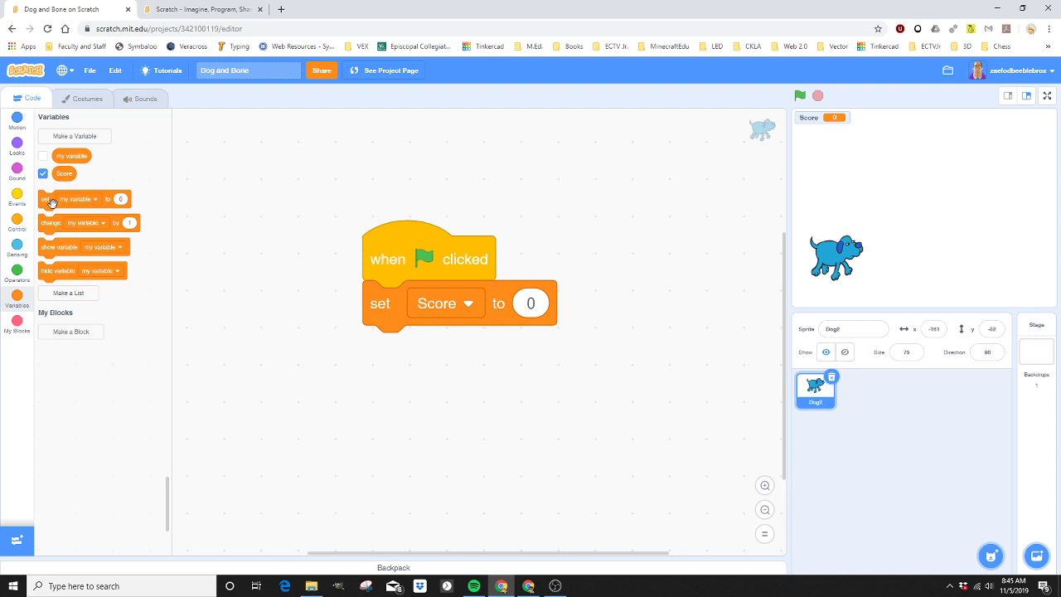
pyautogui.moveTo(20, 229)
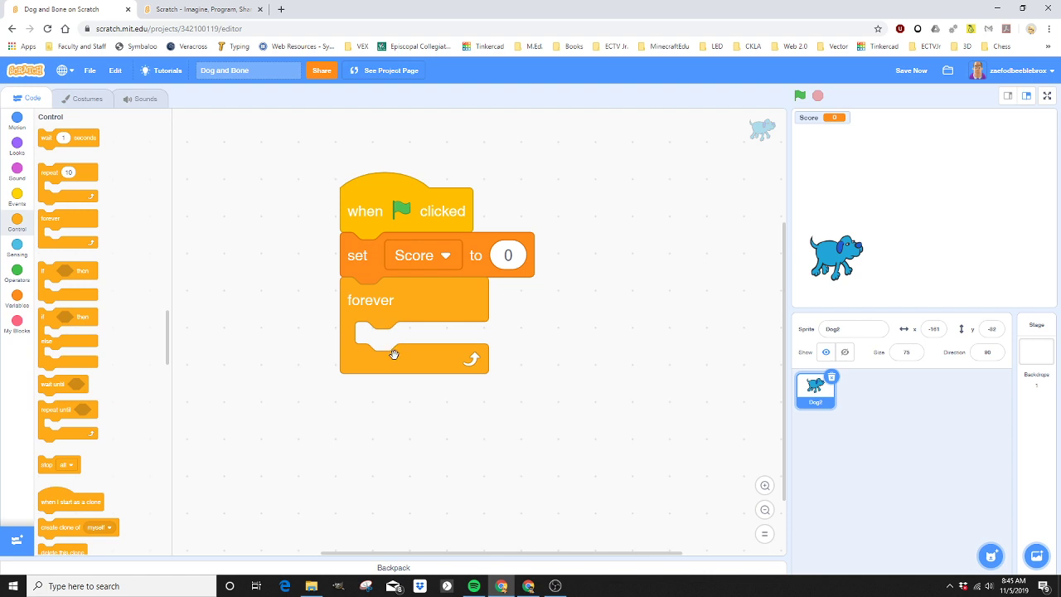
pyautogui.moveTo(44, 166)
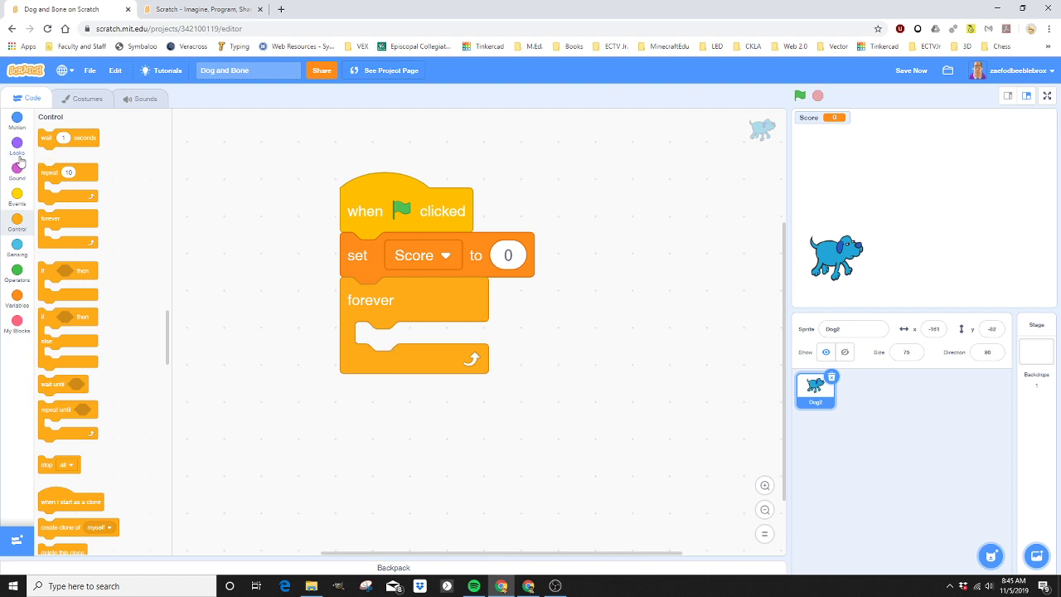
# Add 'point towards mouse-pointer' inside the forever loop and test-run the project
pyautogui.click(17, 127)
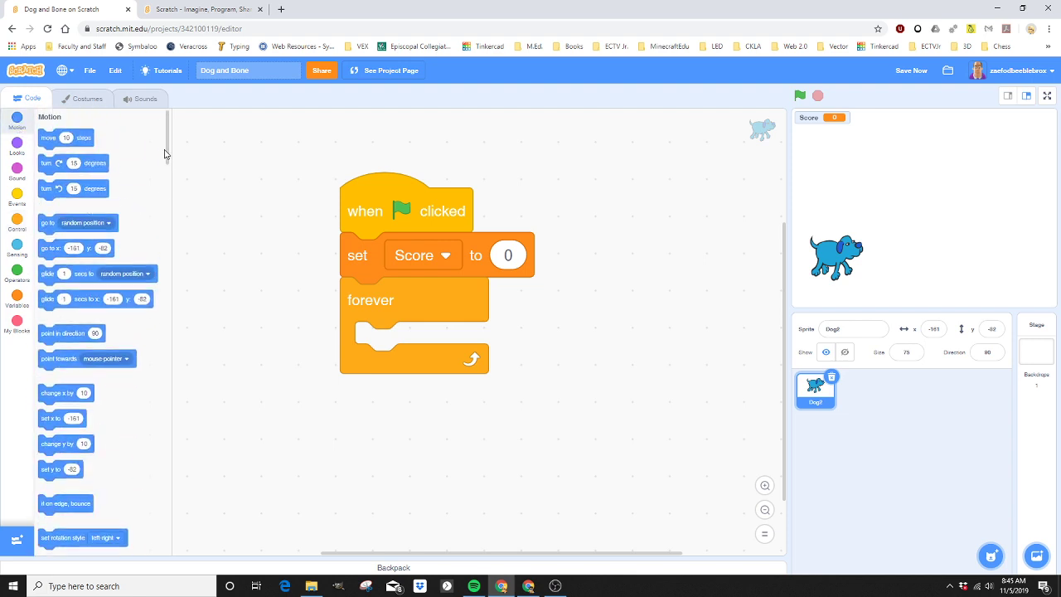
pyautogui.moveTo(66, 365)
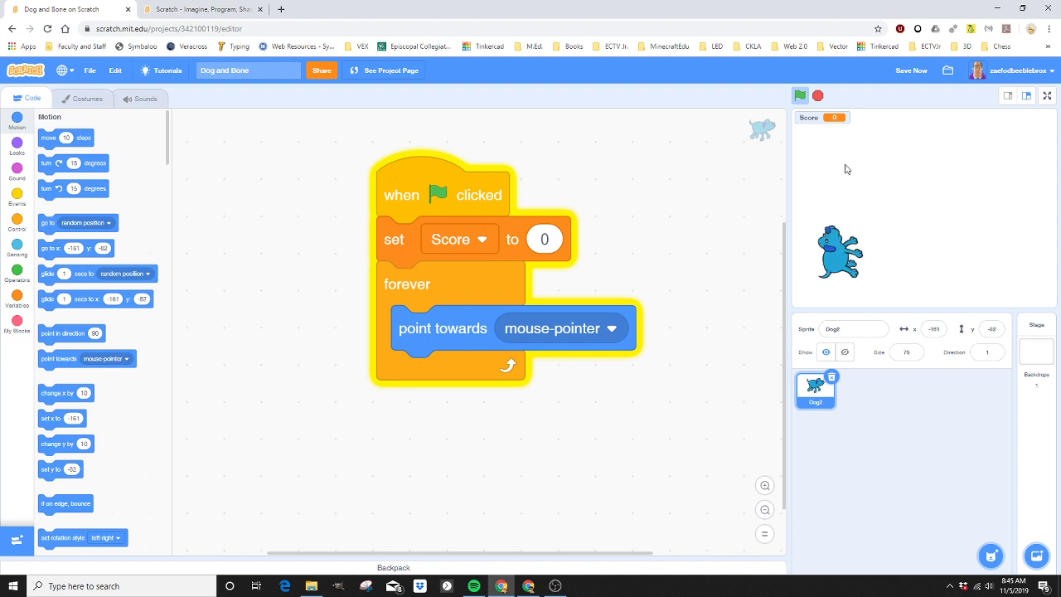
pyautogui.moveTo(792, 226)
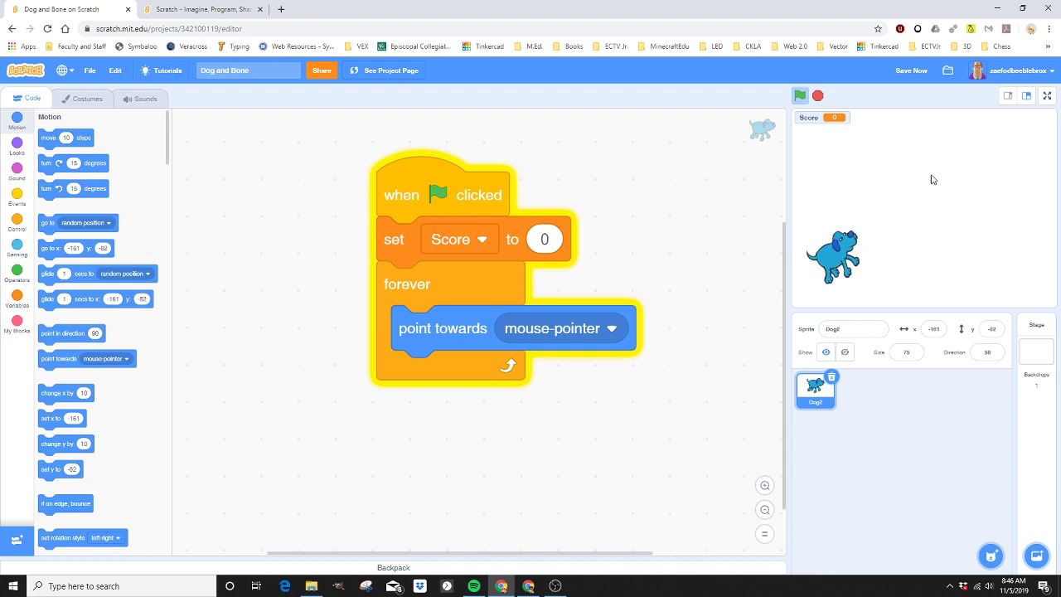
pyautogui.click(800, 94)
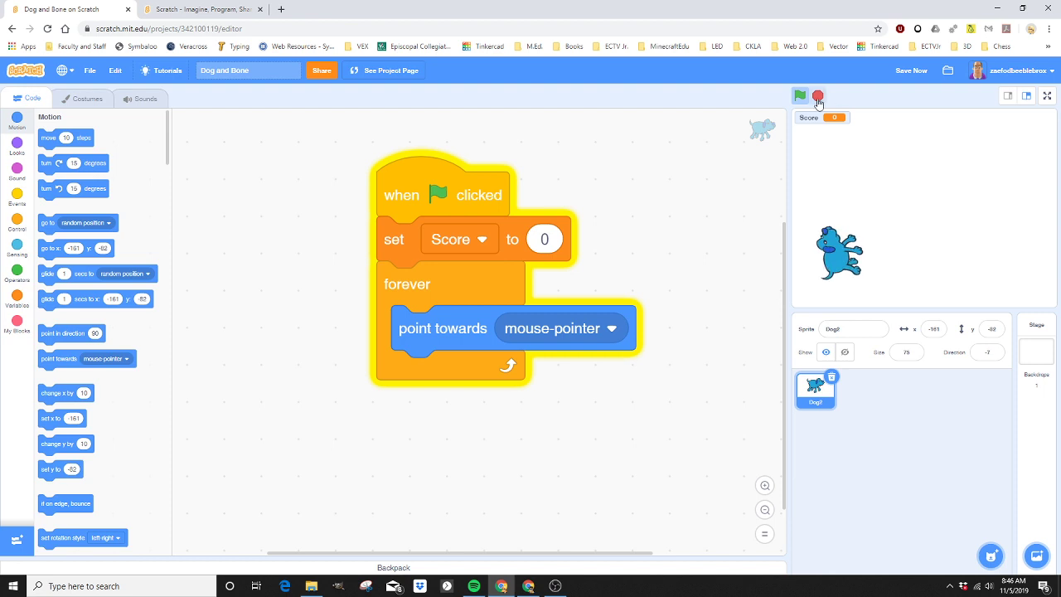
pyautogui.click(799, 95)
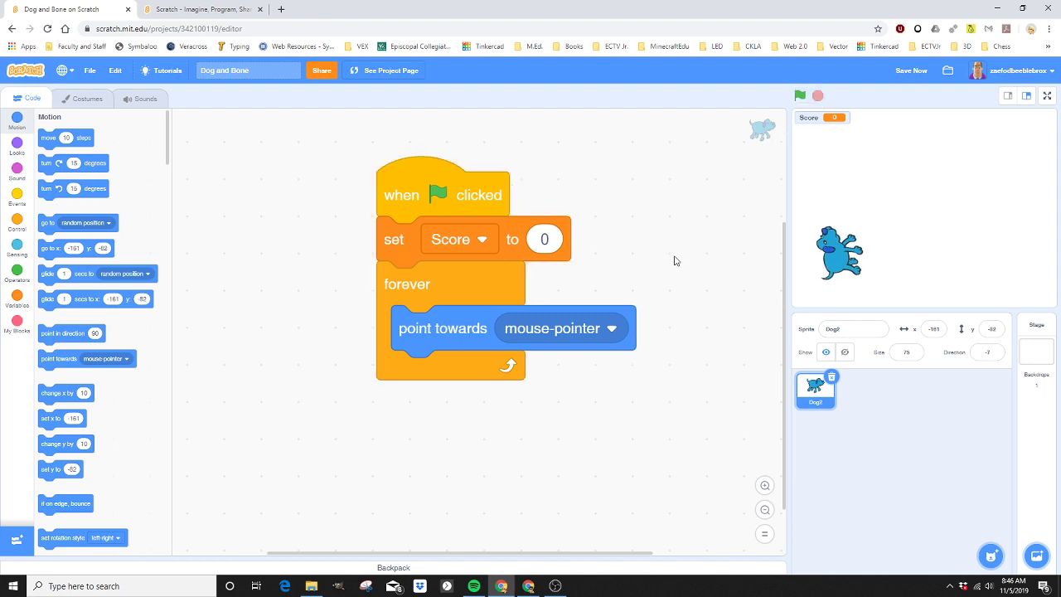
pyautogui.moveTo(683, 267)
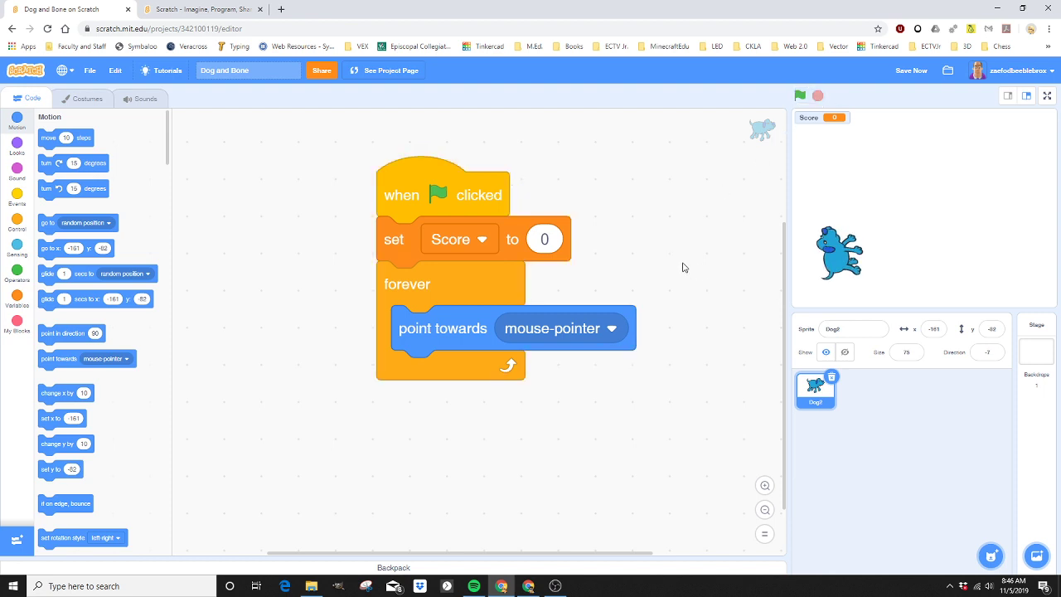
pyautogui.moveTo(678, 275)
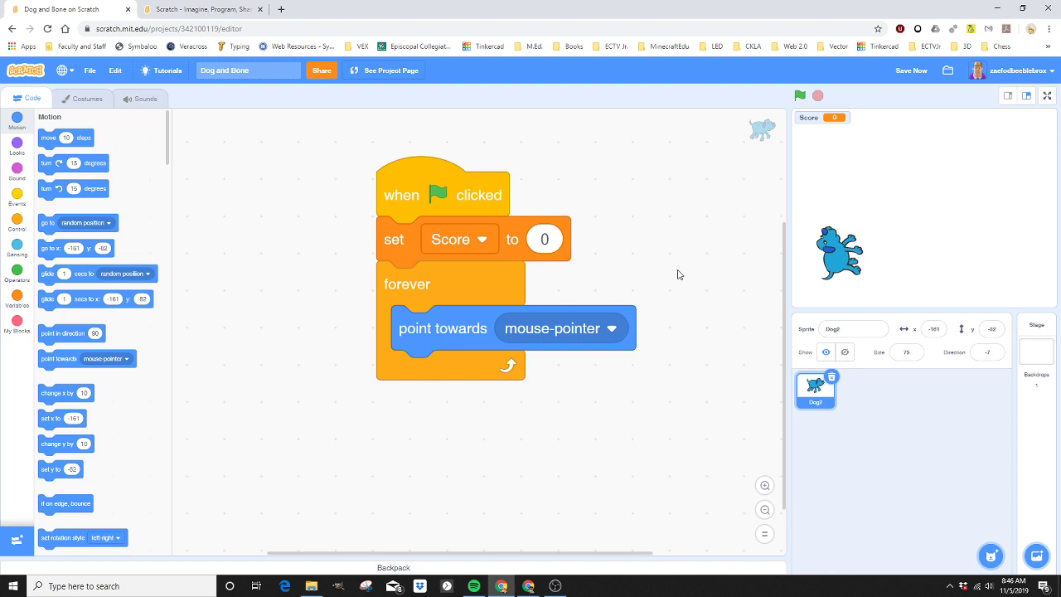
pyautogui.moveTo(46, 138)
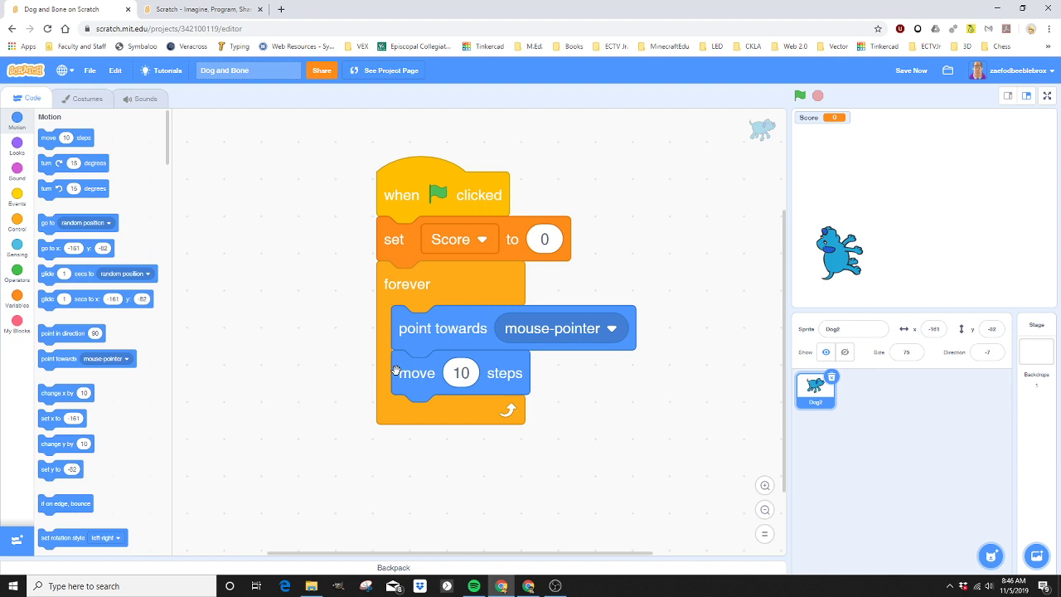
# Change the dog's move block from 10 to 2 steps
pyautogui.click(461, 371)
pyautogui.write('2')
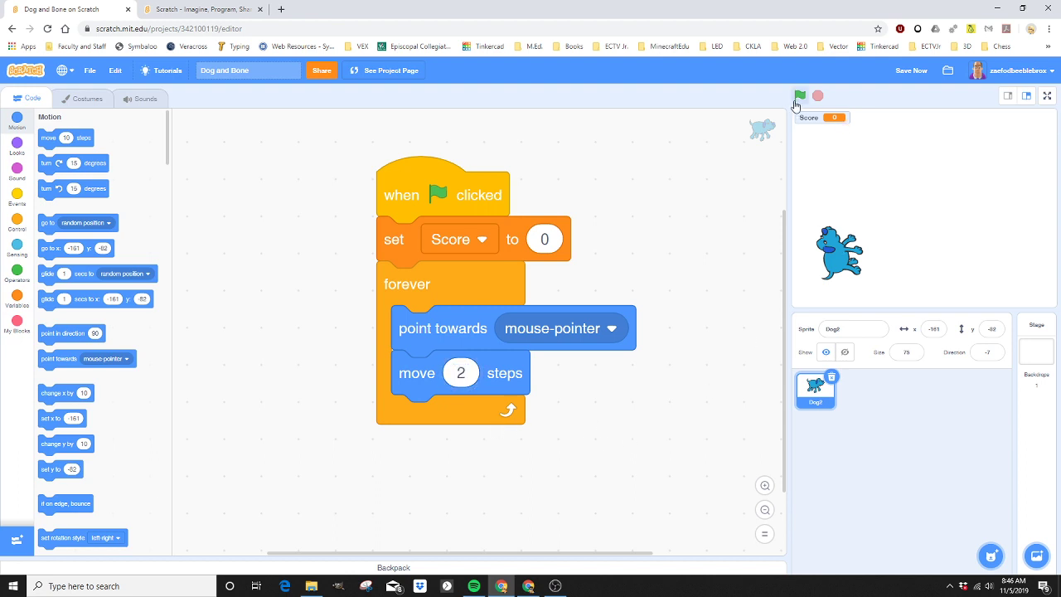
# Run the game with the green flag so the dog chases the pointer, then stop it
pyautogui.click(796, 94)
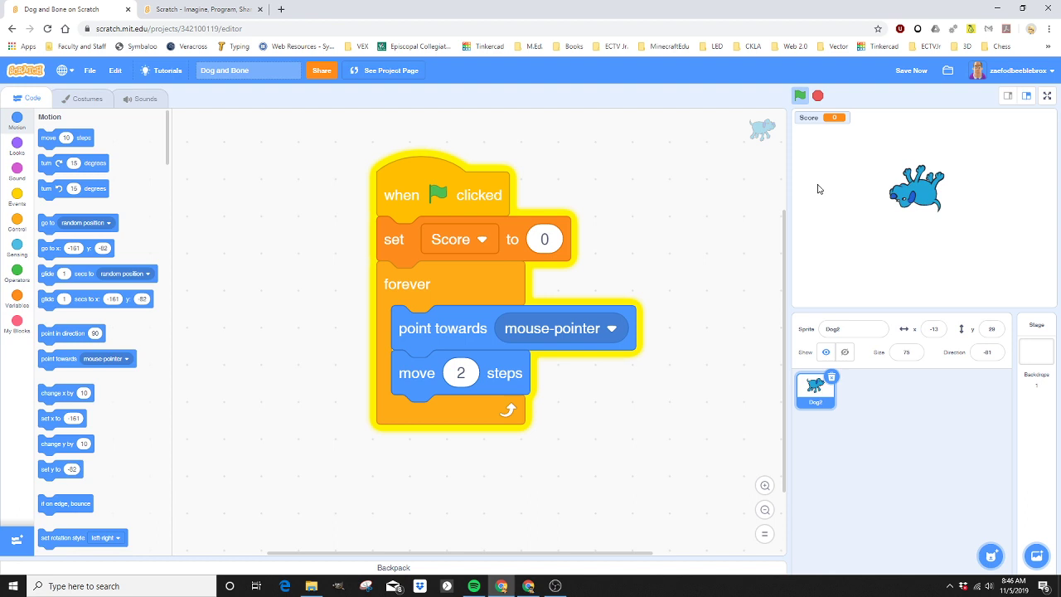
pyautogui.moveTo(992, 216)
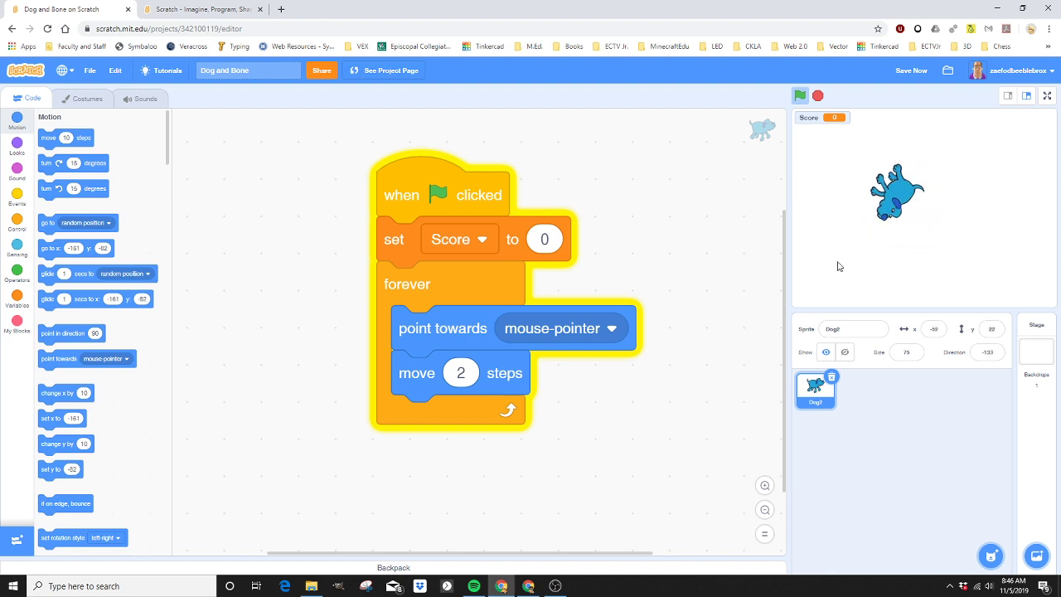
pyautogui.moveTo(824, 235)
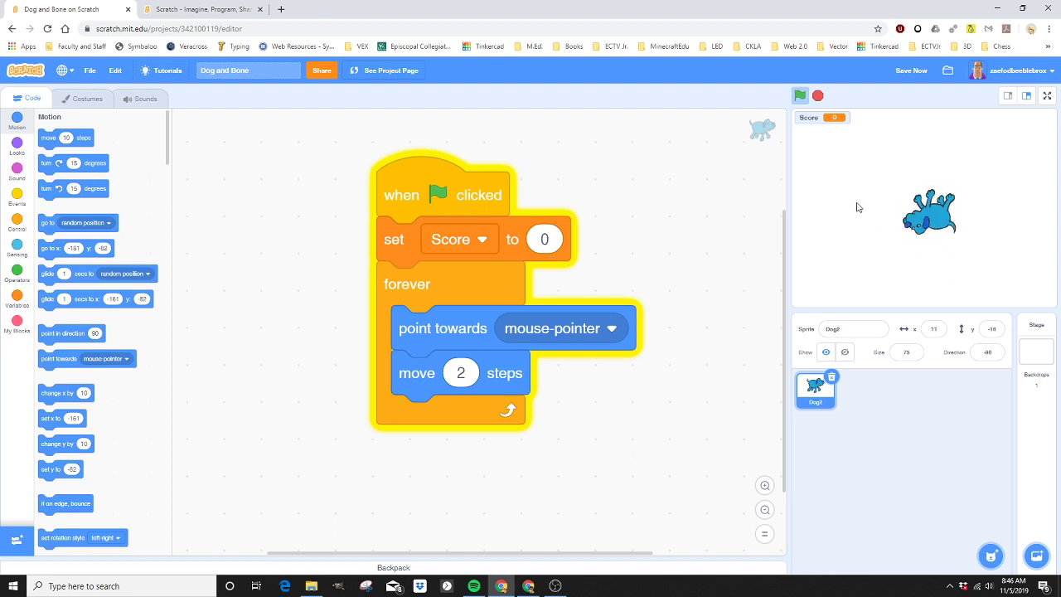
pyautogui.click(776, 94)
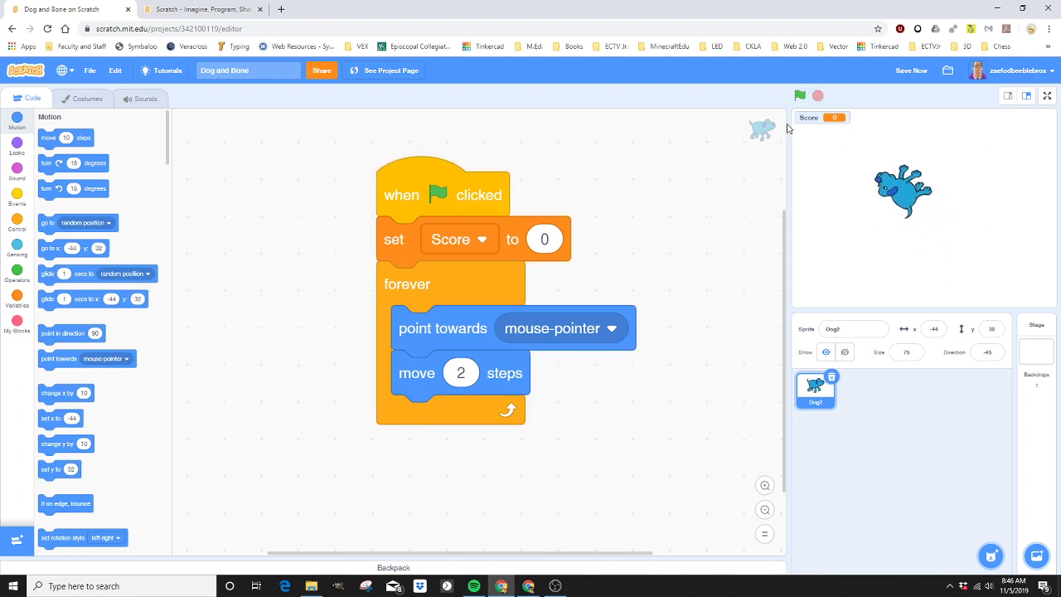
pyautogui.moveTo(726, 234)
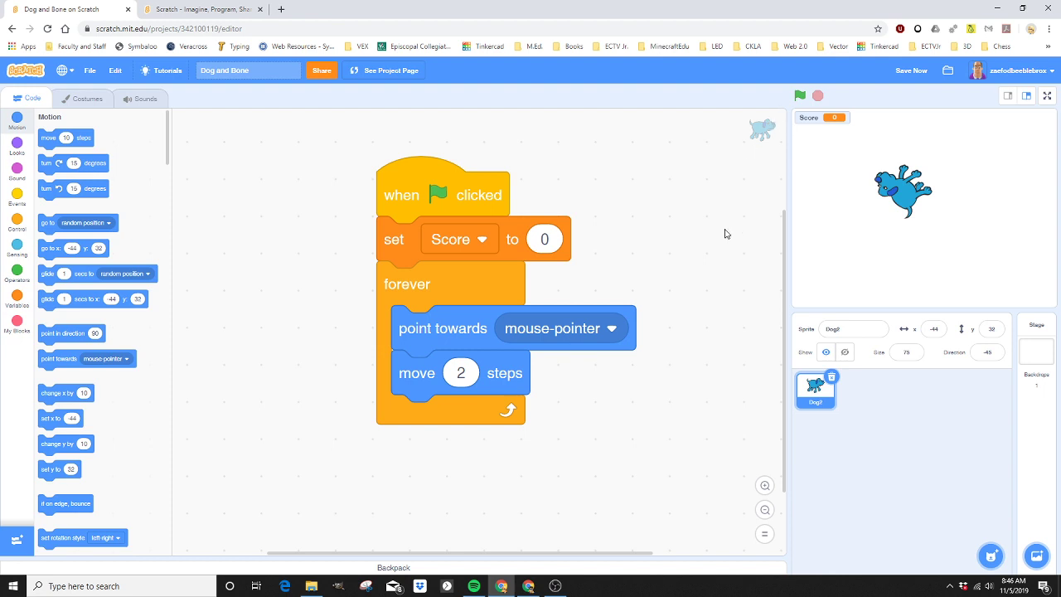
pyautogui.moveTo(696, 278)
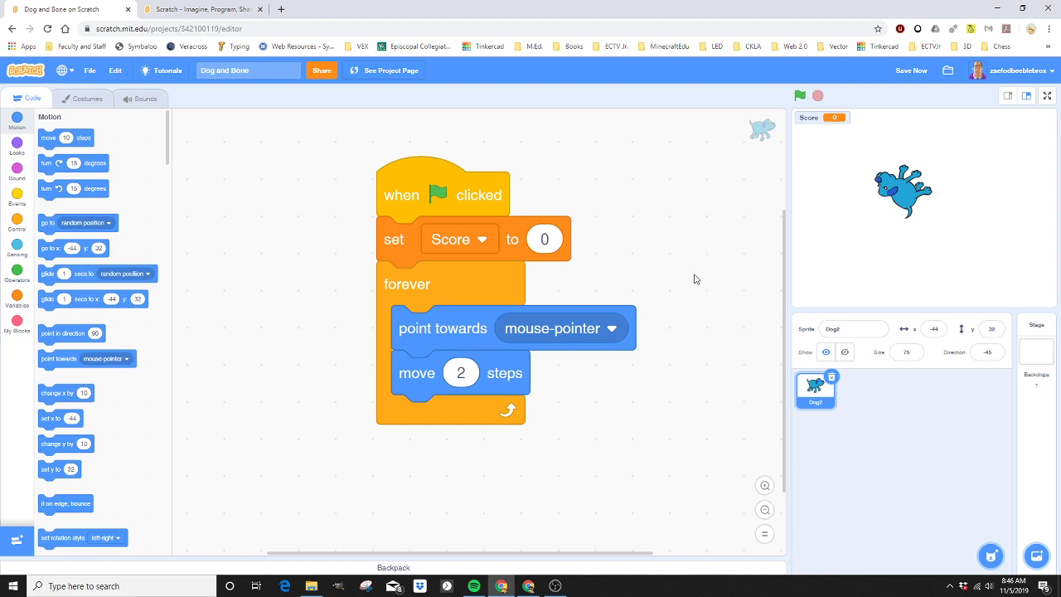
pyautogui.moveTo(211, 239)
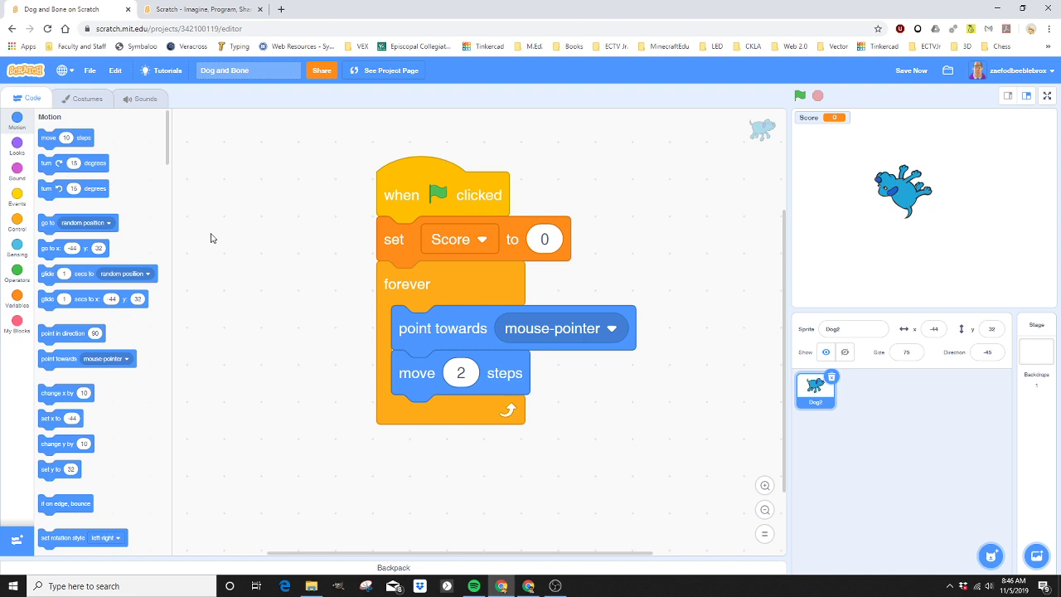
pyautogui.moveTo(26, 153)
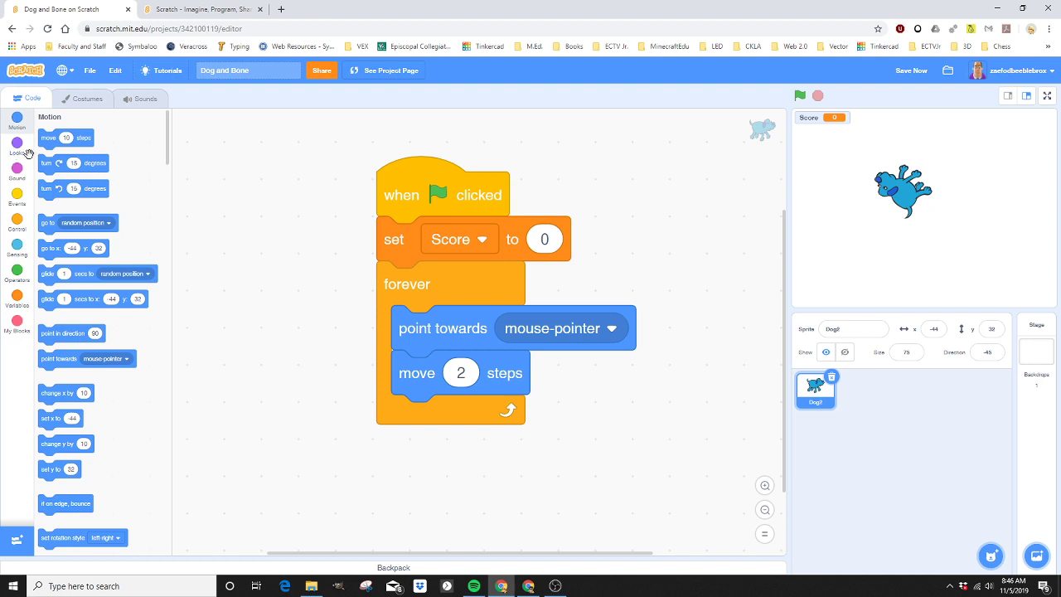
# Add a 'next costume' block from Looks under 'move 2 steps' in the forever loop
pyautogui.click(17, 149)
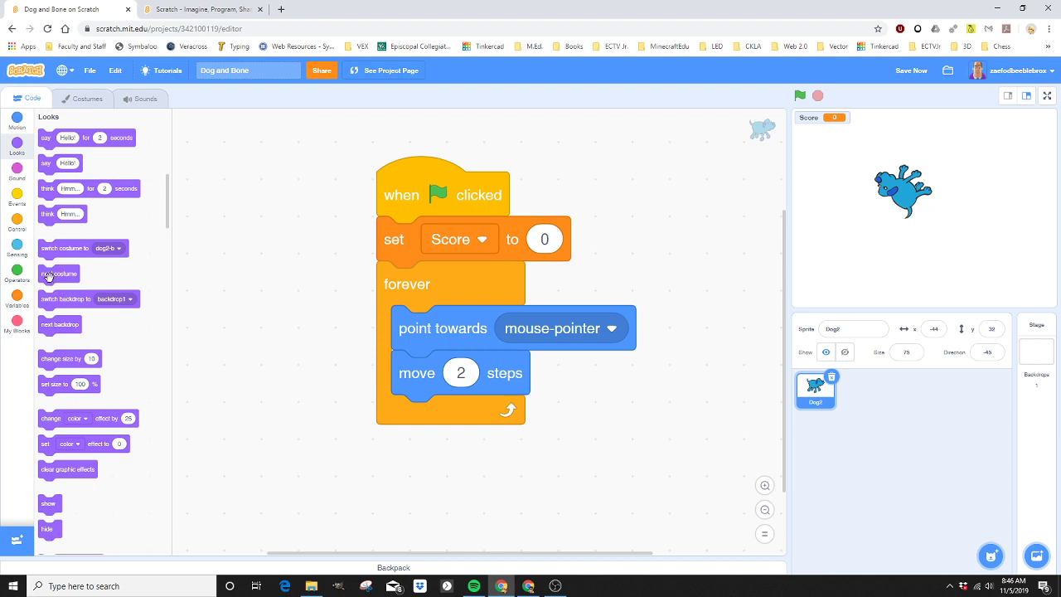
pyautogui.moveTo(60, 273)
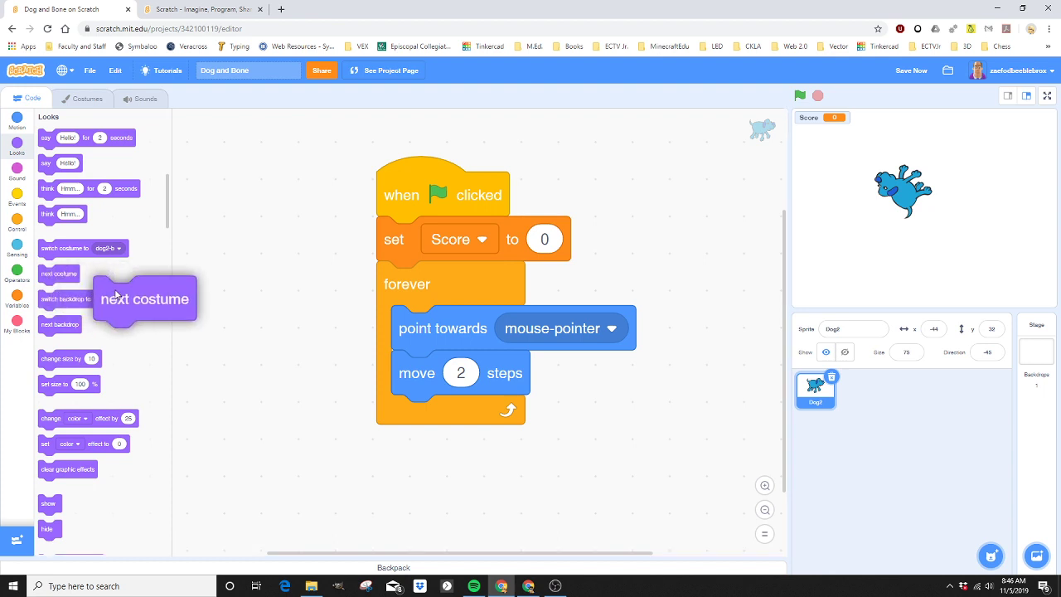
pyautogui.moveTo(146, 299); pyautogui.dragTo(446, 425)
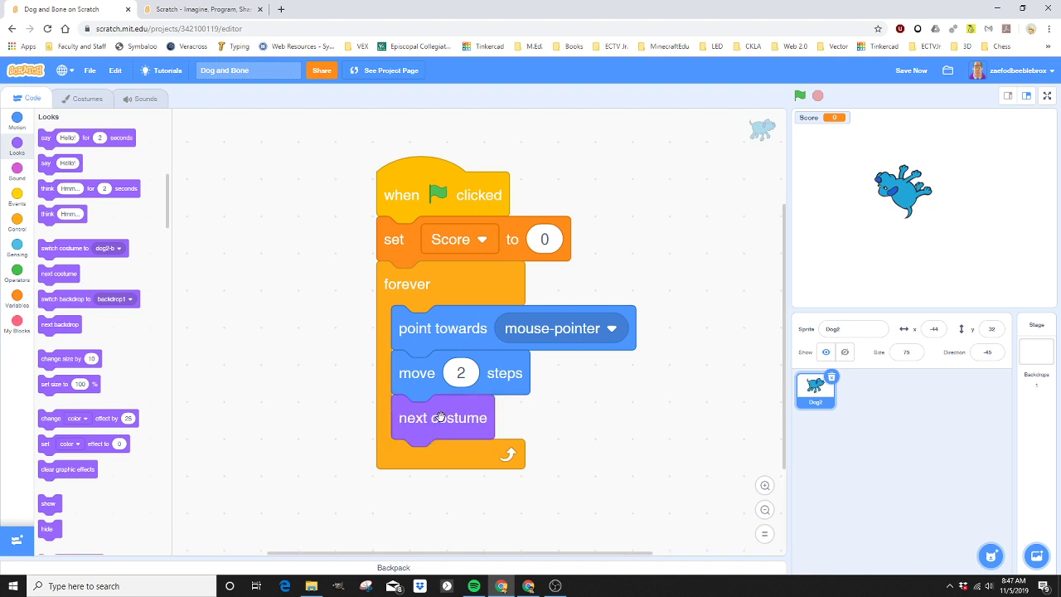
pyautogui.moveTo(81, 99)
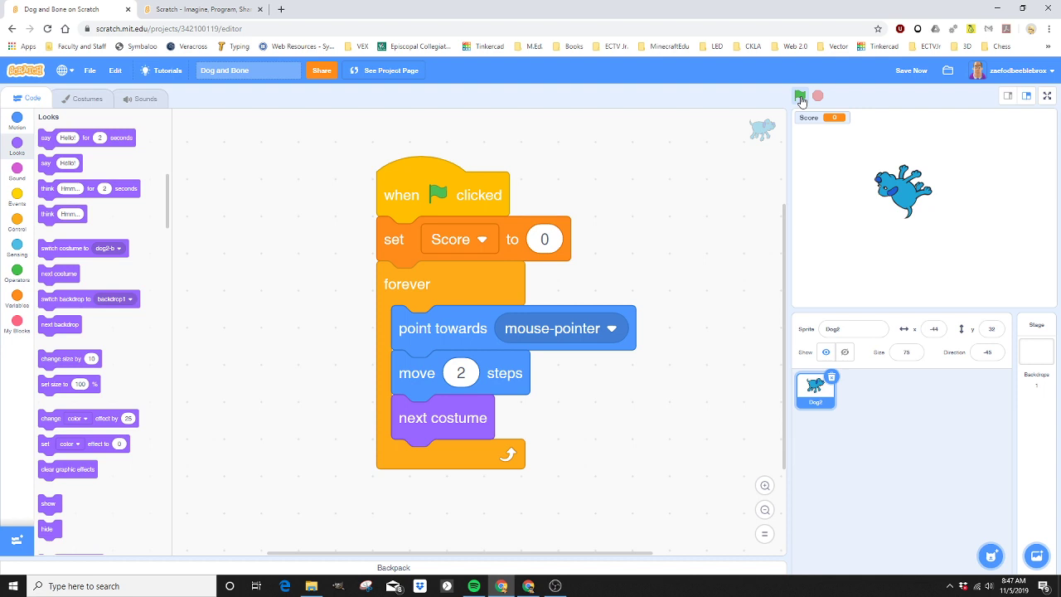
pyautogui.click(799, 94)
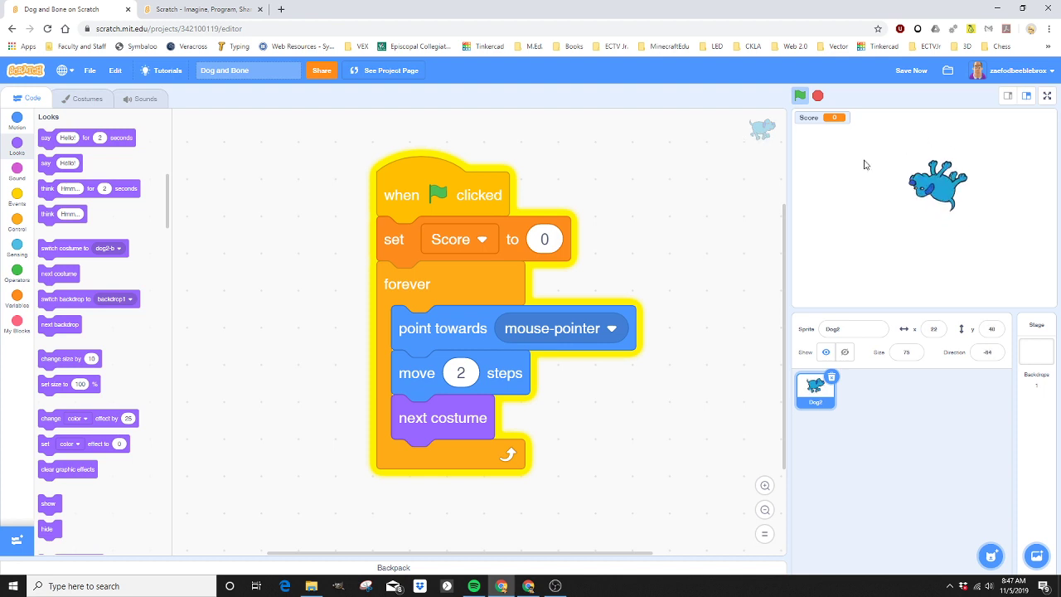
pyautogui.moveTo(981, 187)
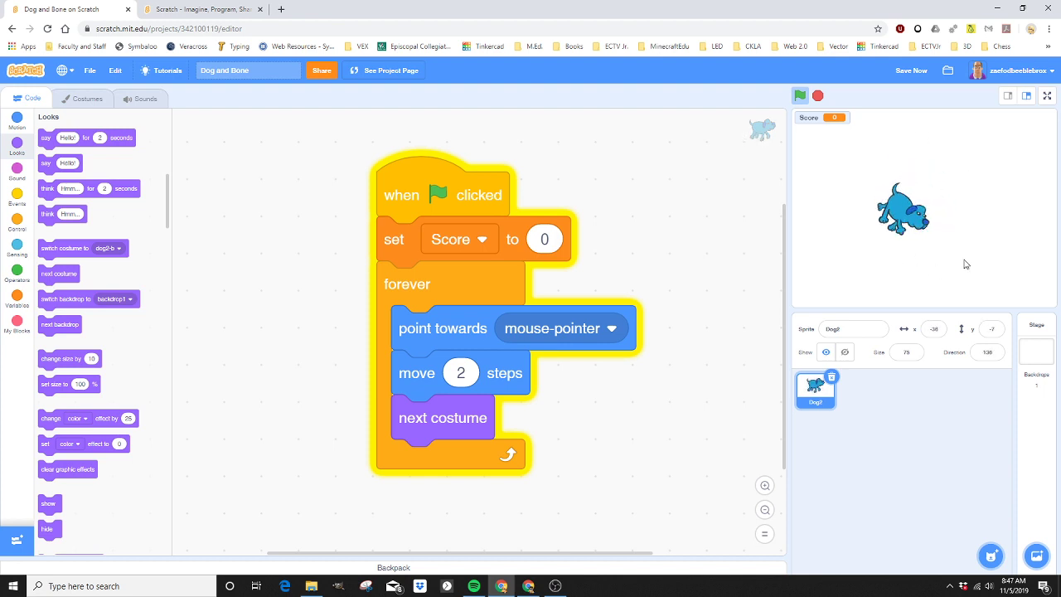
pyautogui.click(801, 95)
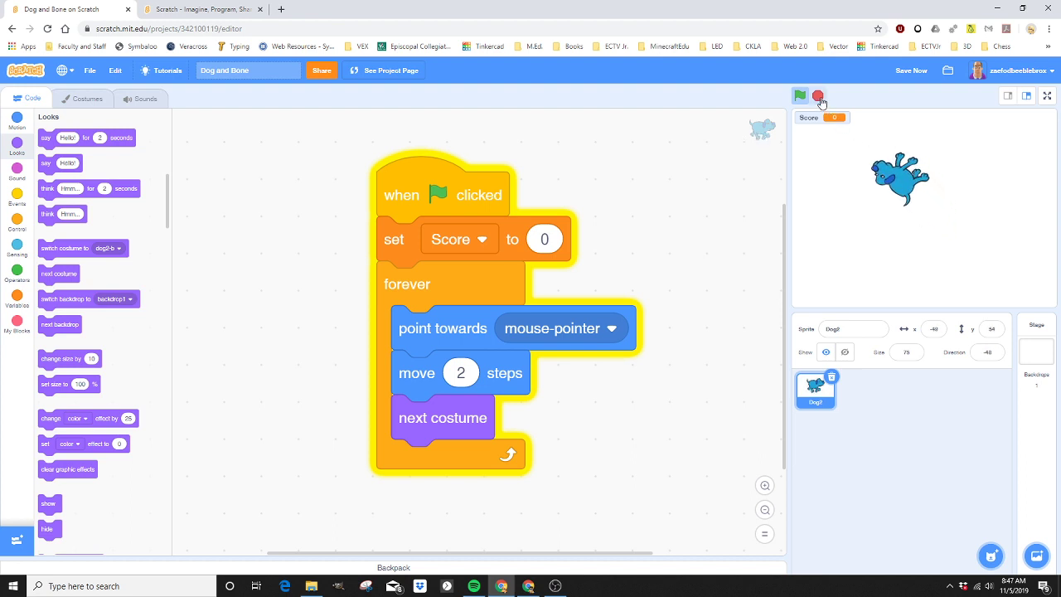
pyautogui.click(818, 94)
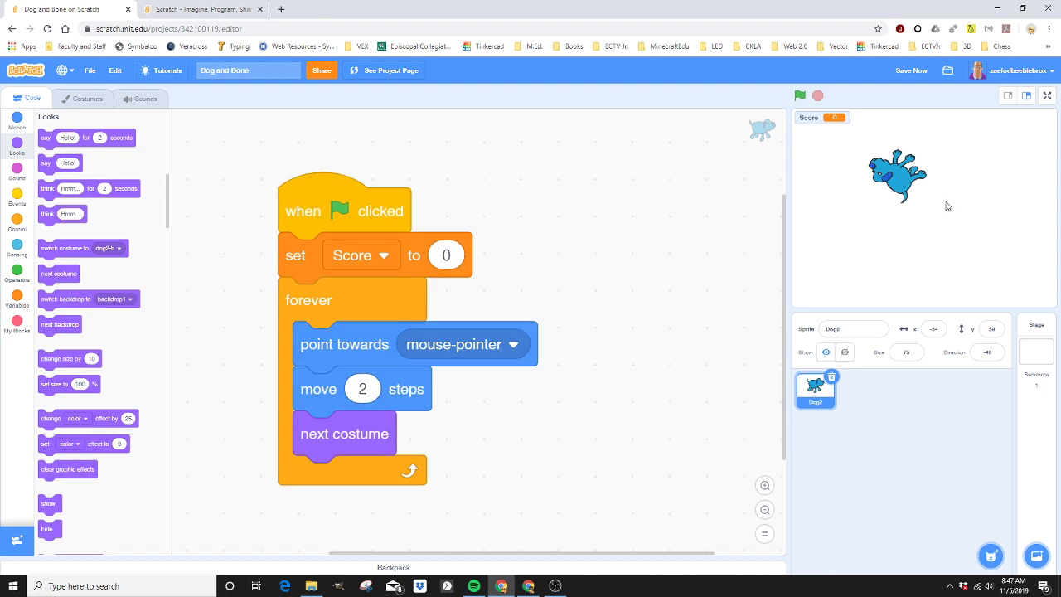
pyautogui.moveTo(948, 224)
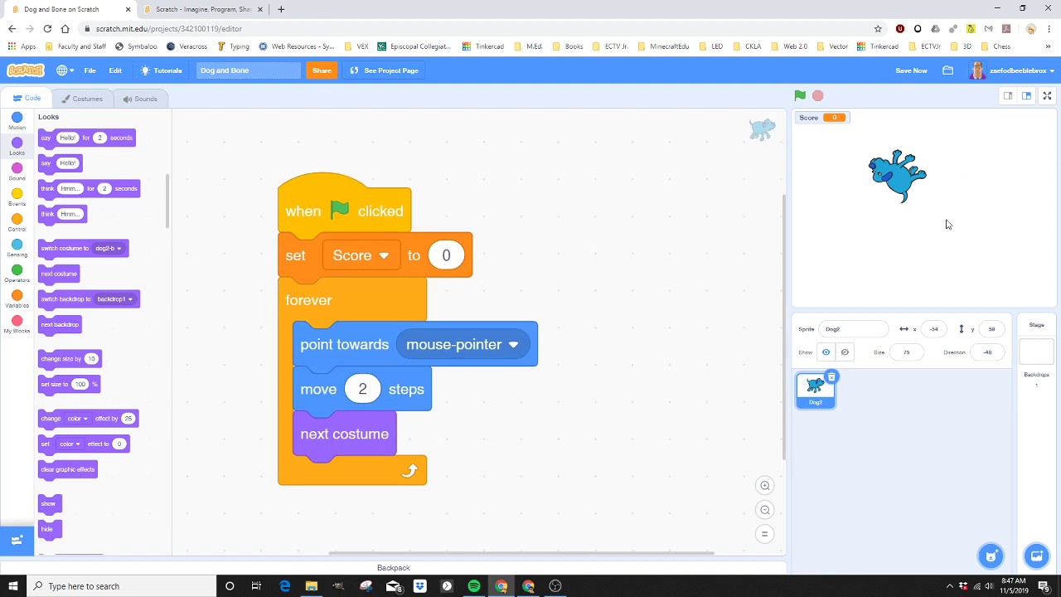
pyautogui.click(912, 70)
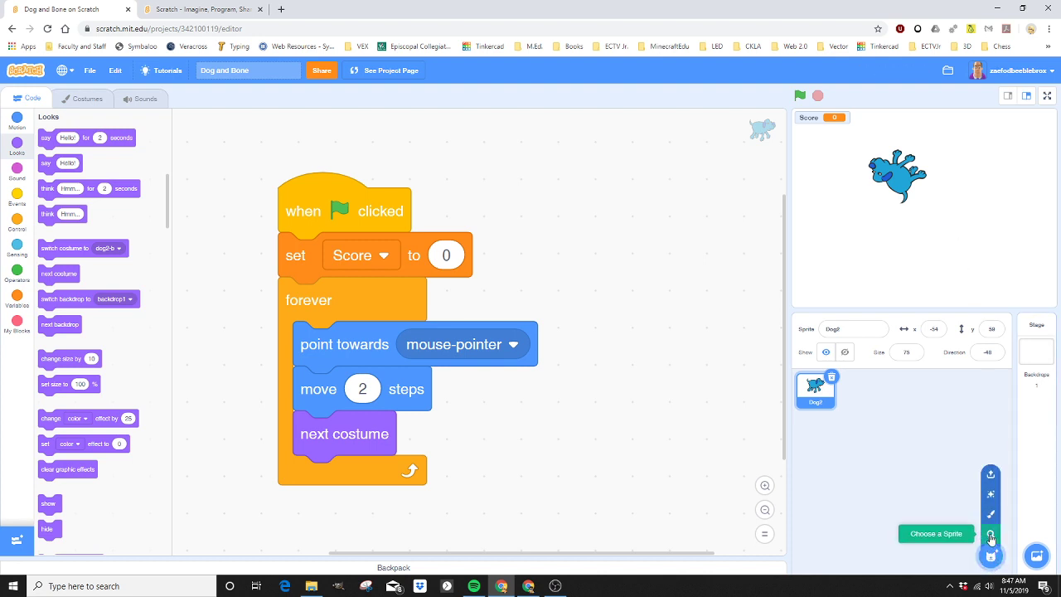
pyautogui.moveTo(992, 514)
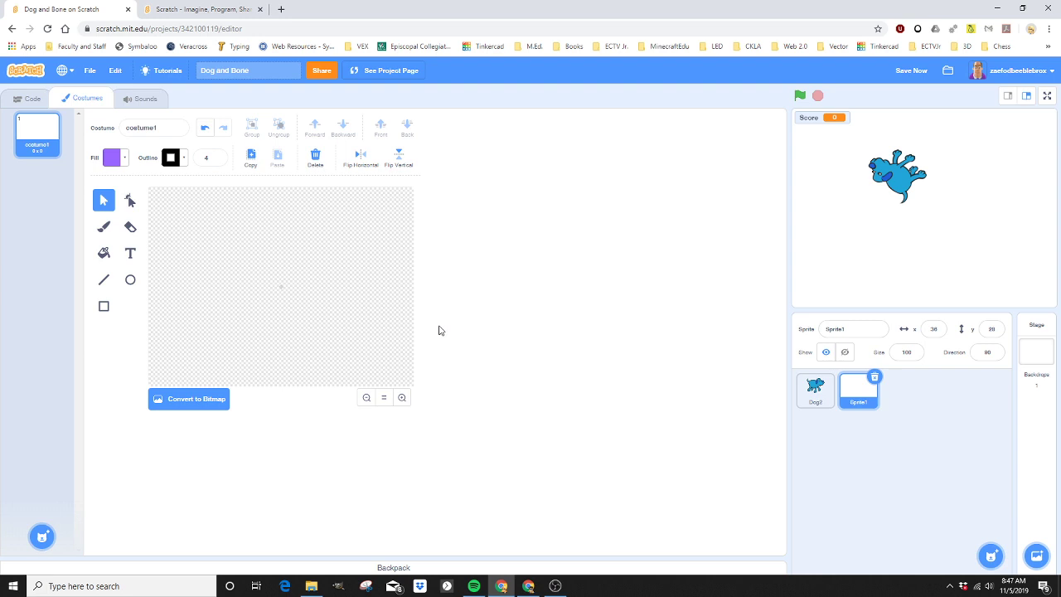
pyautogui.moveTo(102, 279)
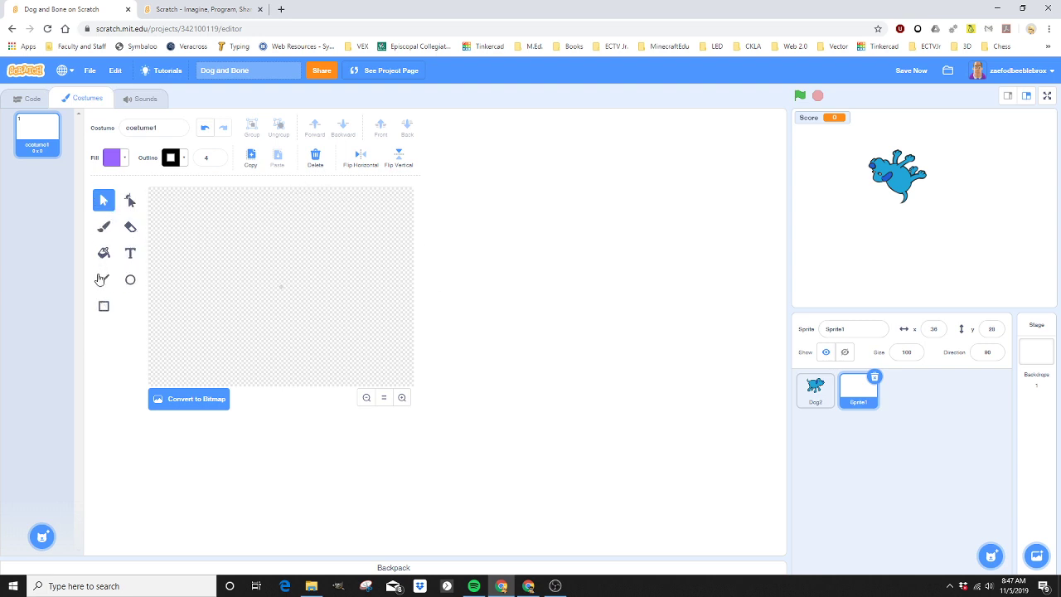
pyautogui.moveTo(102, 226)
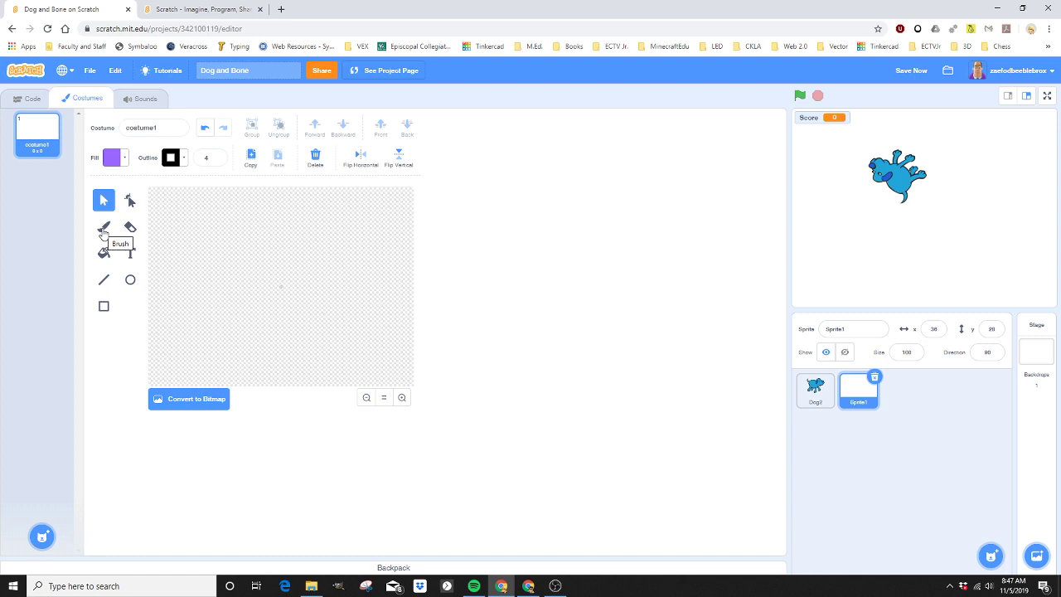
# Choose the Brush tool and set its fill colour to black via Brightness
pyautogui.click(103, 227)
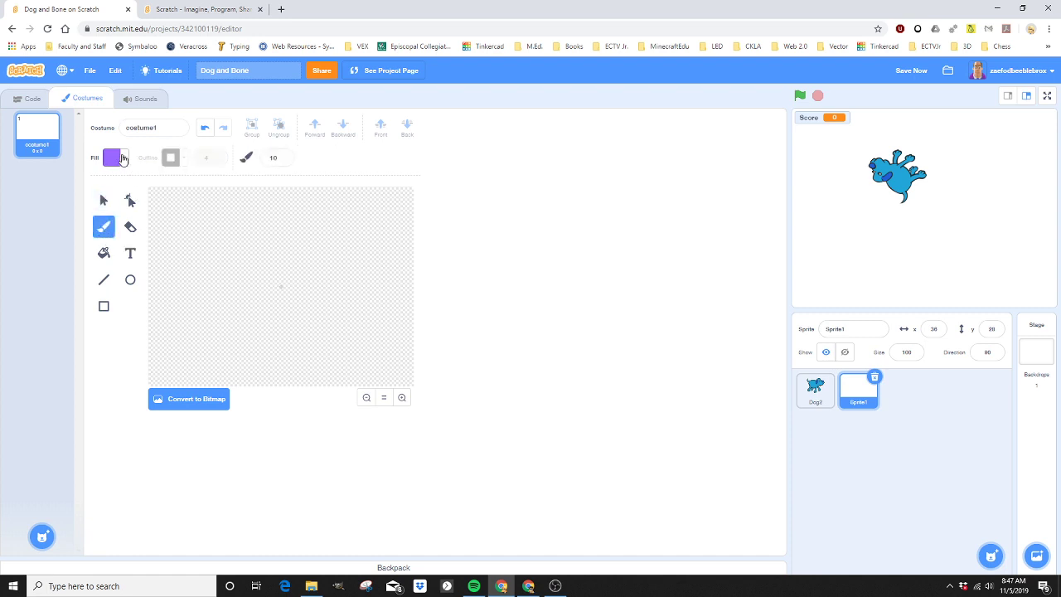
pyautogui.click(113, 157)
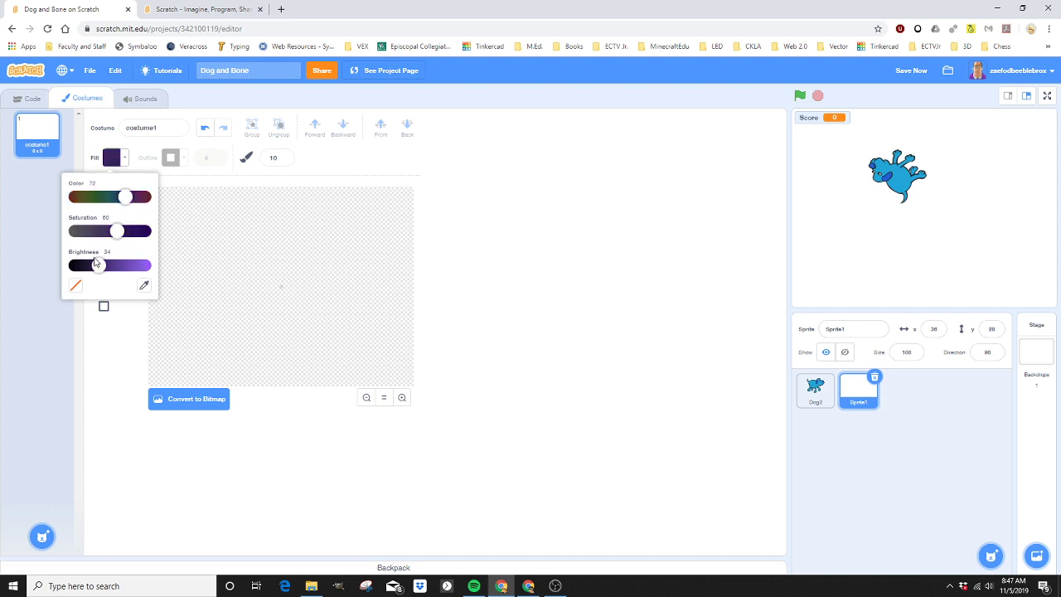
pyautogui.moveTo(96, 264); pyautogui.dragTo(75, 264)
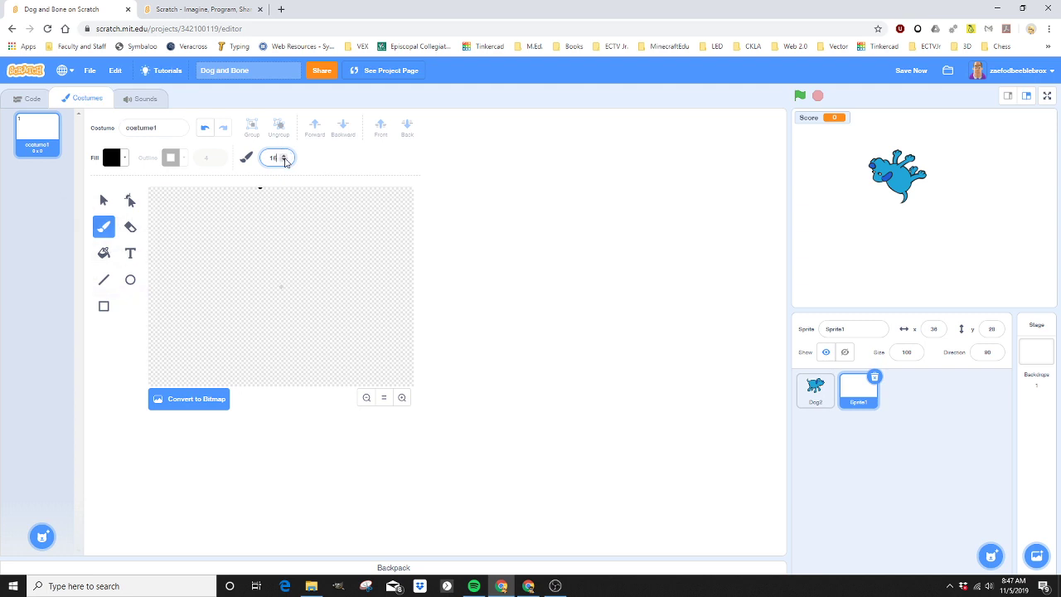
pyautogui.moveTo(267, 282)
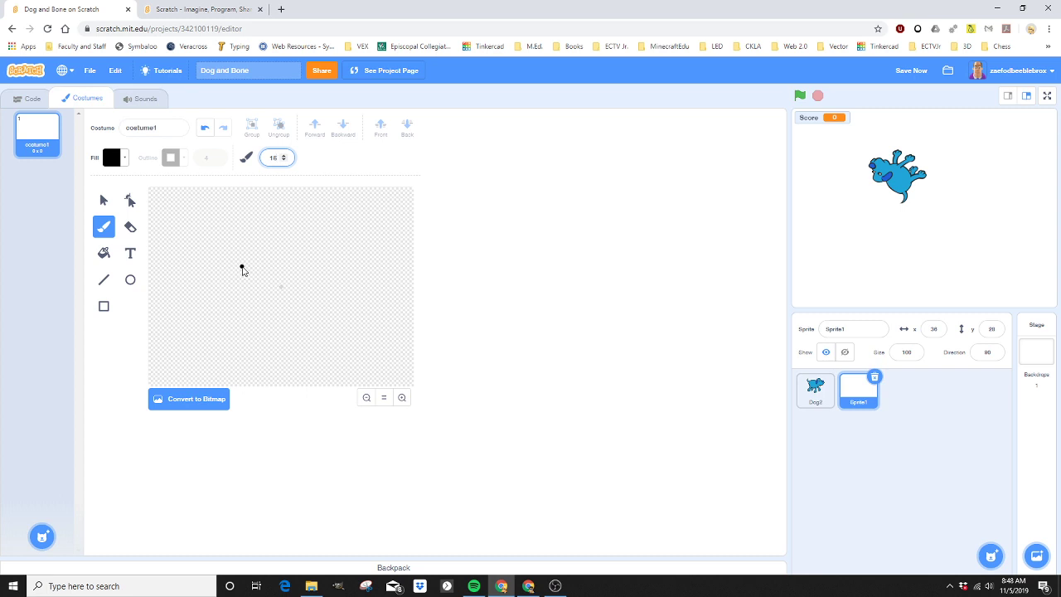
# Brush the black outline strokes of the bone on the costume canvas
pyautogui.moveTo(241, 267); pyautogui.dragTo(299, 272)
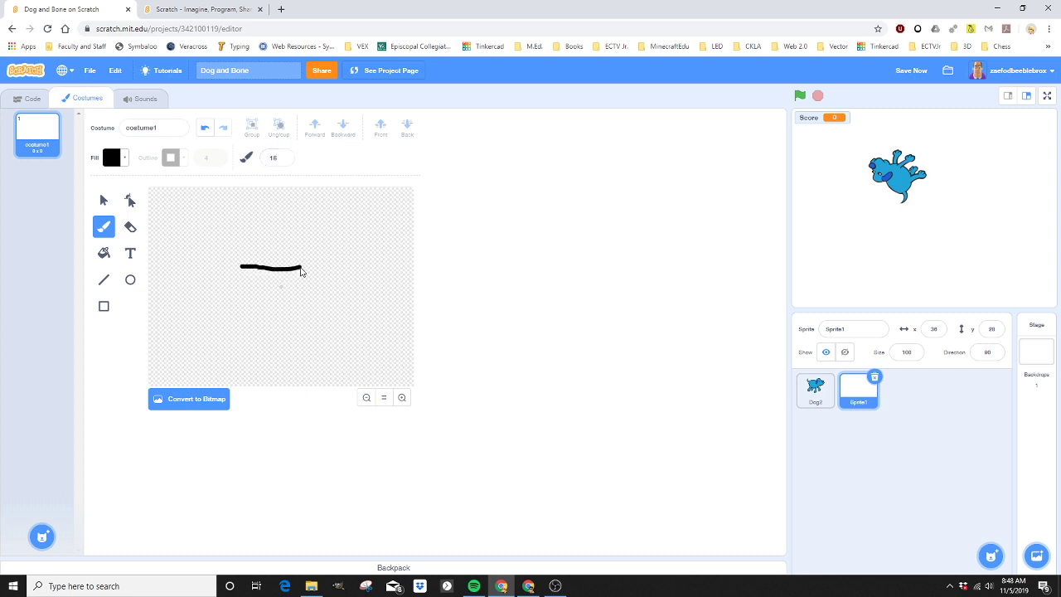
pyautogui.moveTo(302, 272); pyautogui.dragTo(335, 282)
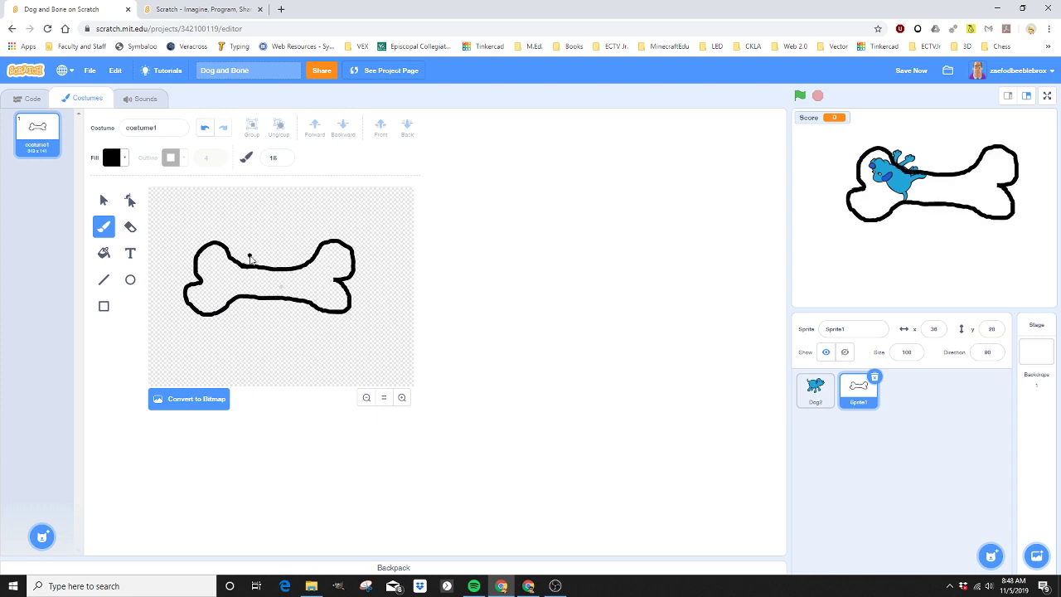
pyautogui.moveTo(252, 249)
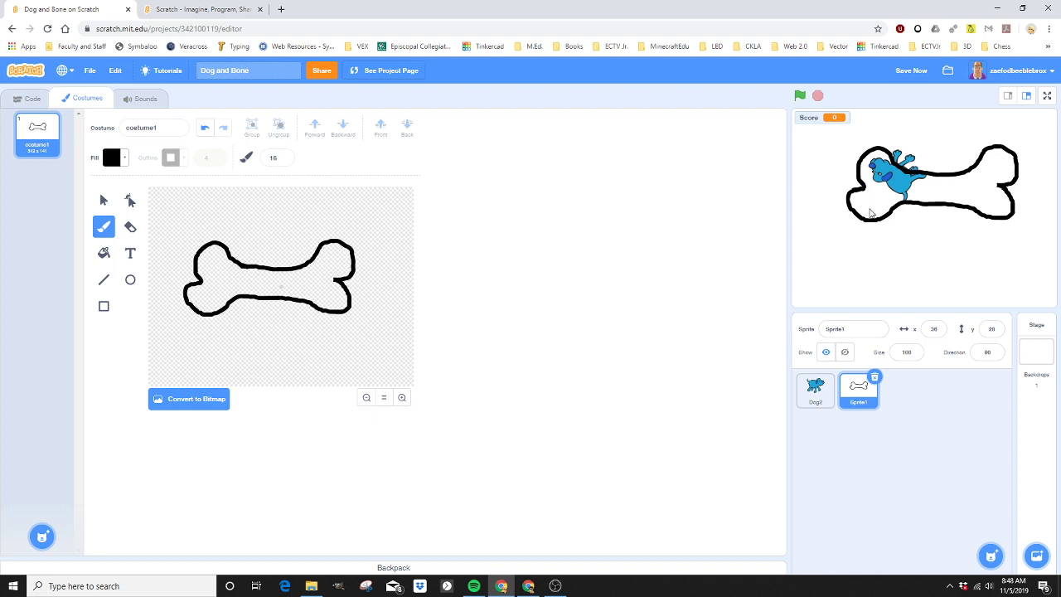
pyautogui.moveTo(958, 186)
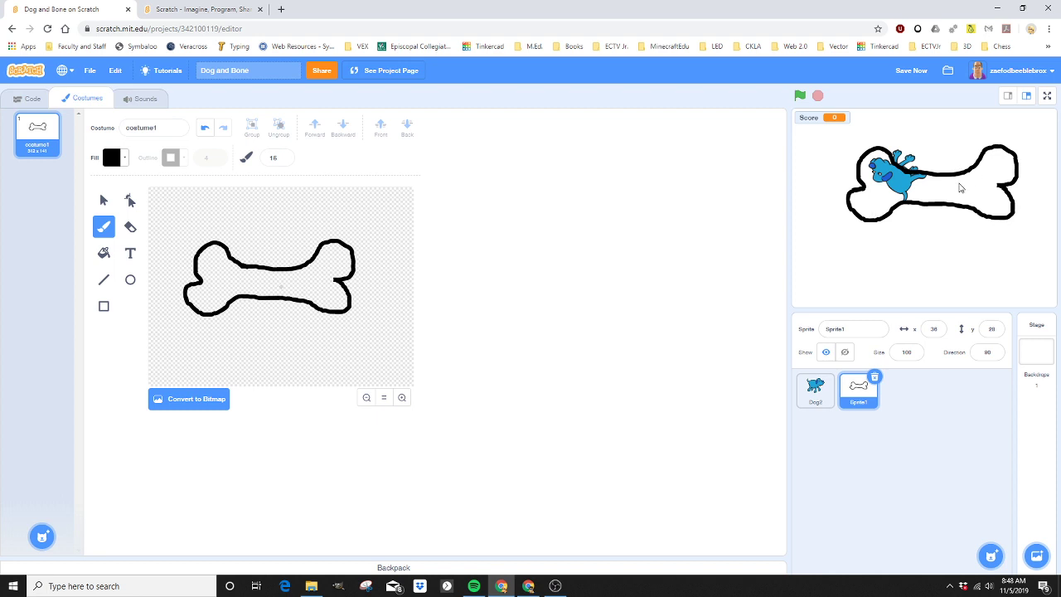
pyautogui.moveTo(93, 268)
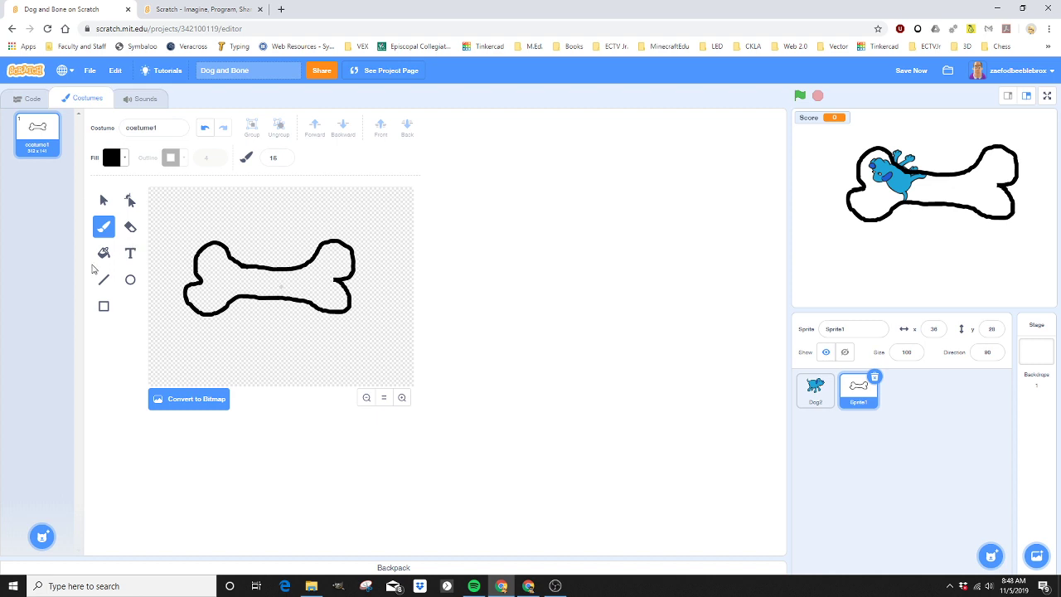
# Switch to the Fill tool and tune Color, Saturation and Brightness to pale yellow
pyautogui.click(102, 252)
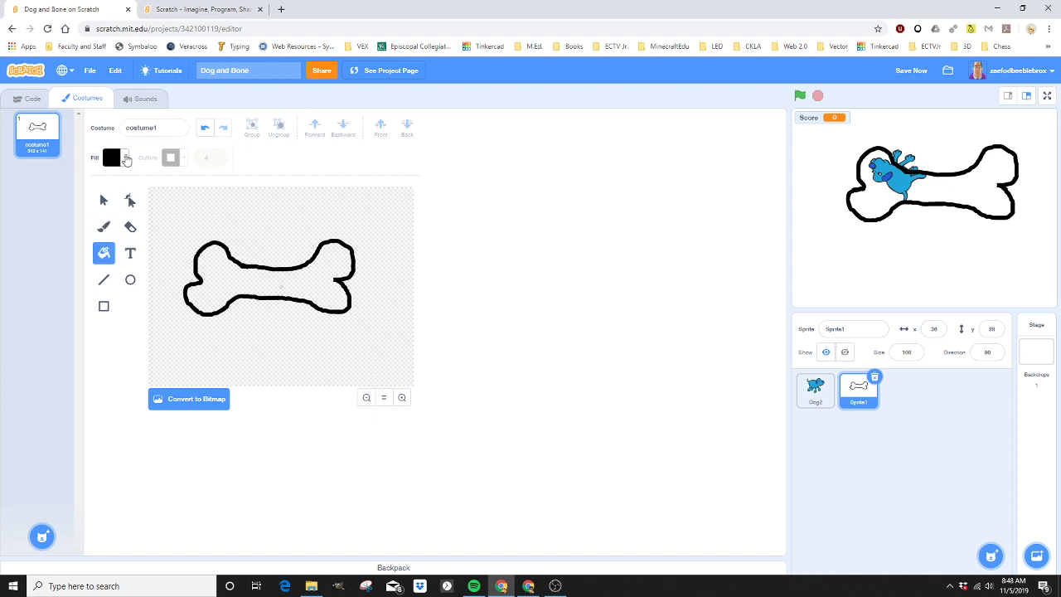
pyautogui.click(113, 157)
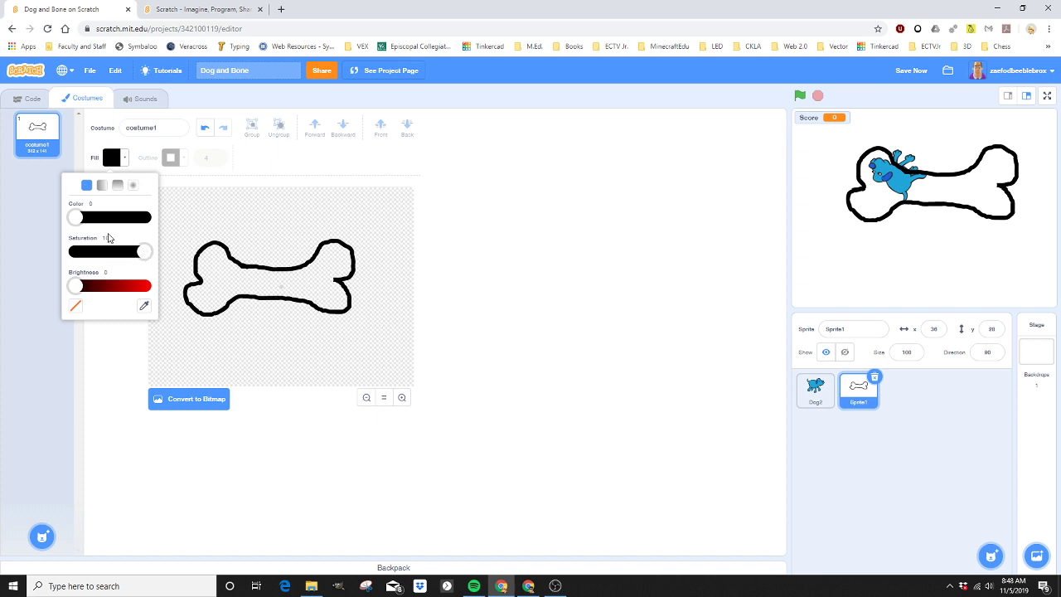
pyautogui.moveTo(76, 217); pyautogui.dragTo(116, 218)
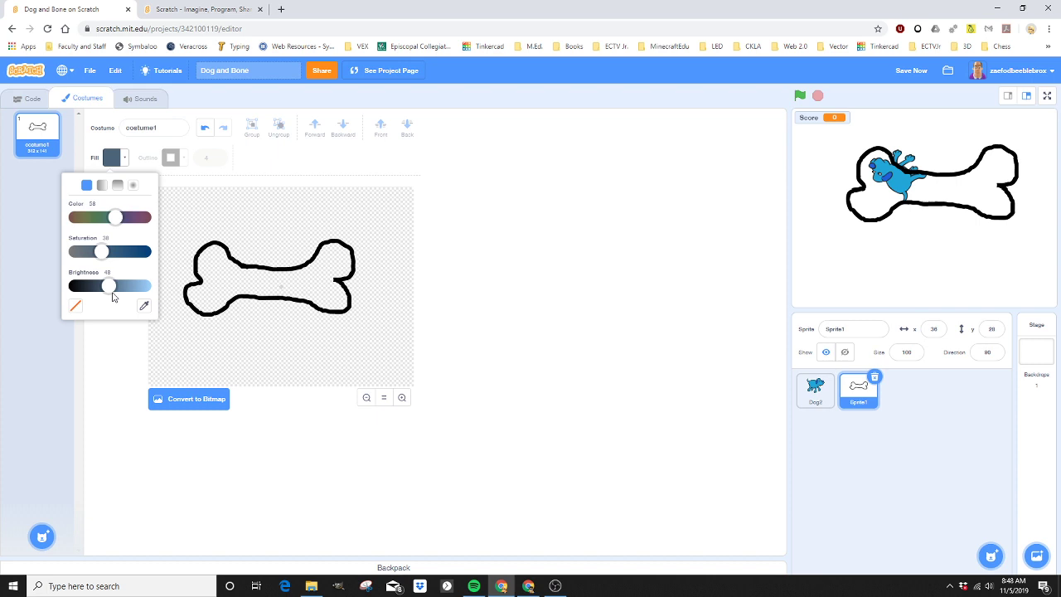
pyautogui.moveTo(116, 216); pyautogui.dragTo(86, 216)
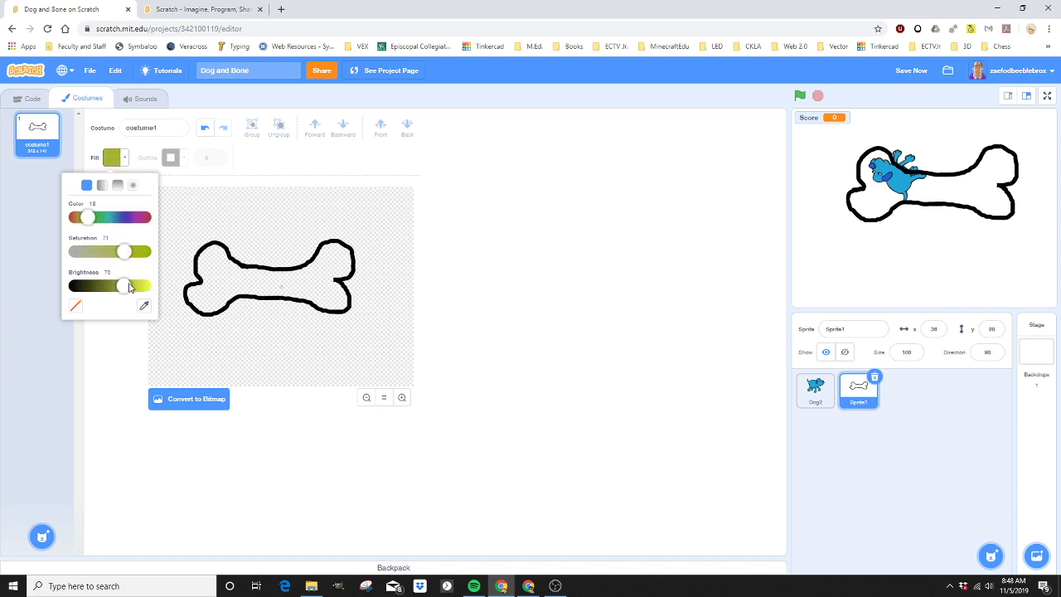
pyautogui.moveTo(87, 217); pyautogui.dragTo(91, 217)
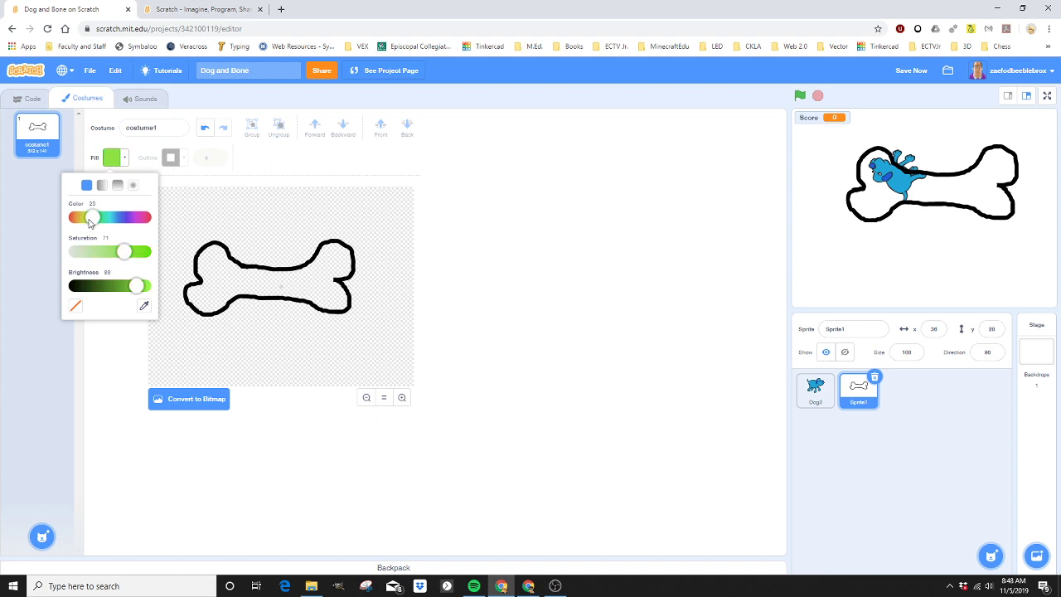
pyautogui.moveTo(93, 217); pyautogui.dragTo(86, 217)
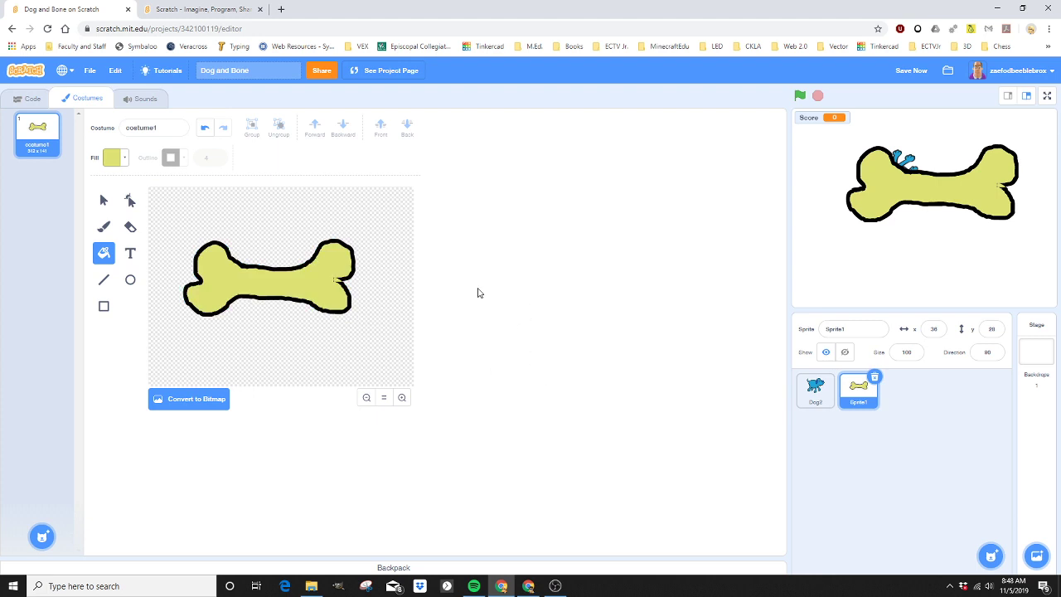
pyautogui.moveTo(657, 347)
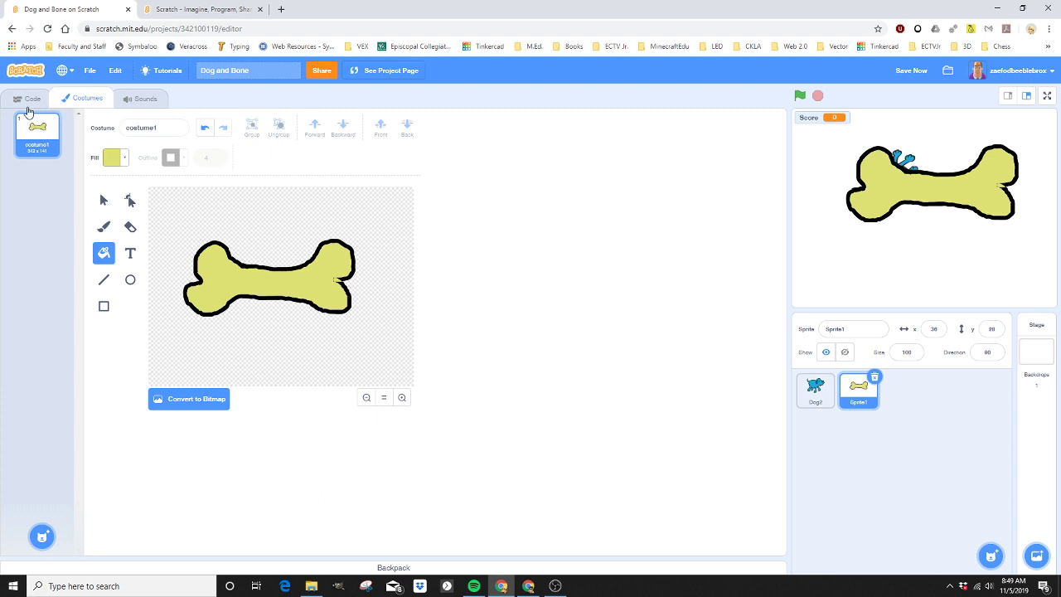
# Shrink the bone sprite and drag it to the right side of the stage
pyautogui.click(32, 99)
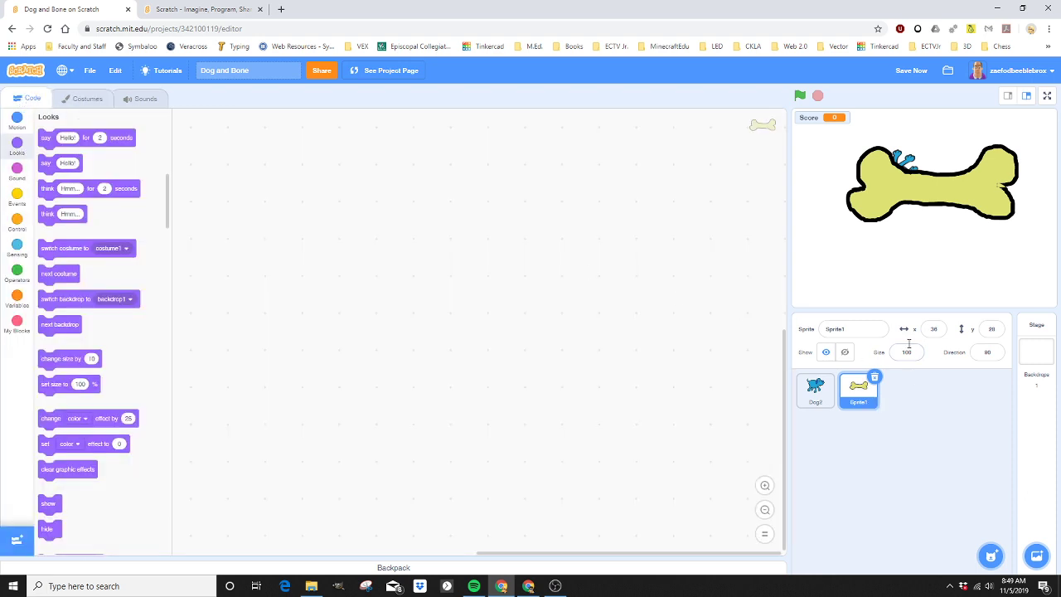
pyautogui.click(906, 352)
pyautogui.write('25')
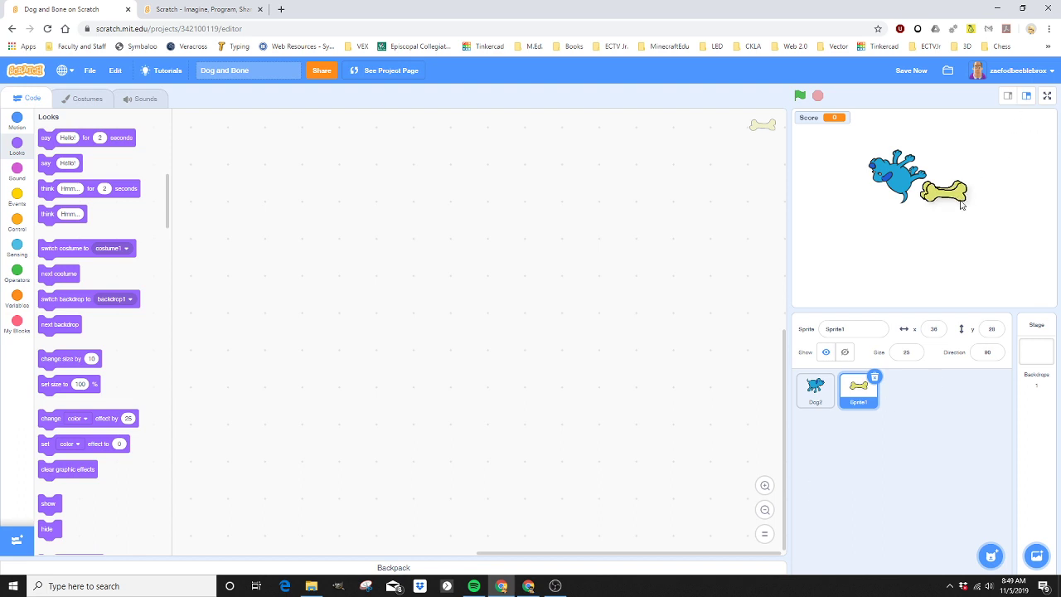
pyautogui.moveTo(944, 193); pyautogui.dragTo(956, 241)
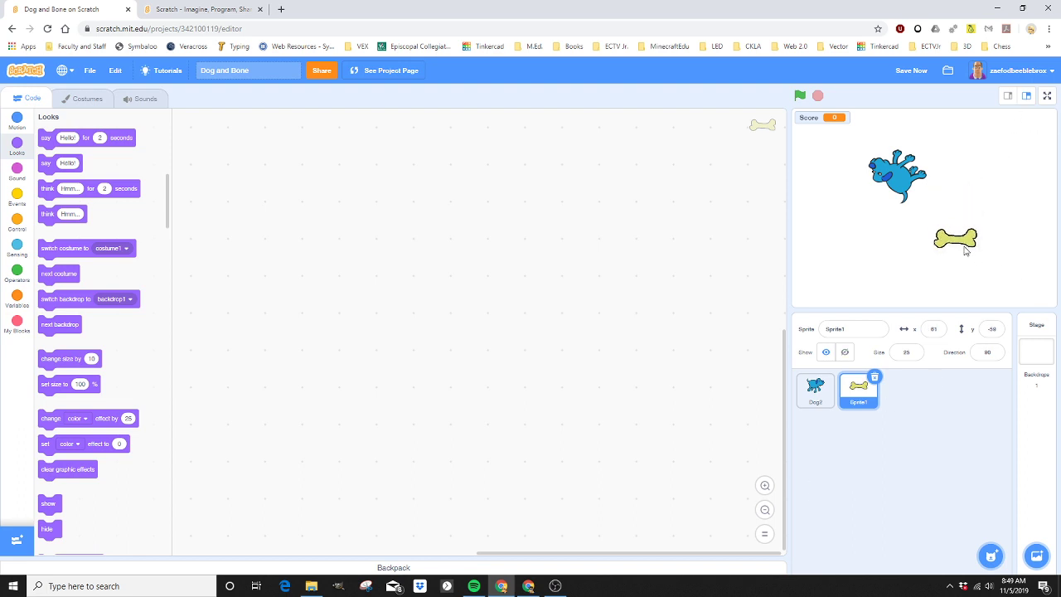
pyautogui.moveTo(955, 240); pyautogui.dragTo(979, 224)
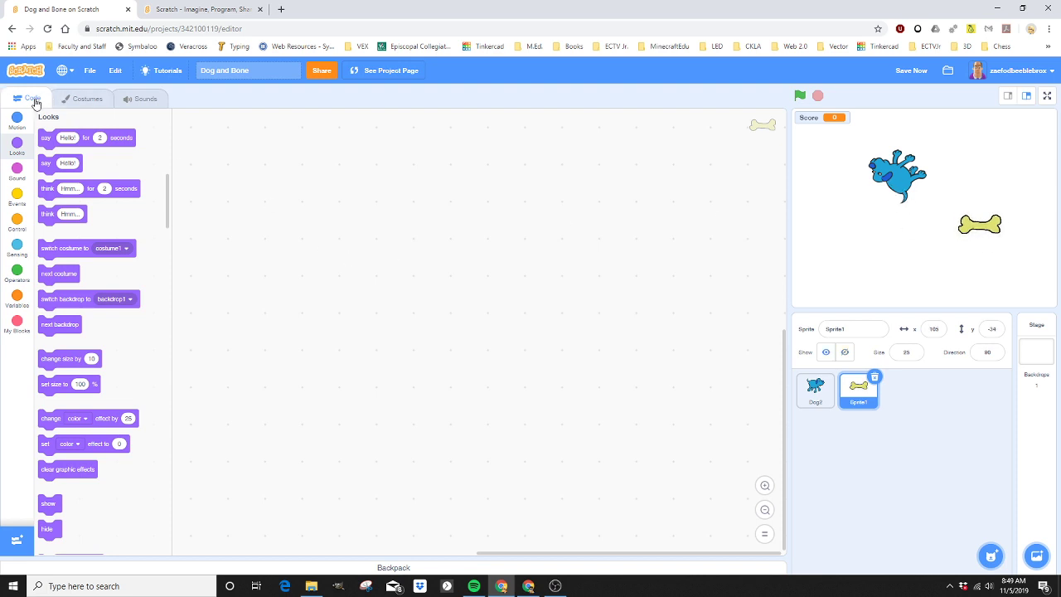
pyautogui.moveTo(985, 233)
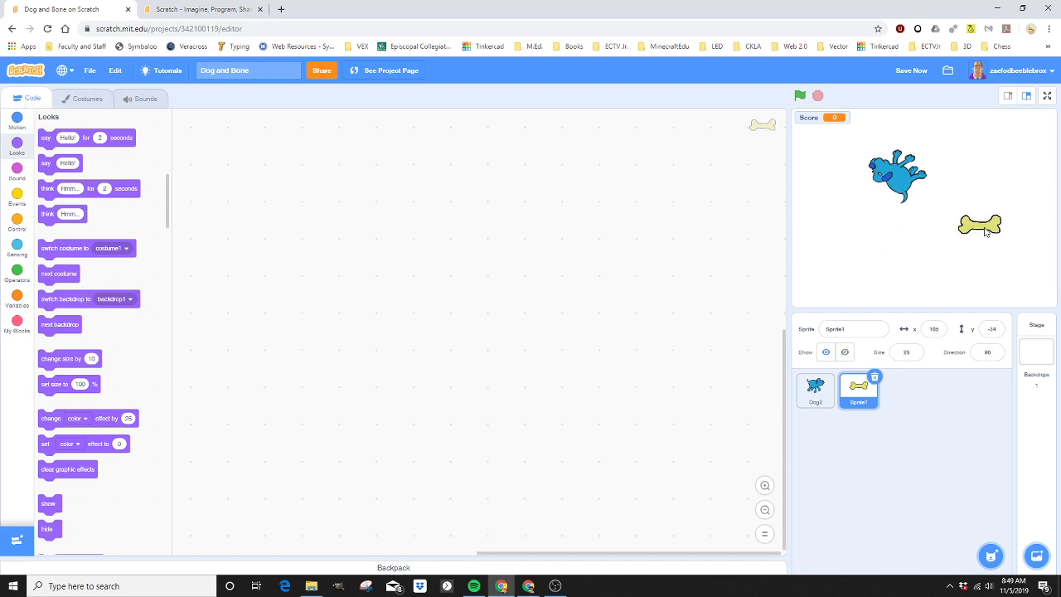
pyautogui.moveTo(980, 225); pyautogui.dragTo(935, 236)
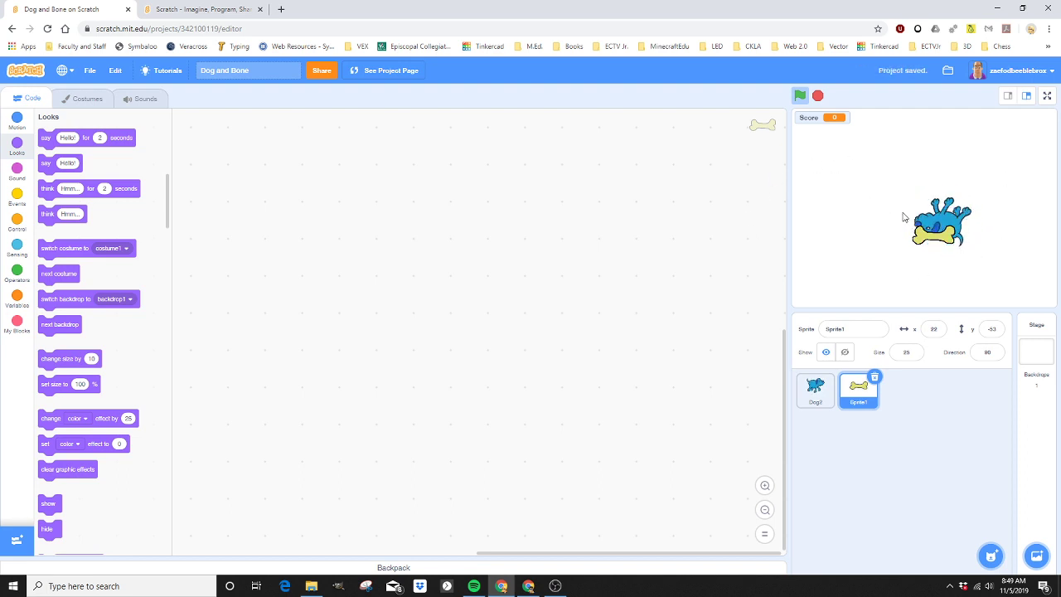
# Stop the game and start the bone's script with a 'when green flag clicked' block
pyautogui.click(799, 94)
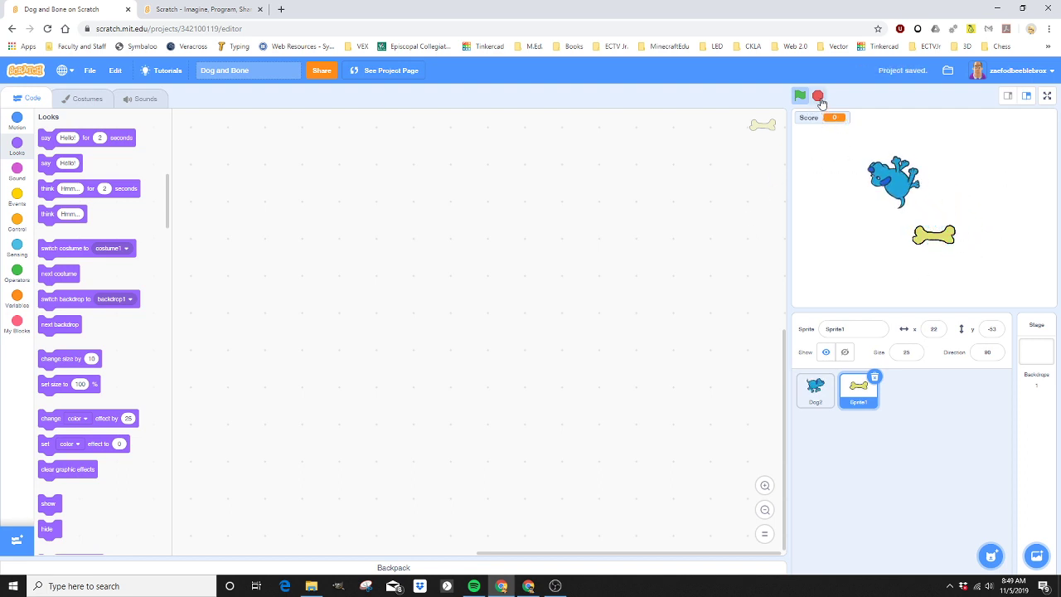
pyautogui.click(801, 95)
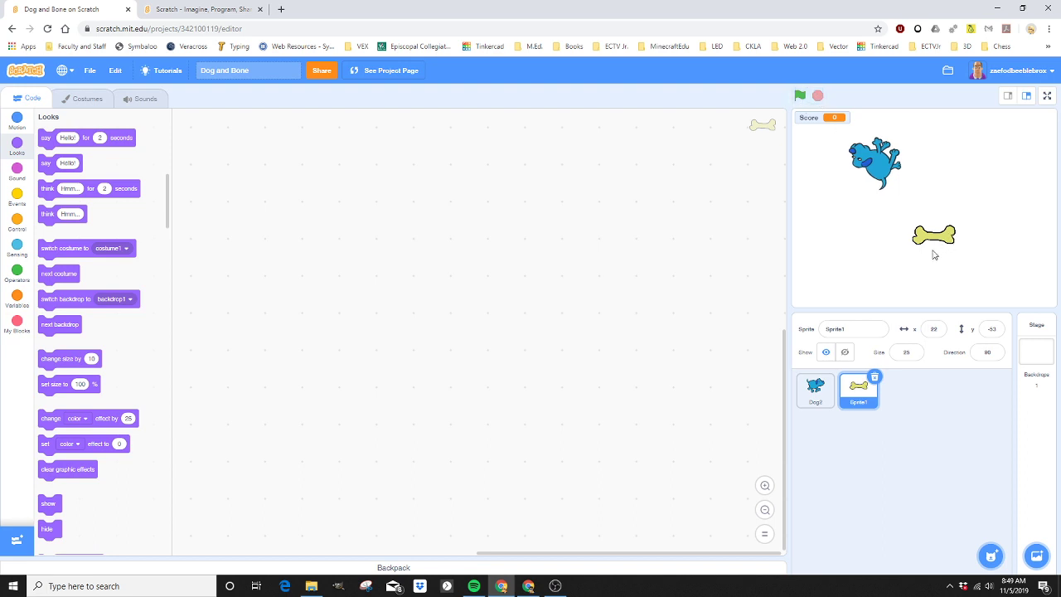
pyautogui.moveTo(935, 264)
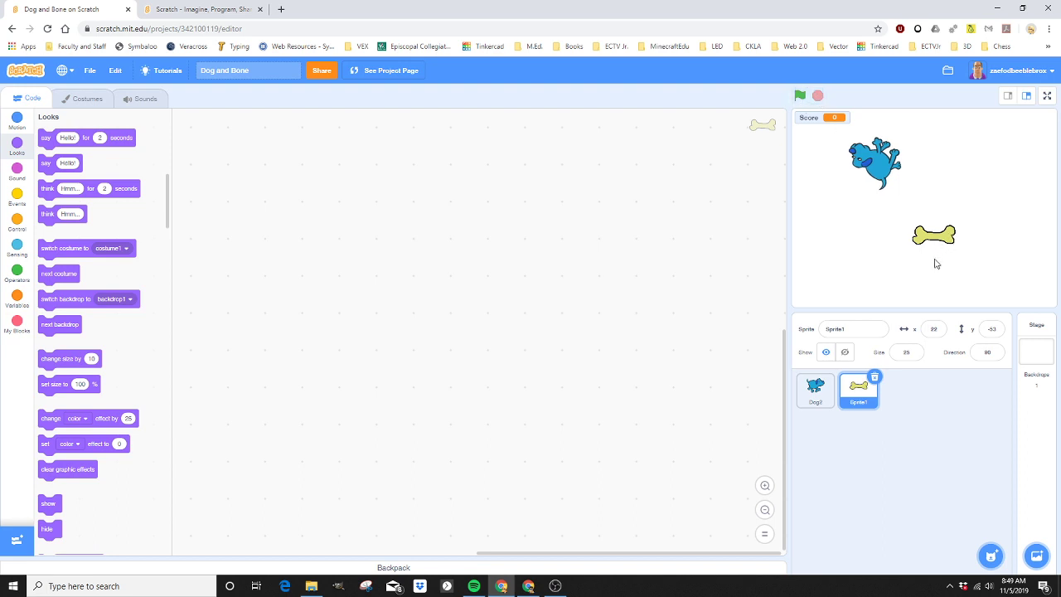
pyautogui.moveTo(385, 297)
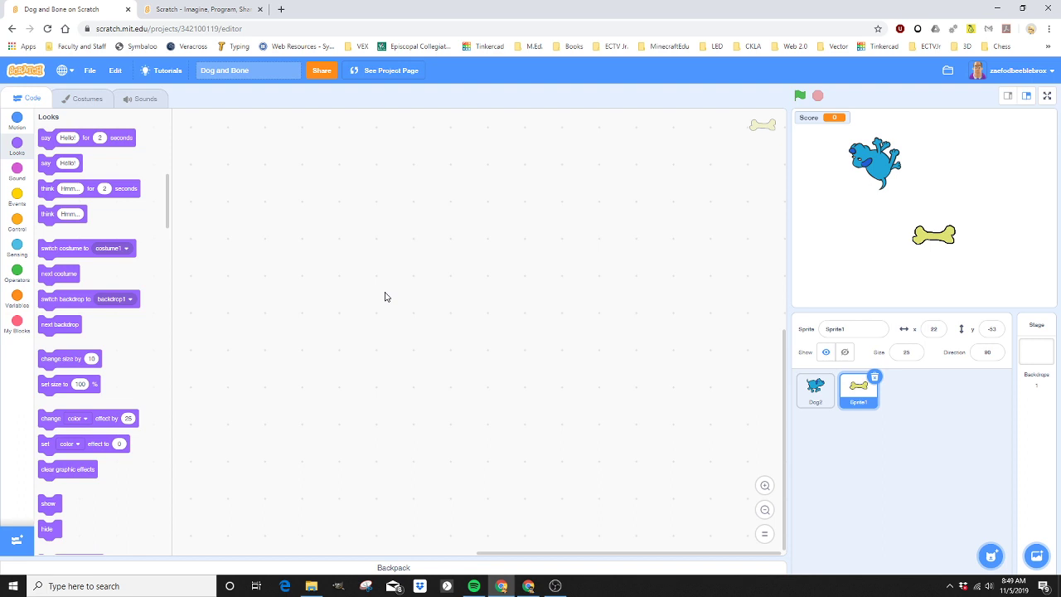
pyautogui.click(17, 202)
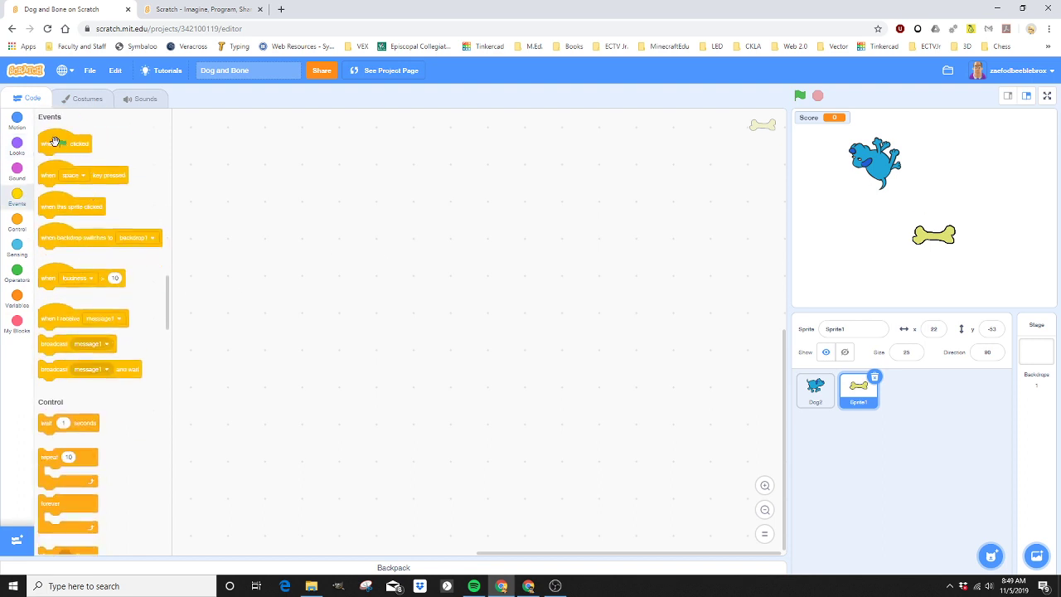
pyautogui.moveTo(65, 143); pyautogui.dragTo(544, 199)
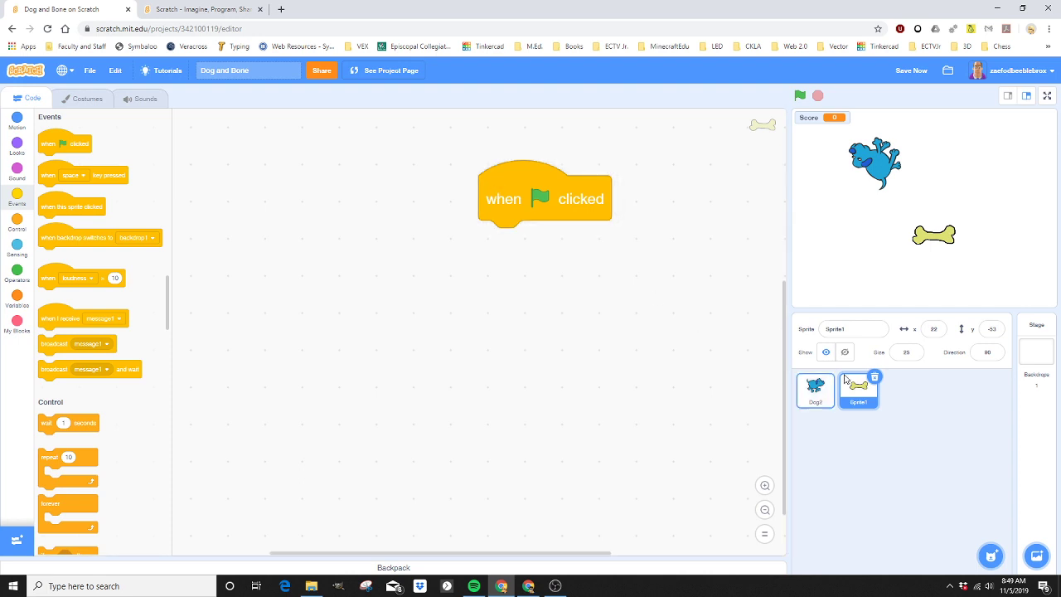
pyautogui.click(816, 390)
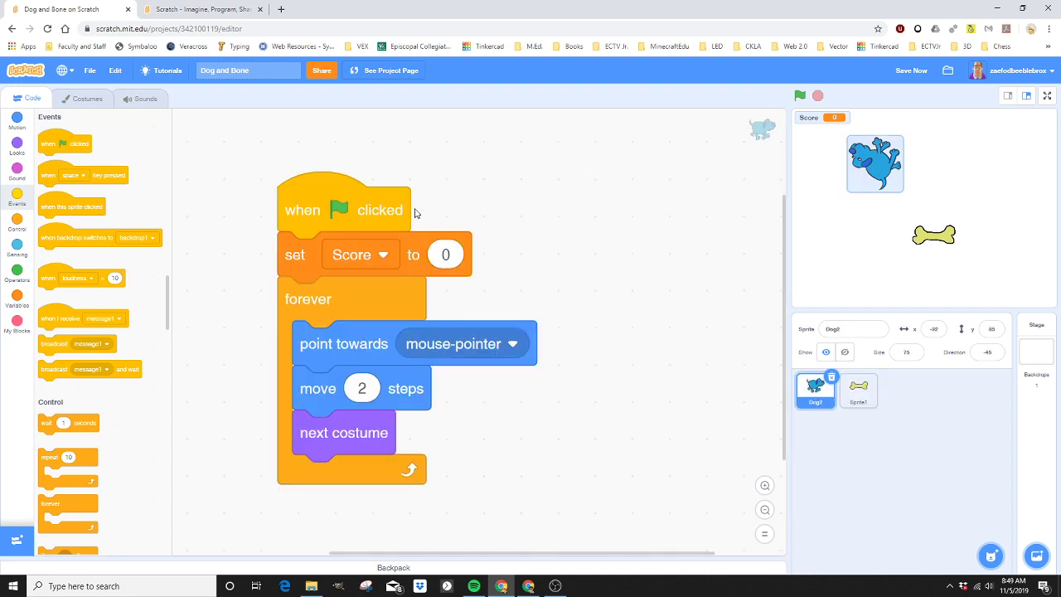
pyautogui.click(859, 390)
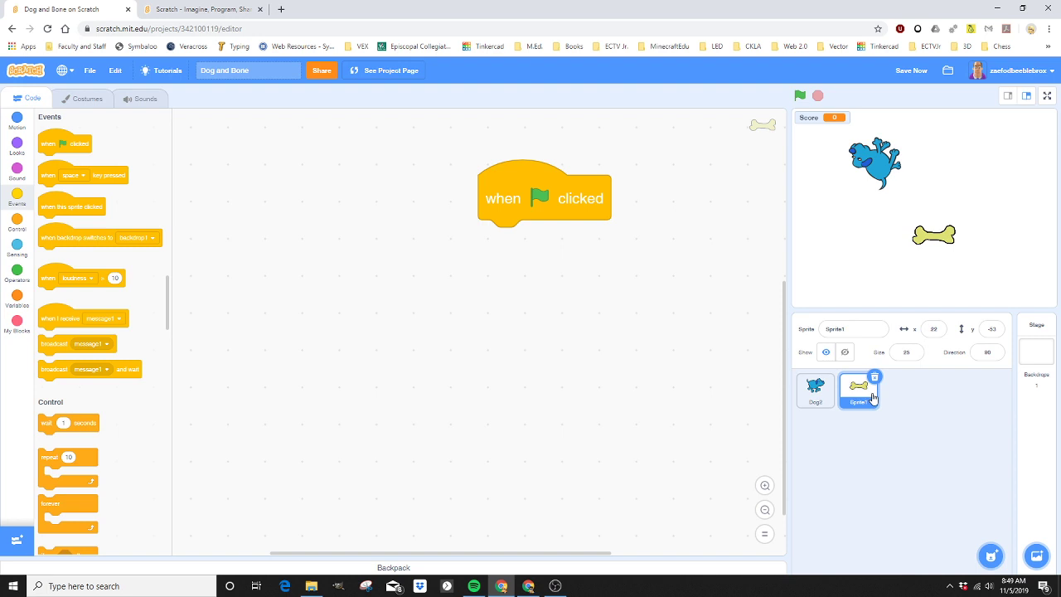
pyautogui.moveTo(544, 197); pyautogui.dragTo(509, 197)
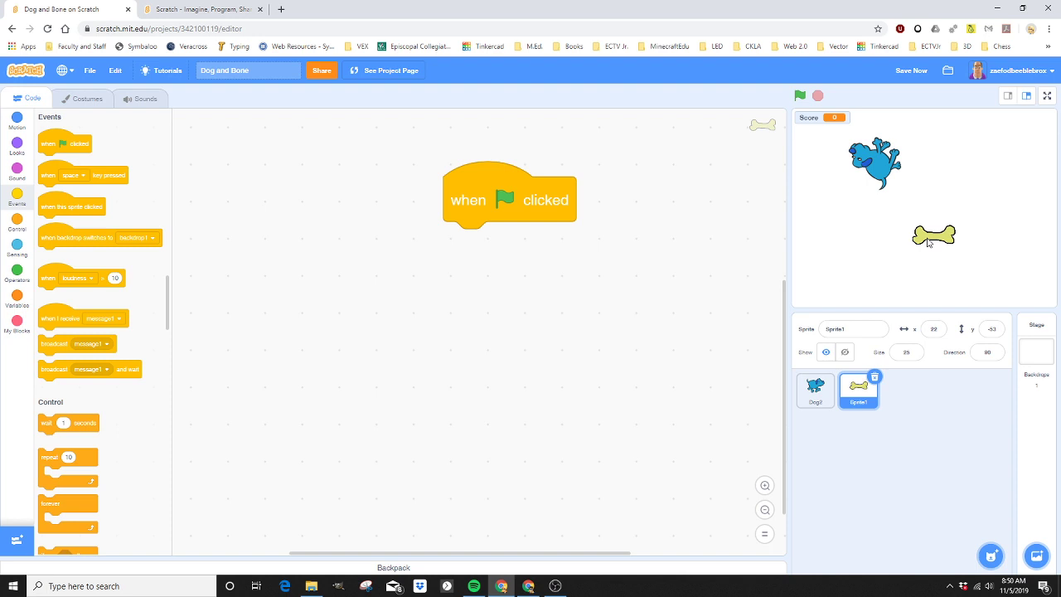
pyautogui.moveTo(932, 242)
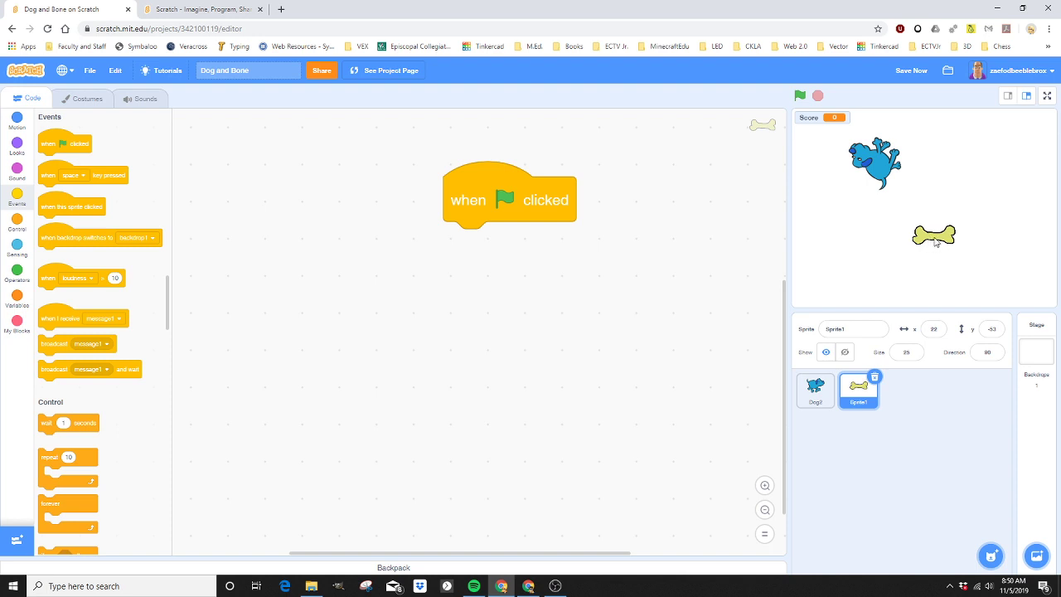
pyautogui.moveTo(123, 246)
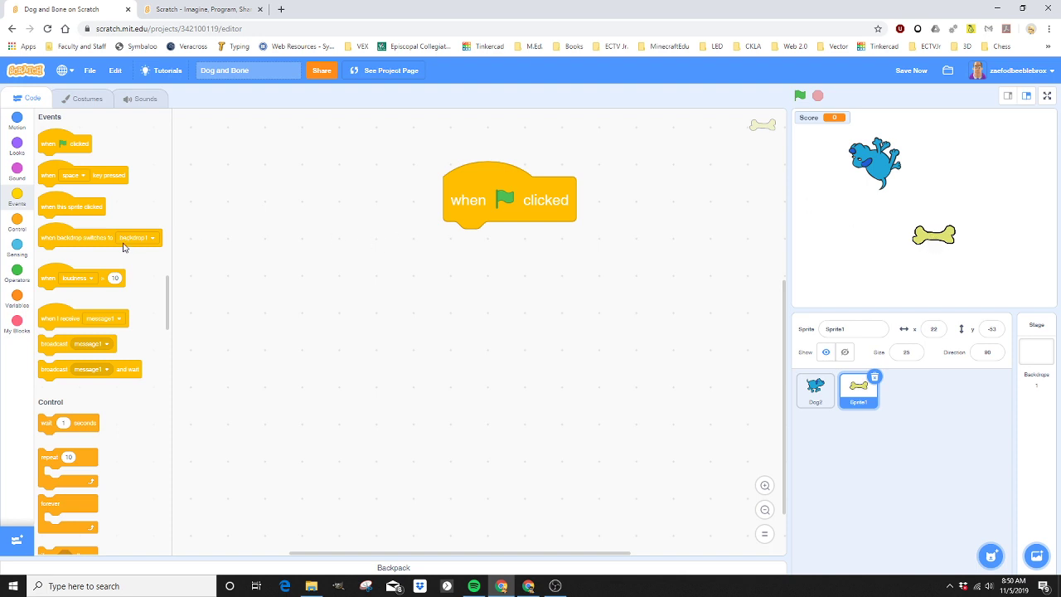
# Snap a 'show' block from Looks under the bone's green-flag block
pyautogui.click(17, 150)
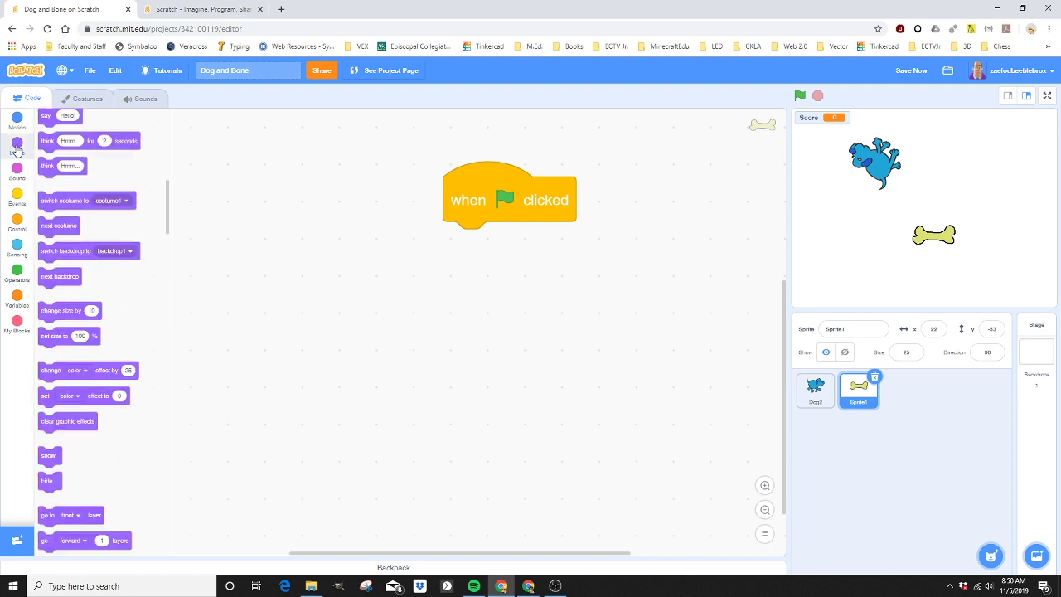
pyautogui.scroll(-3)
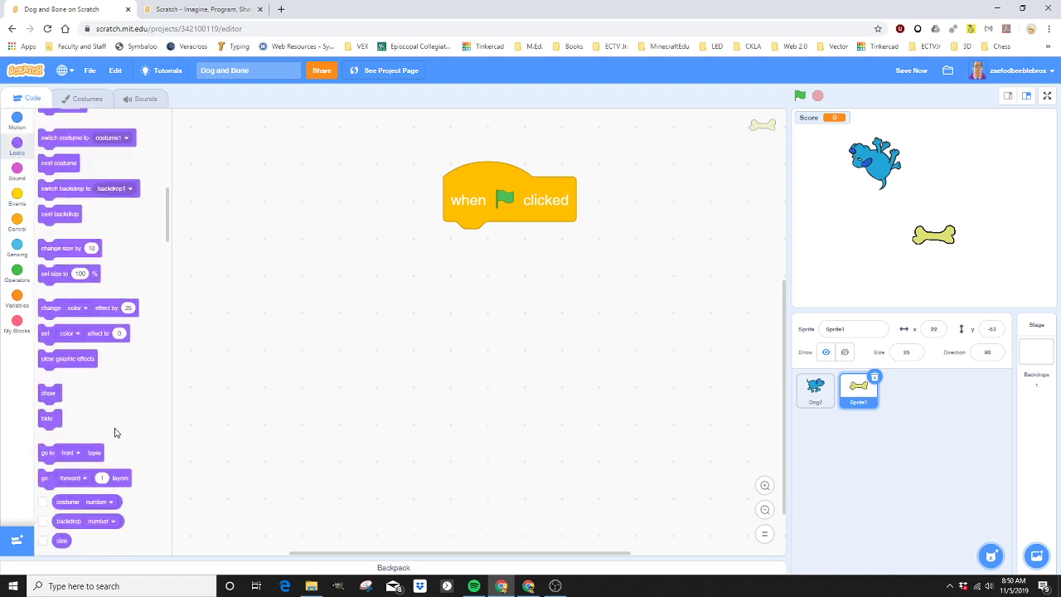
pyautogui.scroll(-3)
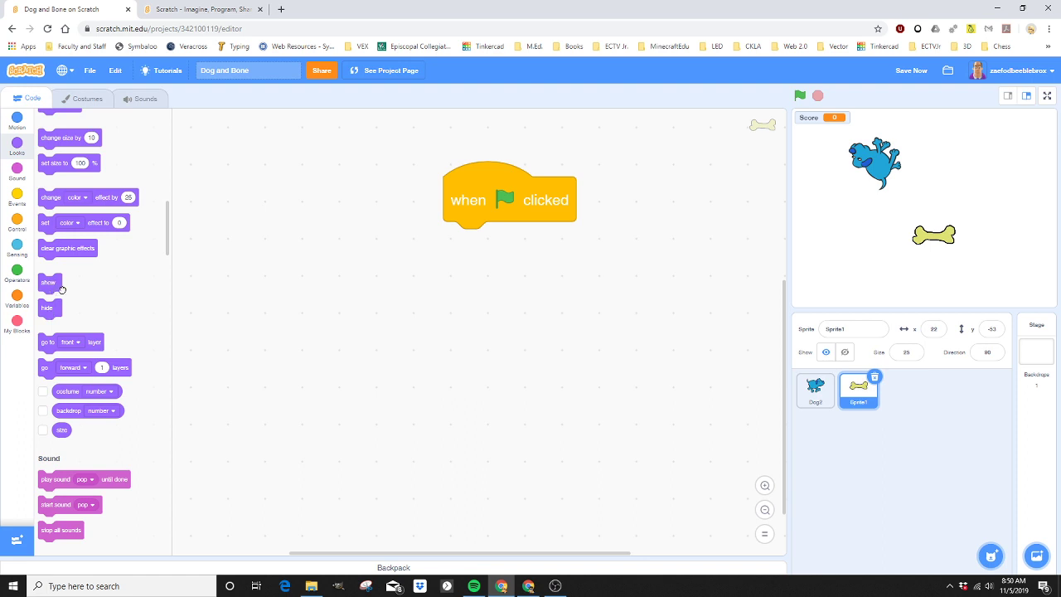
pyautogui.moveTo(48, 282); pyautogui.dragTo(469, 245)
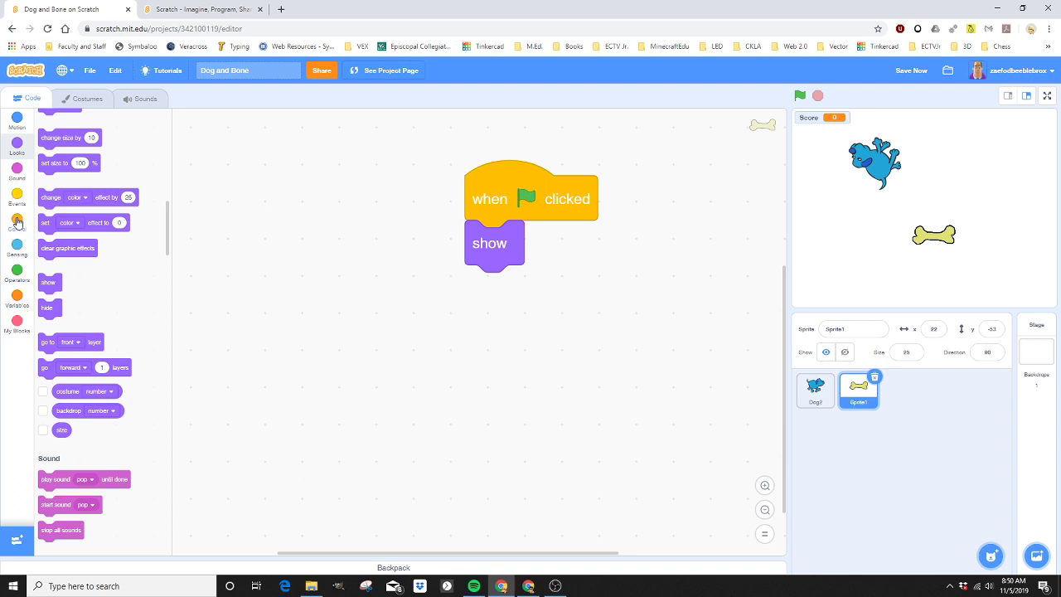
# Attach a Control 'forever' loop below the bone's show block
pyautogui.click(16, 222)
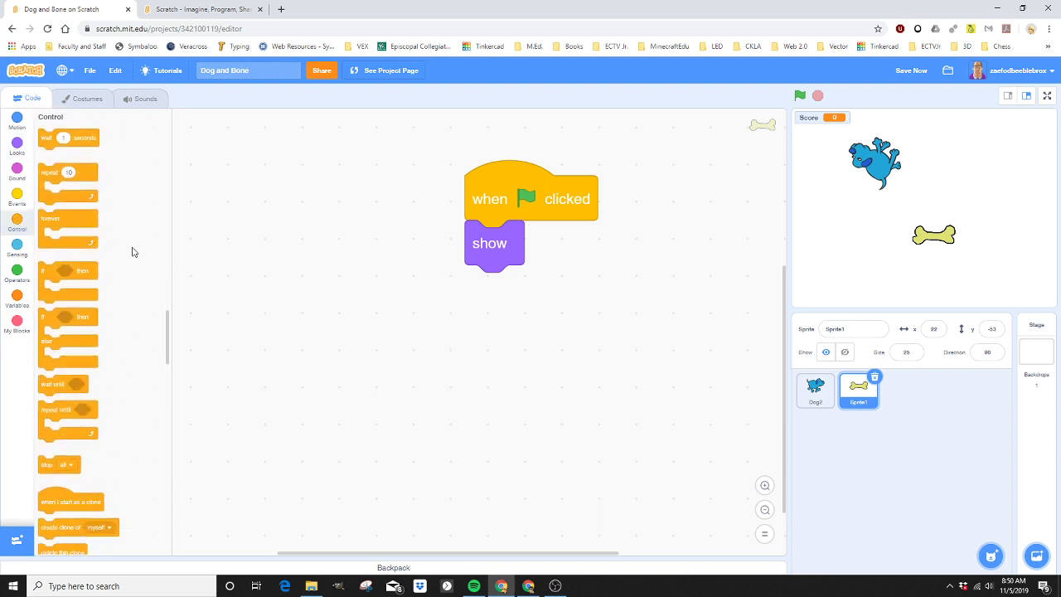
pyautogui.moveTo(50, 218); pyautogui.dragTo(539, 312)
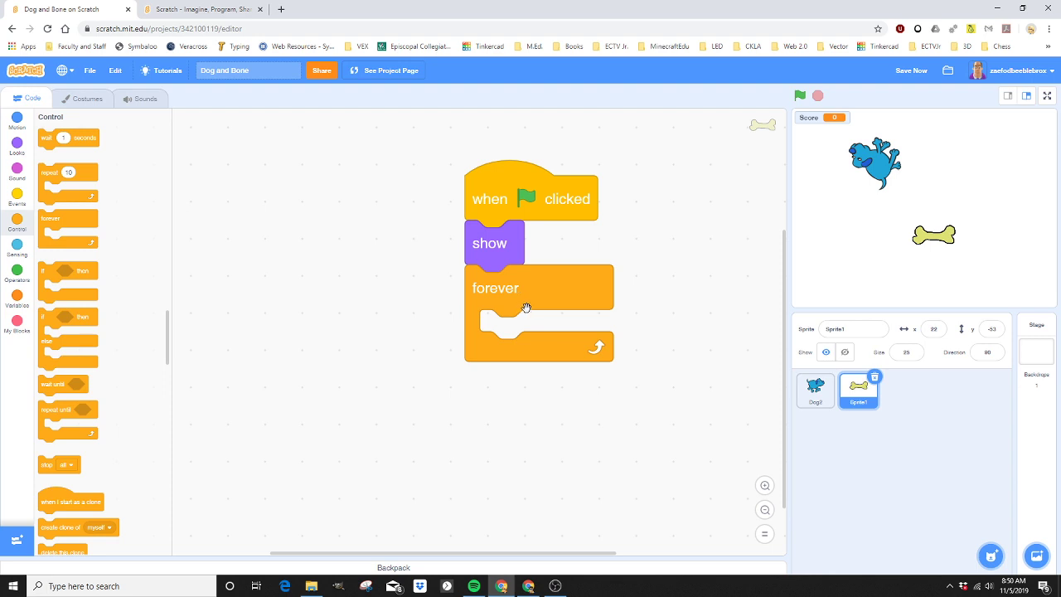
pyautogui.moveTo(546, 322)
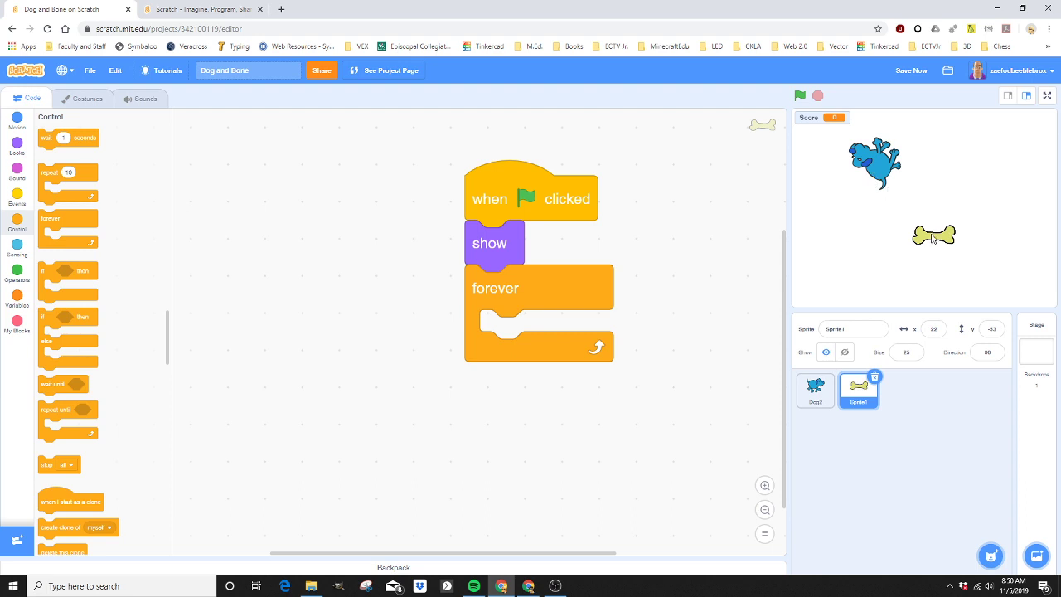
pyautogui.moveTo(822, 126)
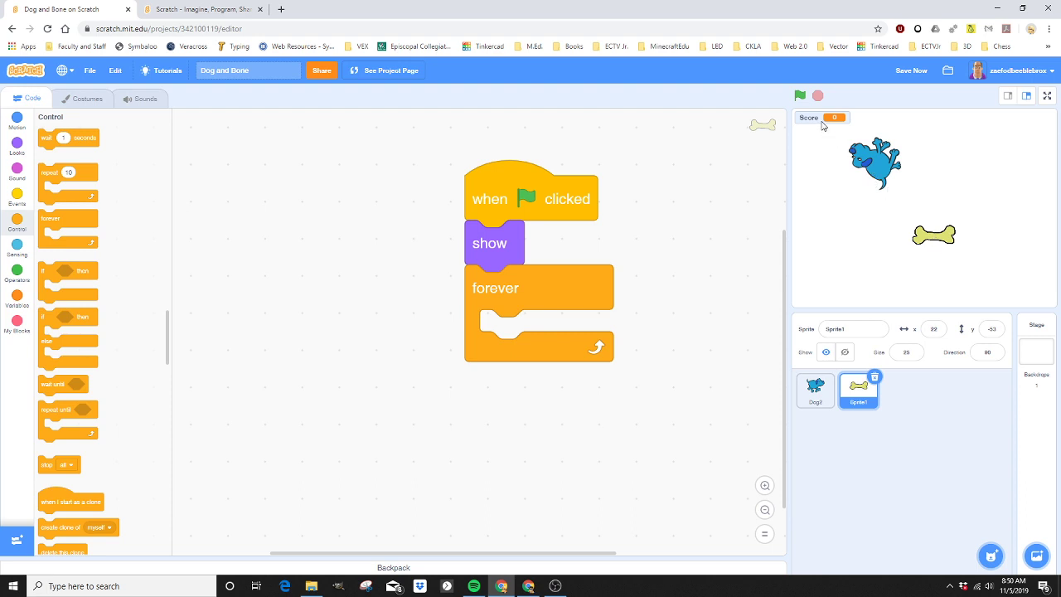
pyautogui.moveTo(942, 246)
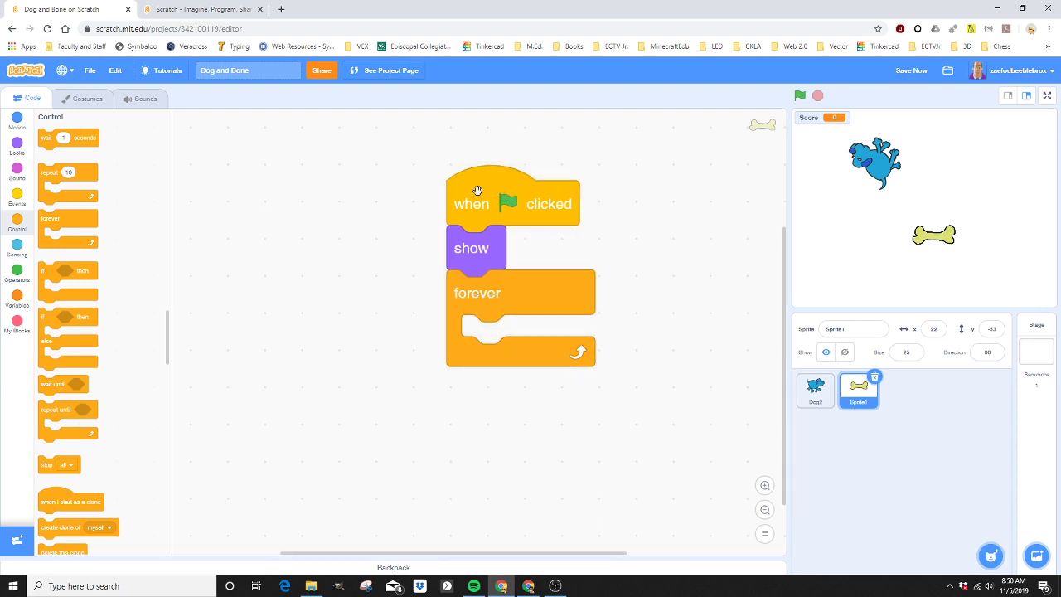
pyautogui.moveTo(229, 186)
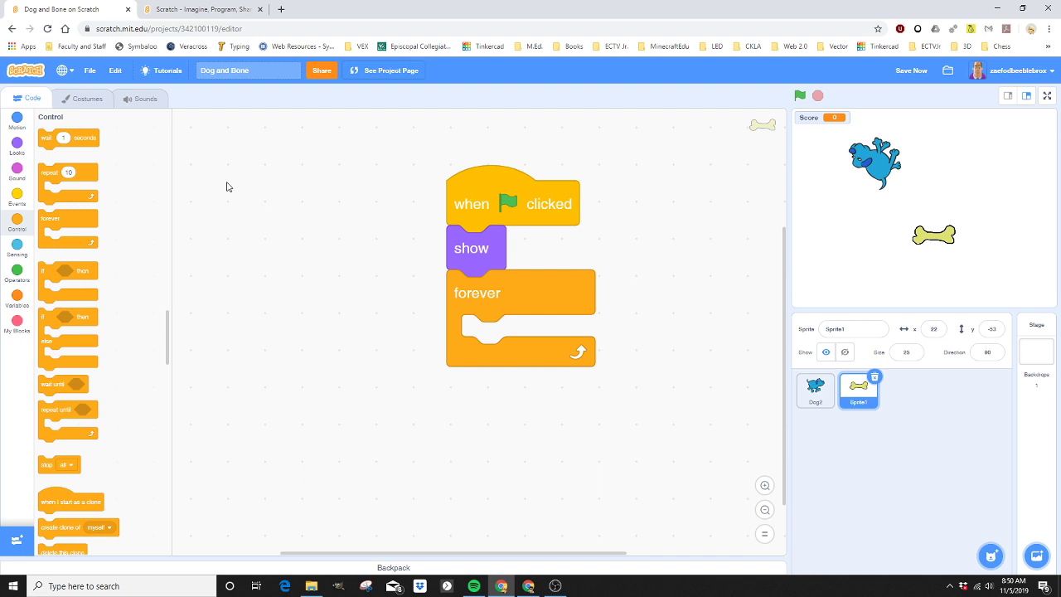
pyautogui.moveTo(18, 306)
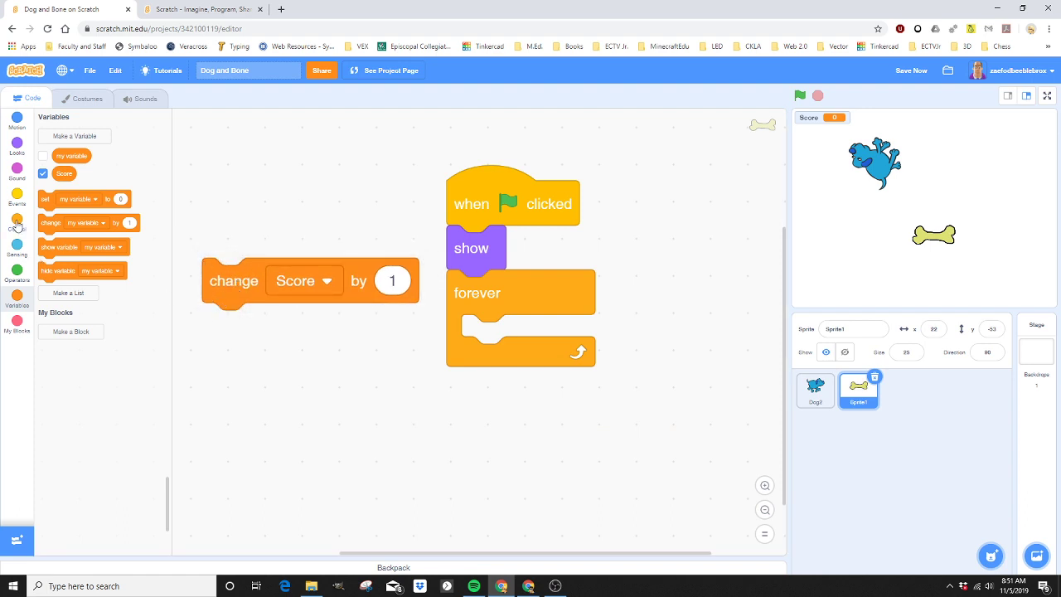
# Bring up the Control blocks to fetch an if-then for the loop
pyautogui.click(16, 222)
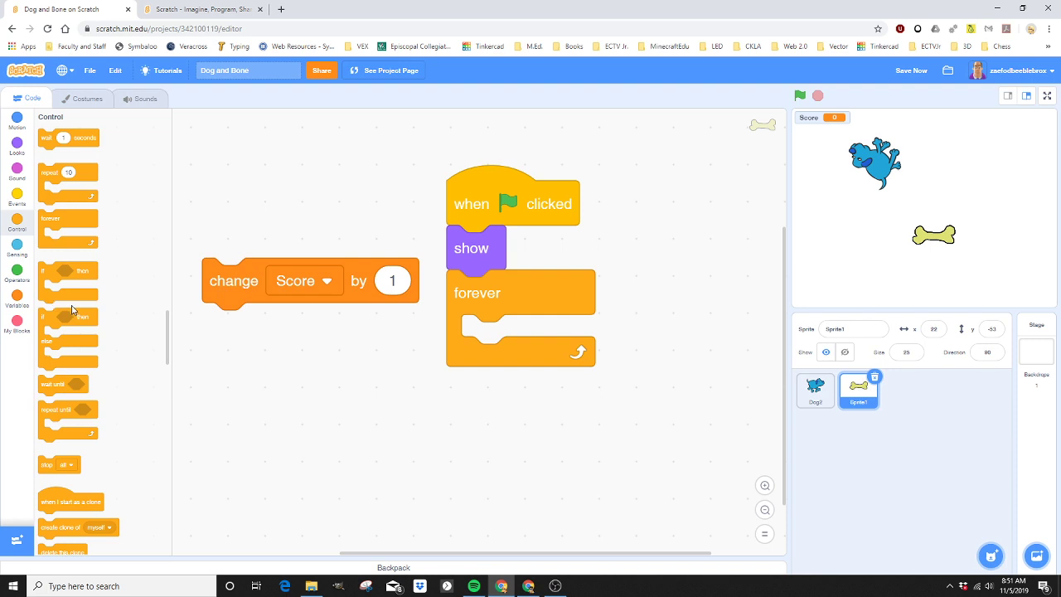
pyautogui.moveTo(104, 314)
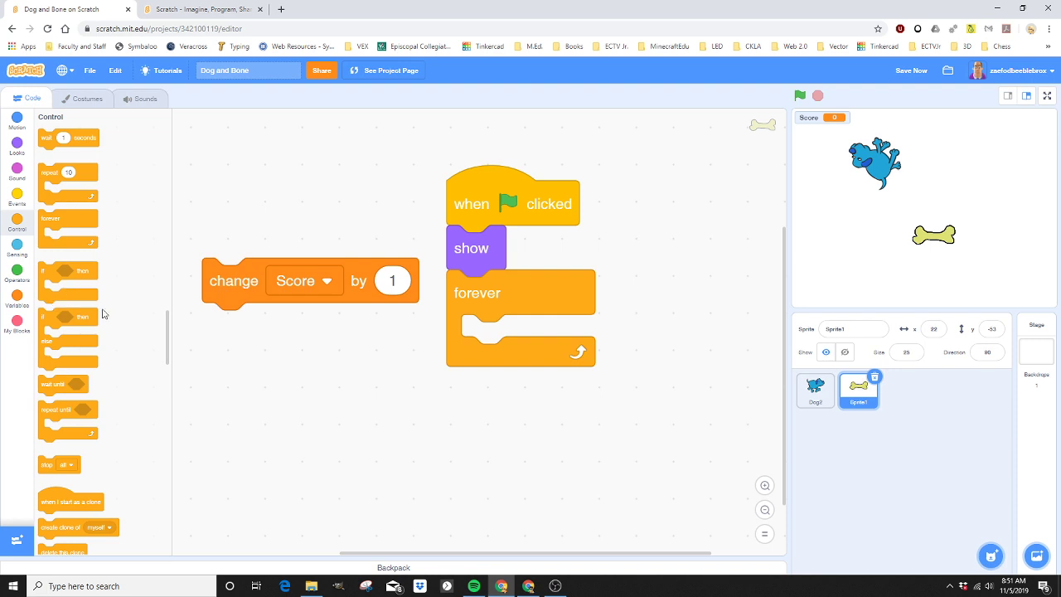
pyautogui.moveTo(48, 279)
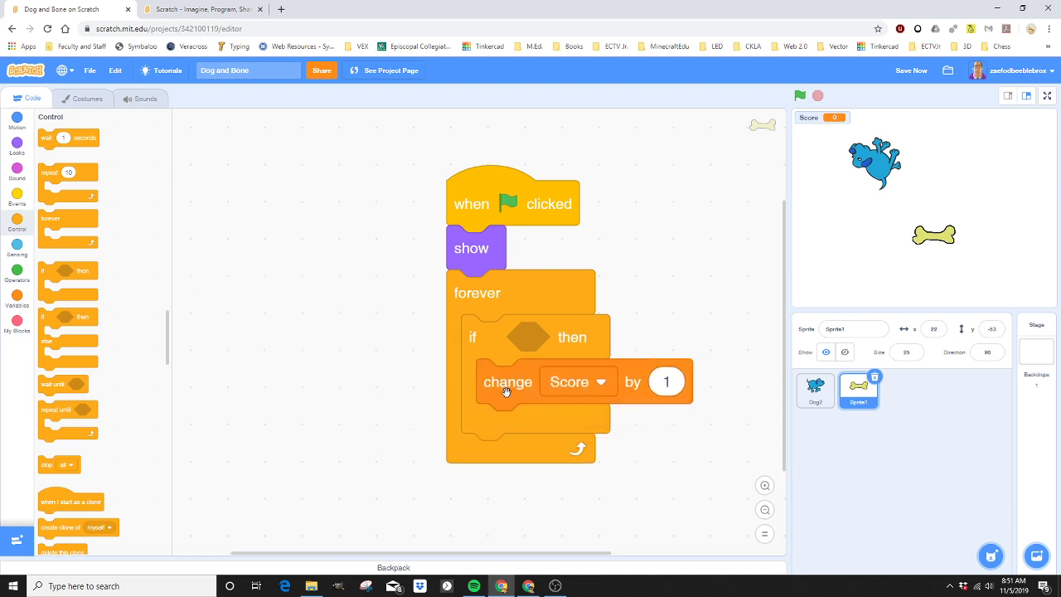
pyautogui.moveTo(534, 356)
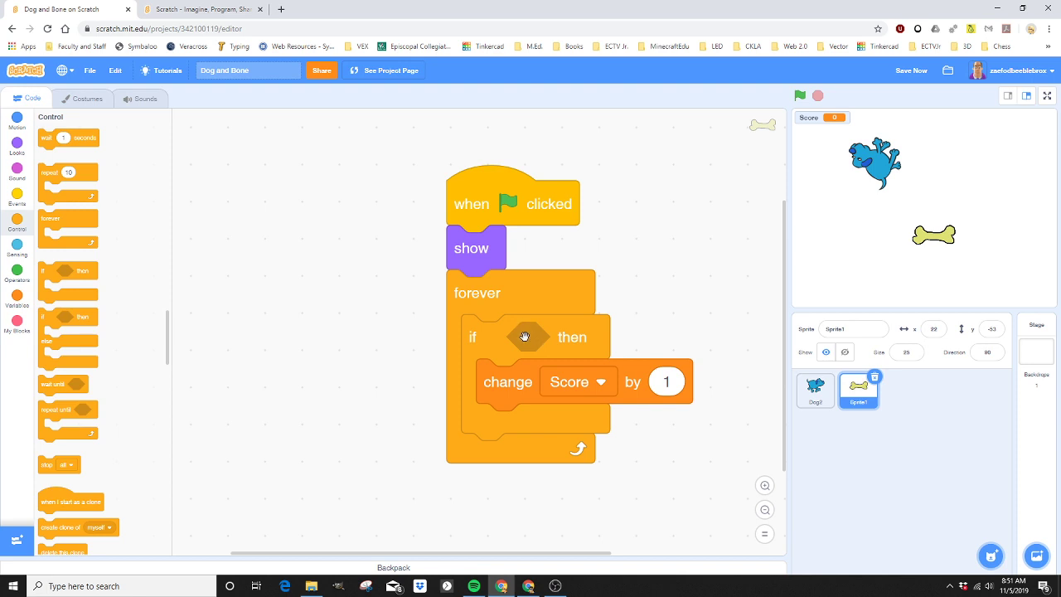
pyautogui.moveTo(41, 262)
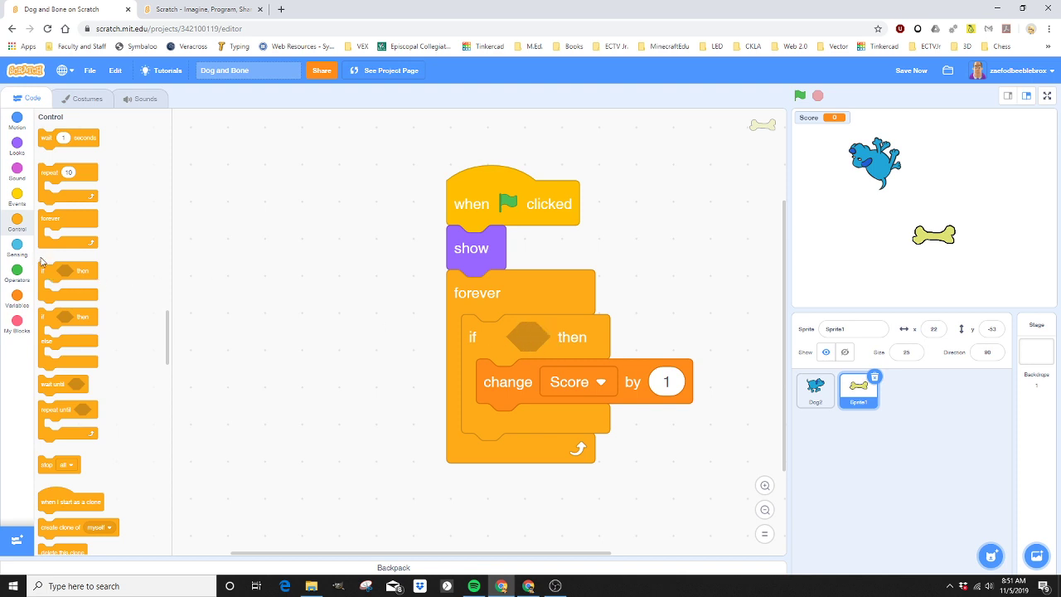
# Fill the bone's if check with 'touching Dog2' and add a hide block after the Score change
pyautogui.click(16, 242)
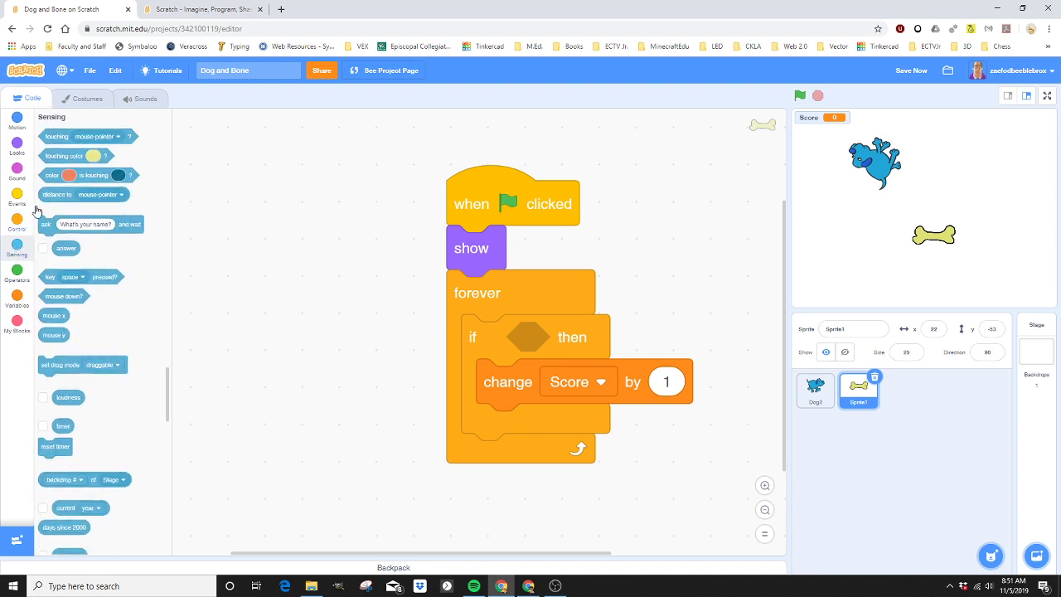
pyautogui.moveTo(53, 136)
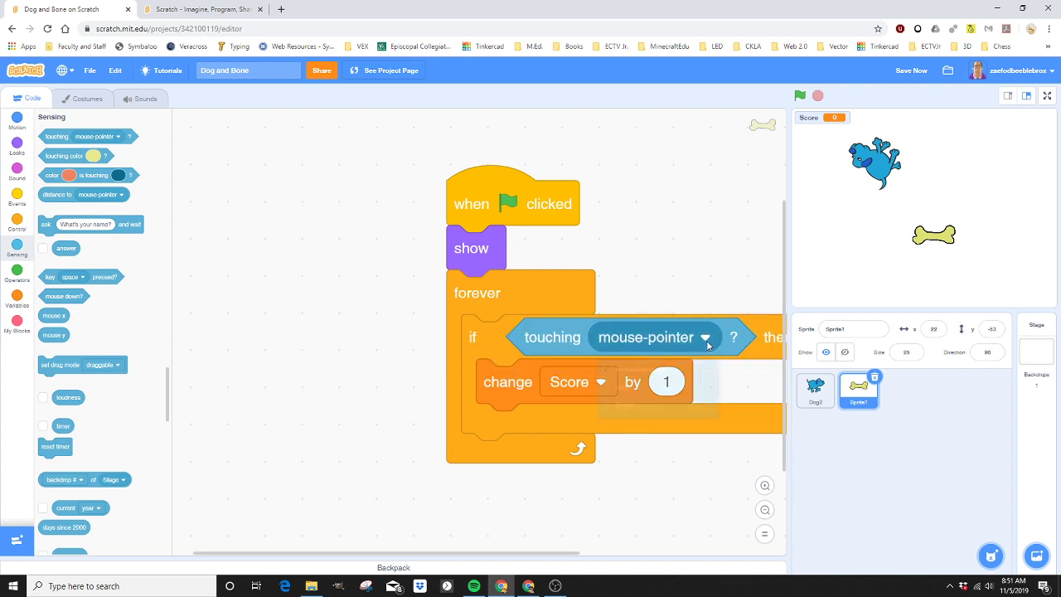
pyautogui.click(705, 339)
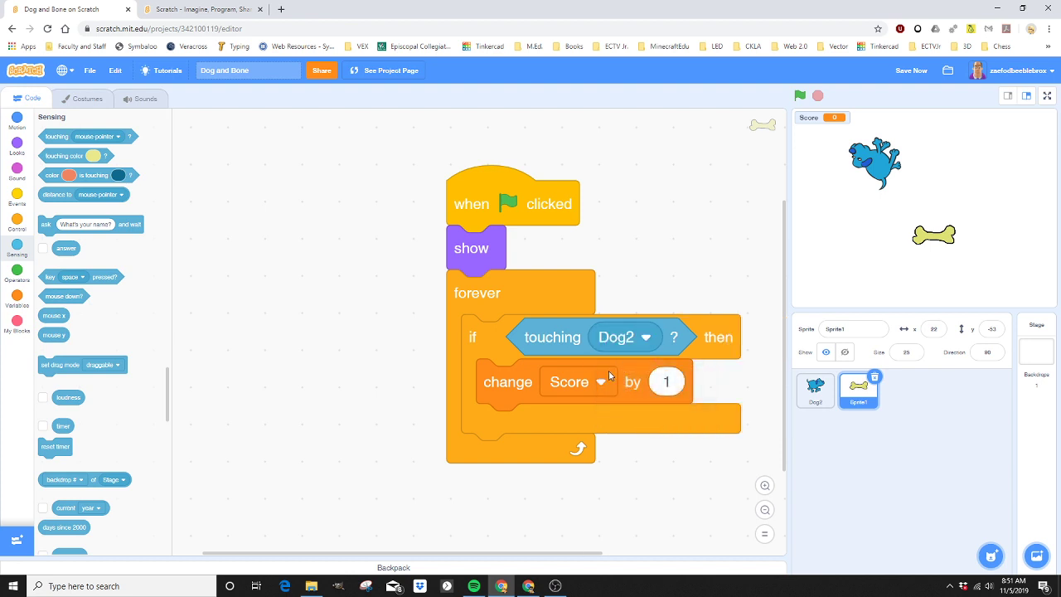
pyautogui.moveTo(599, 378)
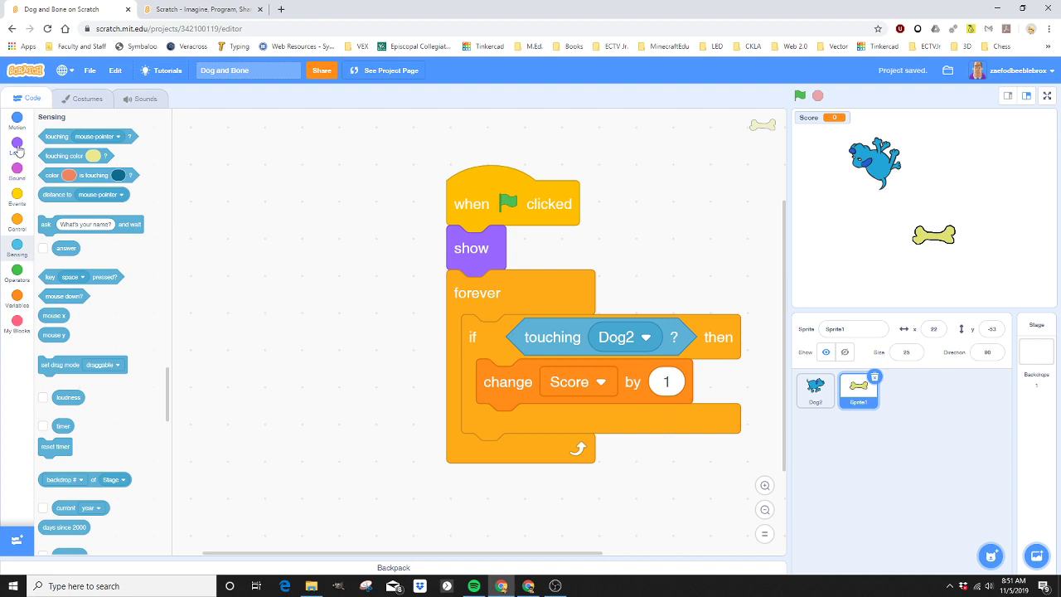
pyautogui.click(17, 142)
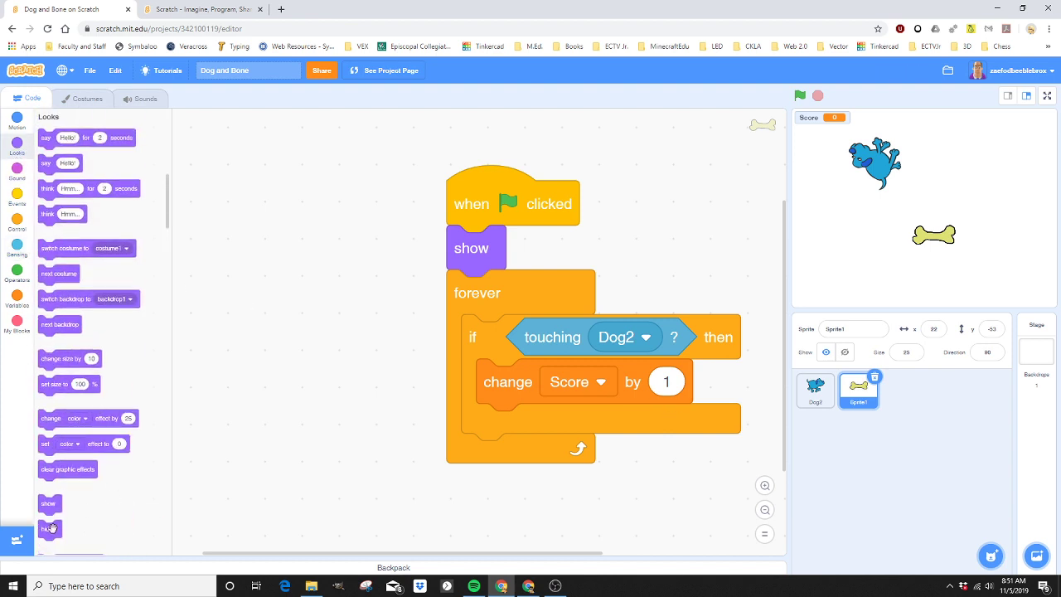
pyautogui.moveTo(50, 529); pyautogui.dragTo(506, 431)
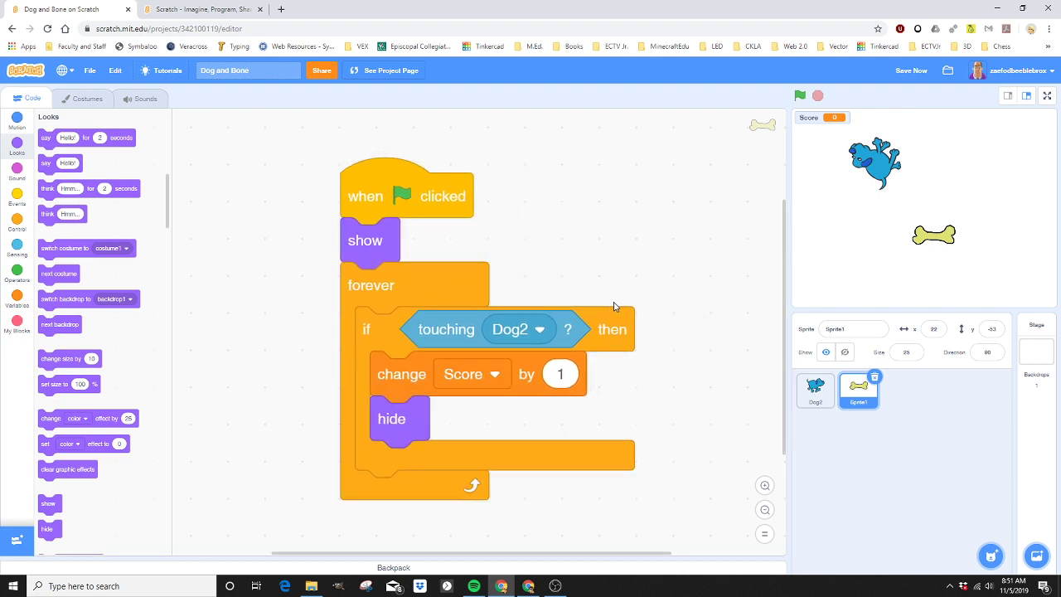
# Run the game so the bone vanishes on contact, restart it to bring the bone back, then stop
pyautogui.click(800, 94)
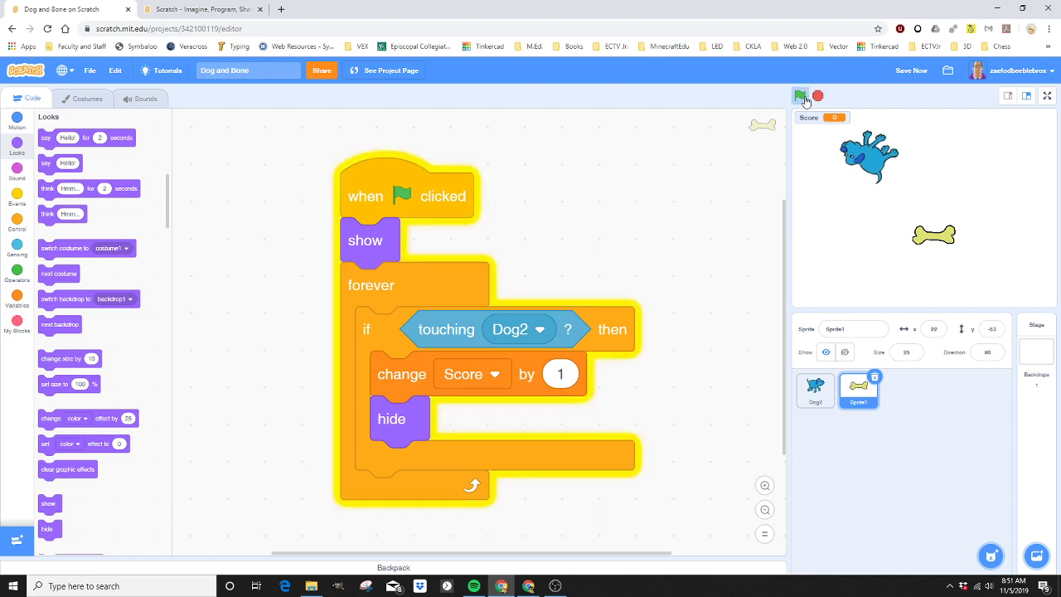
pyautogui.click(799, 95)
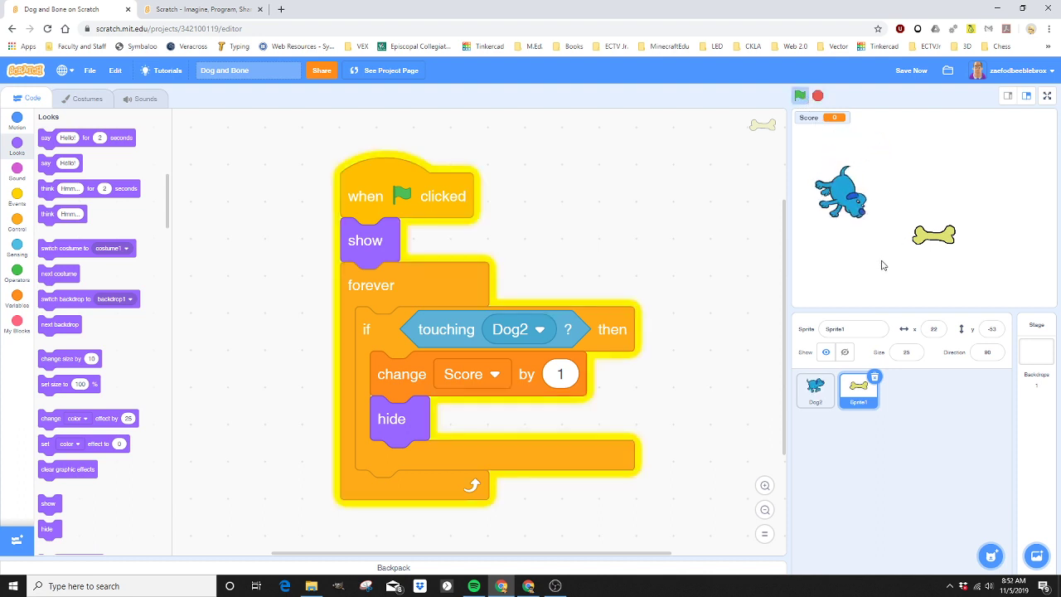
pyautogui.click(799, 94)
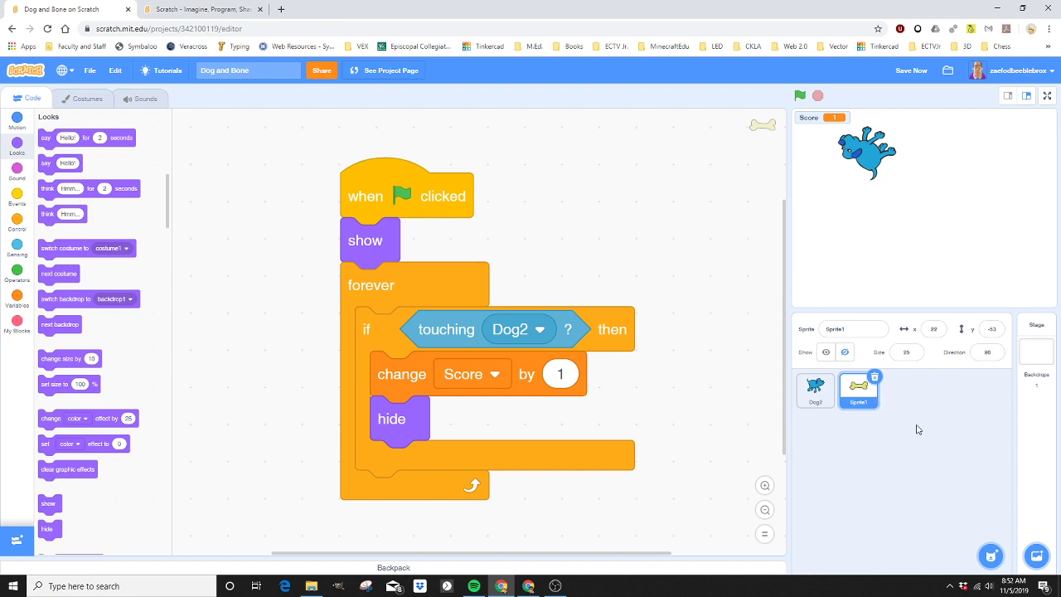
pyautogui.moveTo(947, 441)
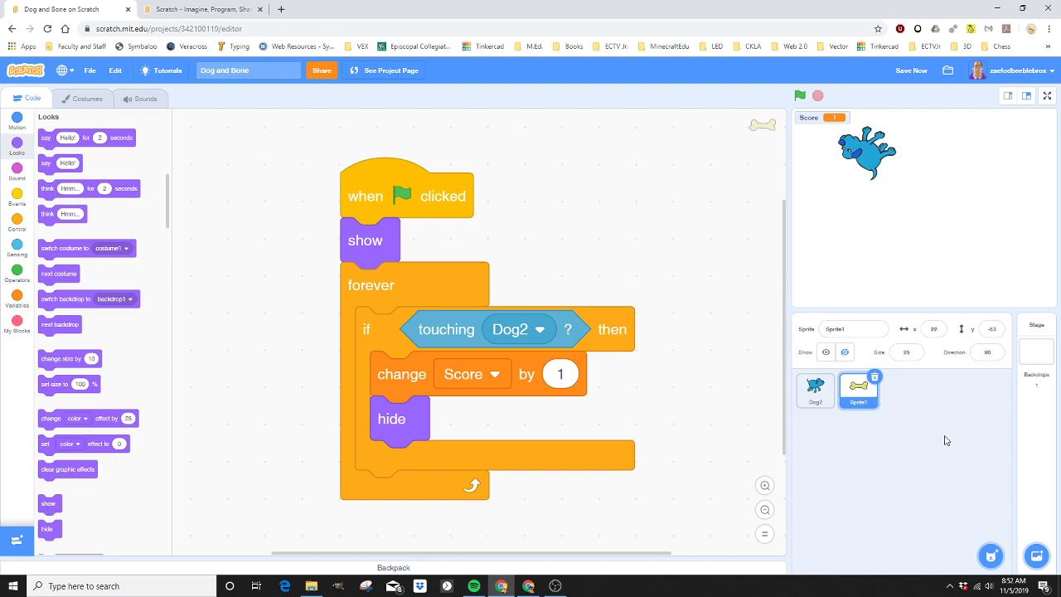
pyautogui.click(799, 94)
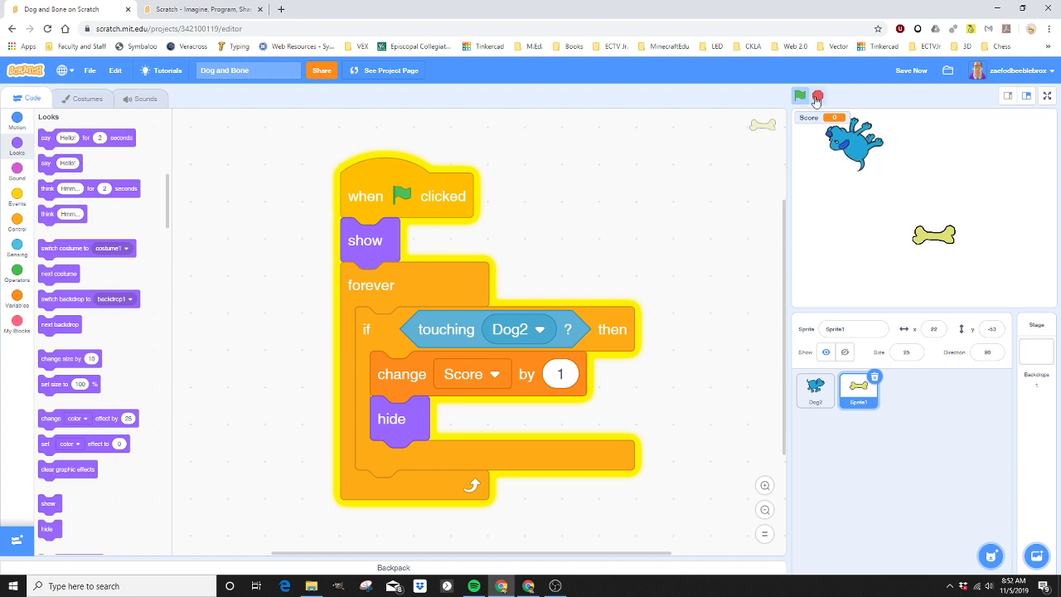
pyautogui.click(799, 96)
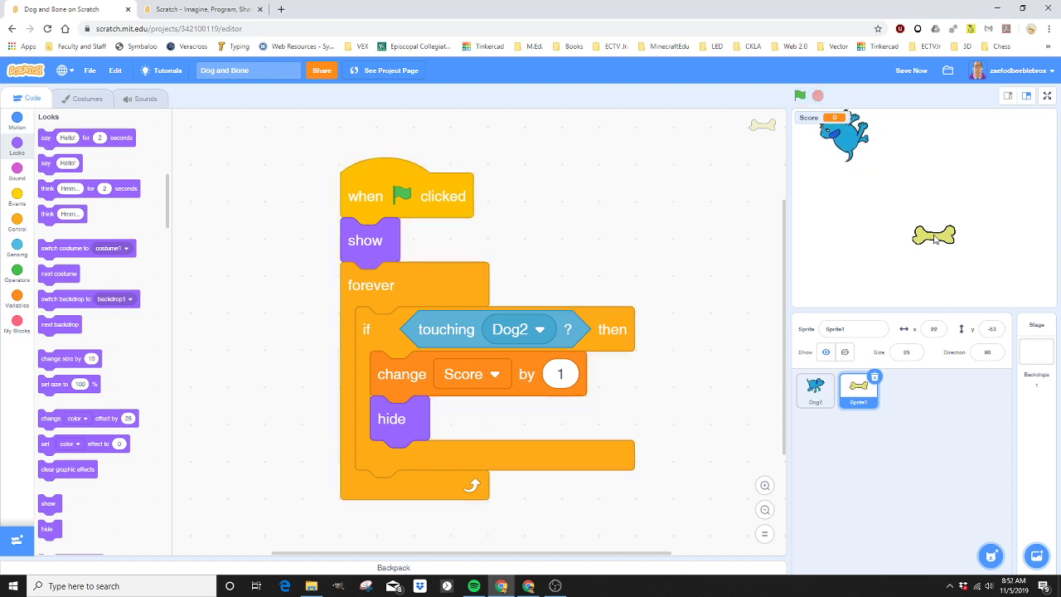
pyautogui.moveTo(909, 418)
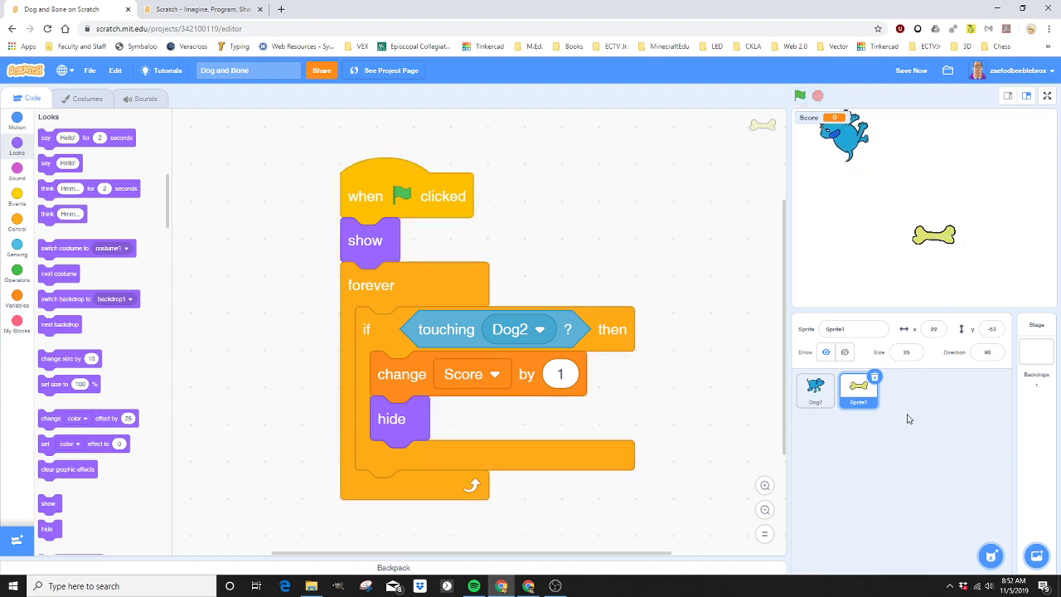
# Duplicate the bone sprite from its thumbnail so a second bone appears on the stage
pyautogui.rightClick(859, 389)
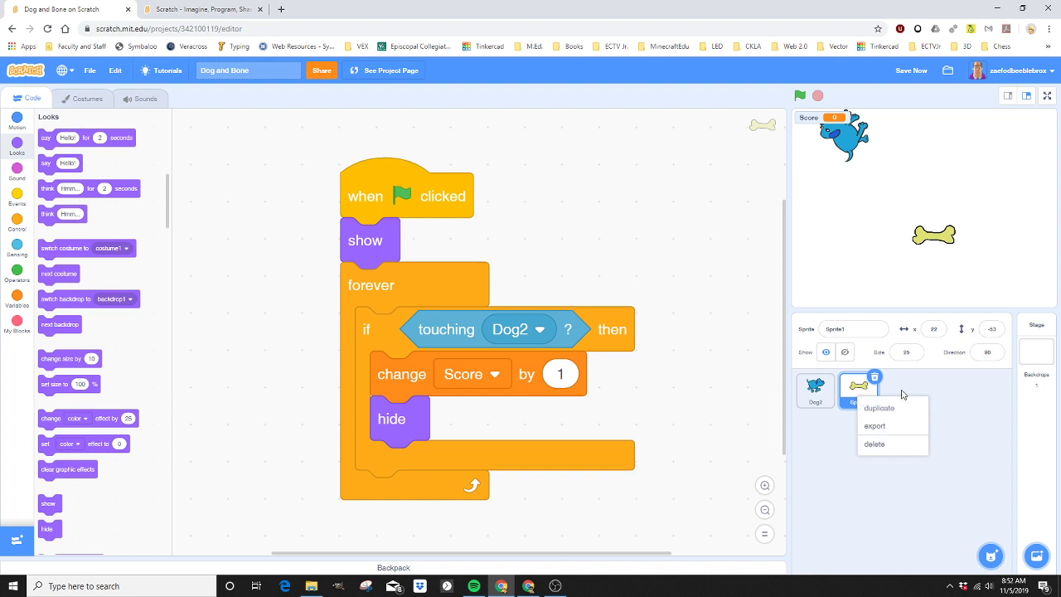
pyautogui.rightClick(859, 392)
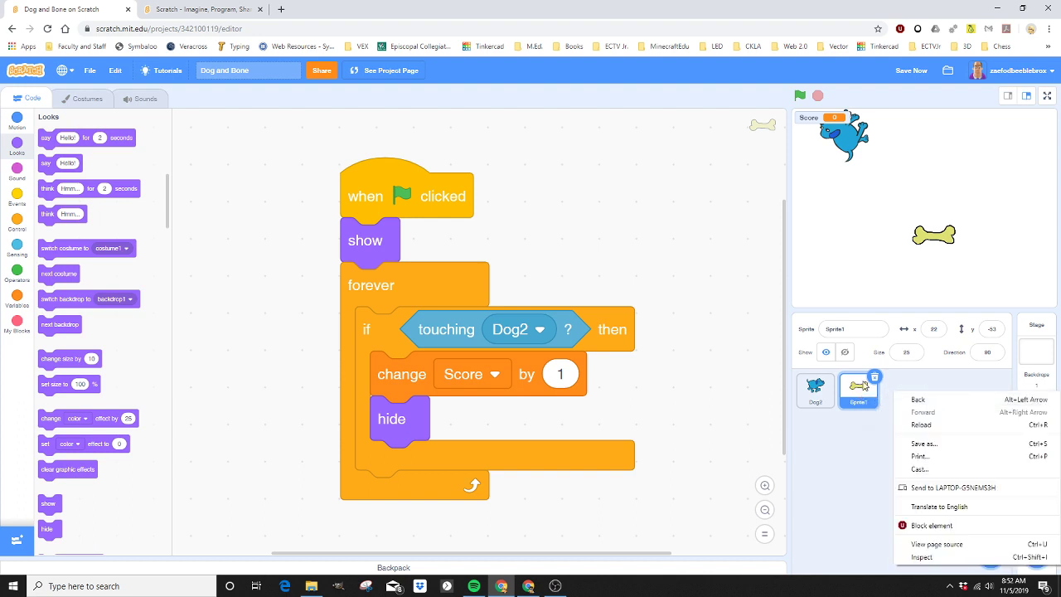
pyautogui.rightClick(859, 388)
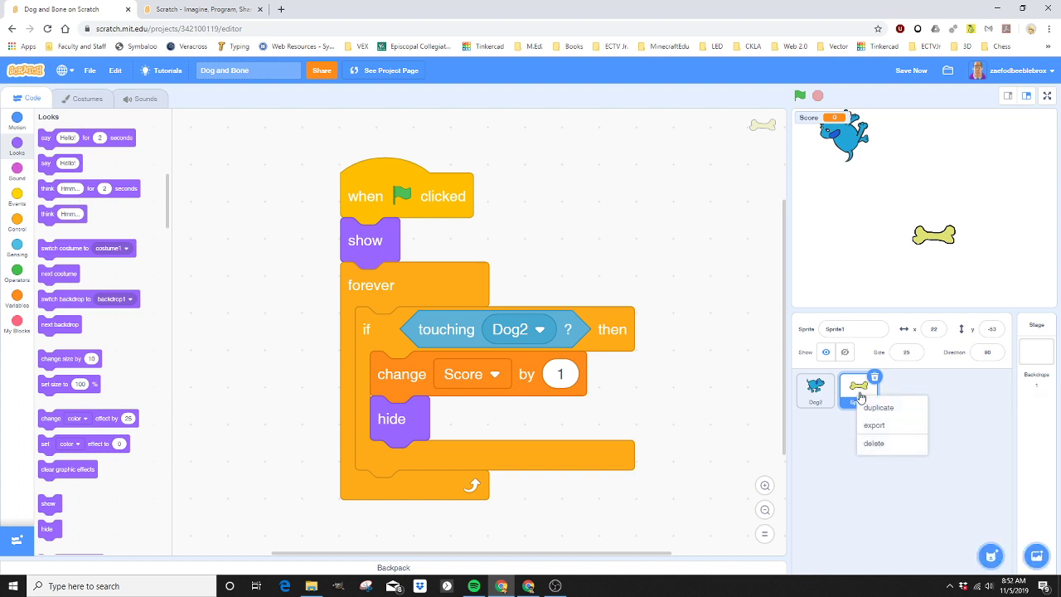
pyautogui.moveTo(877, 408)
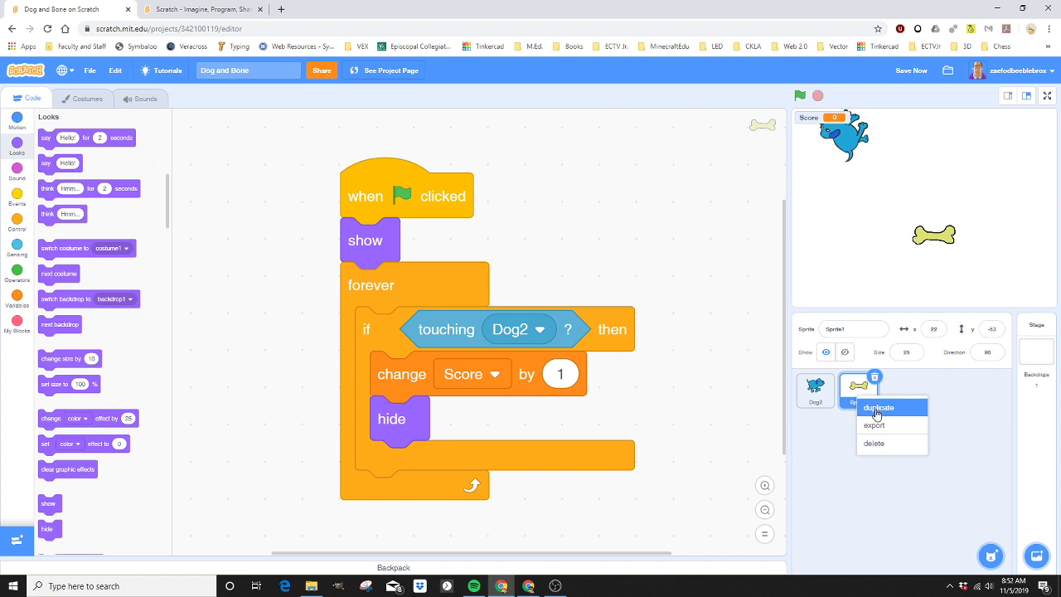
pyautogui.moveTo(878, 425)
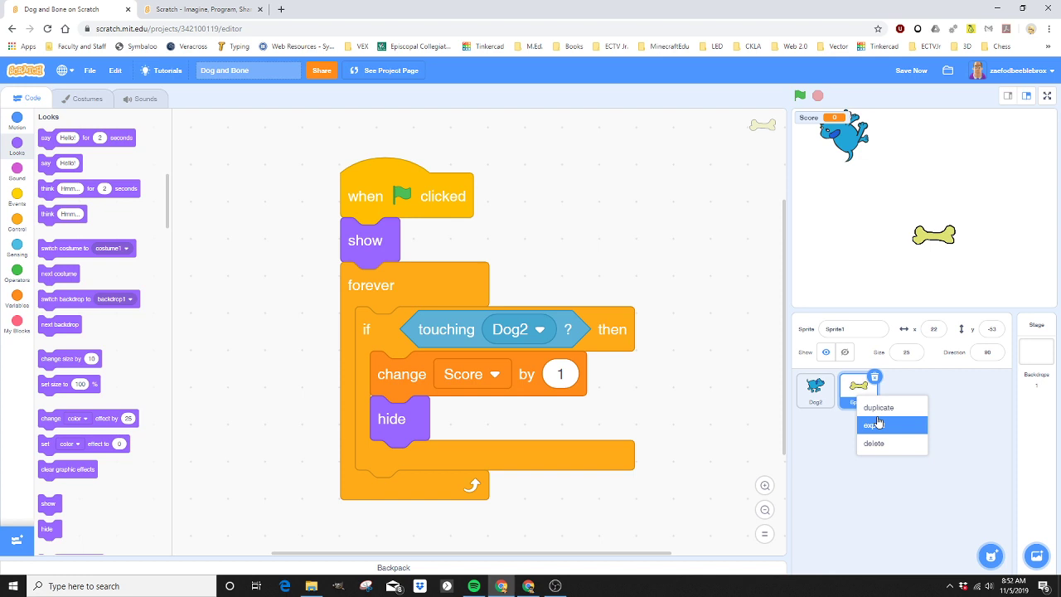
pyautogui.moveTo(769, 455)
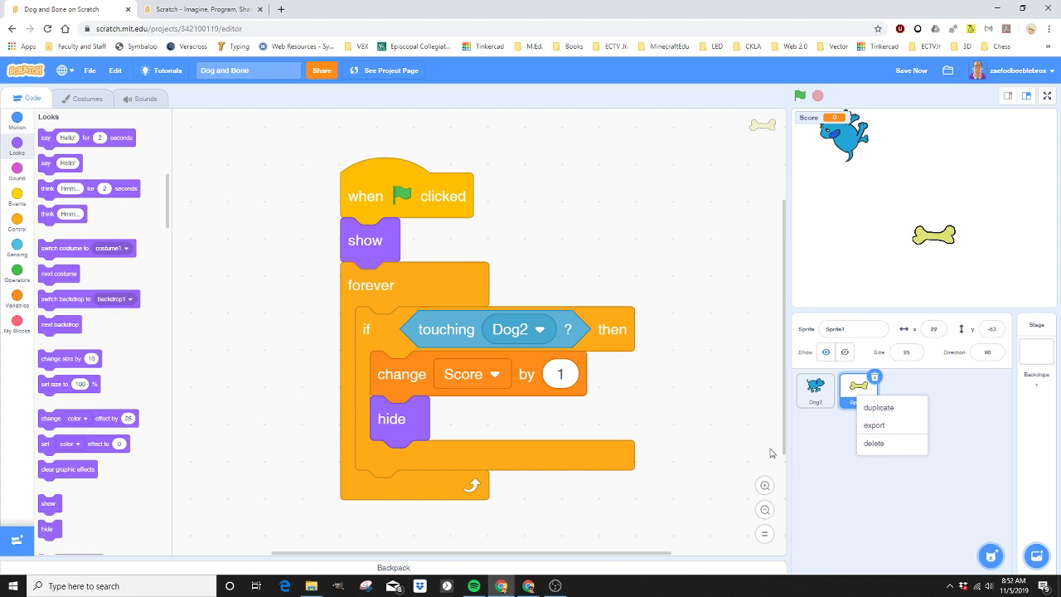
pyautogui.moveTo(884, 408)
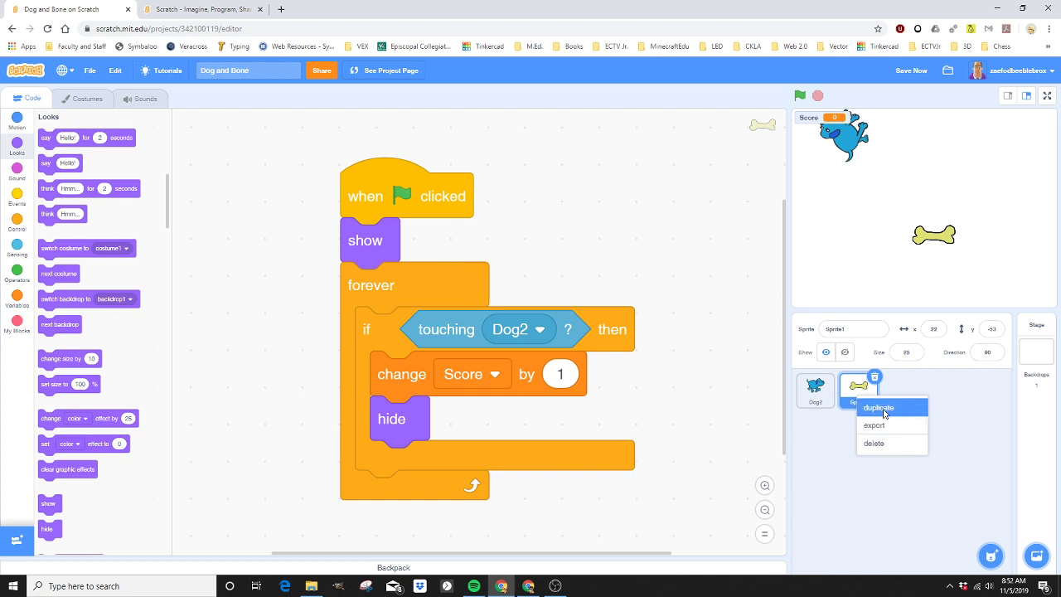
pyautogui.click(879, 408)
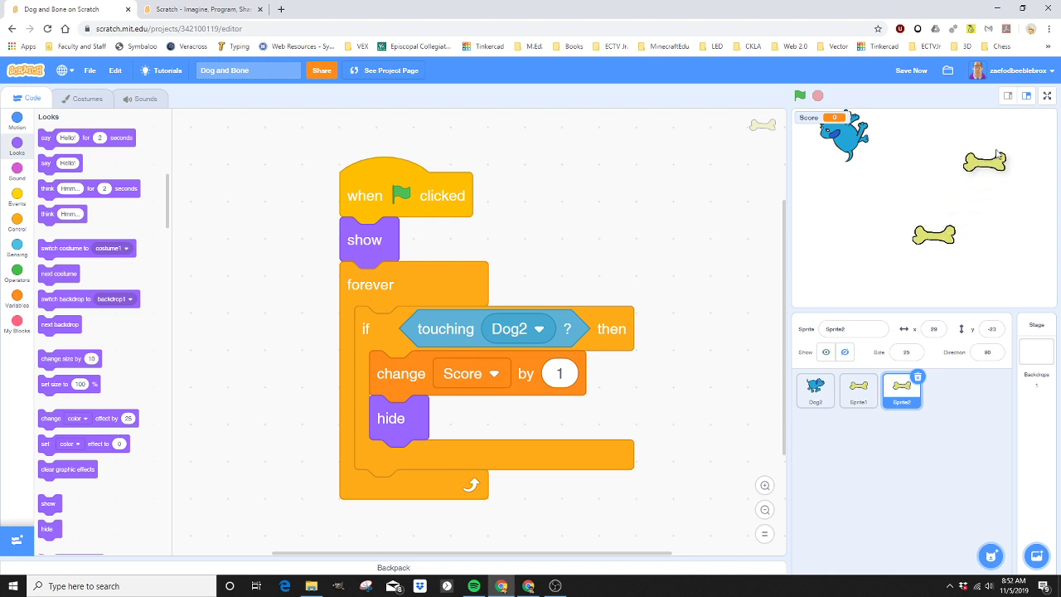
# Move the copied bone to a new stage spot and run the game with all the bones
pyautogui.moveTo(985, 163); pyautogui.dragTo(1013, 143)
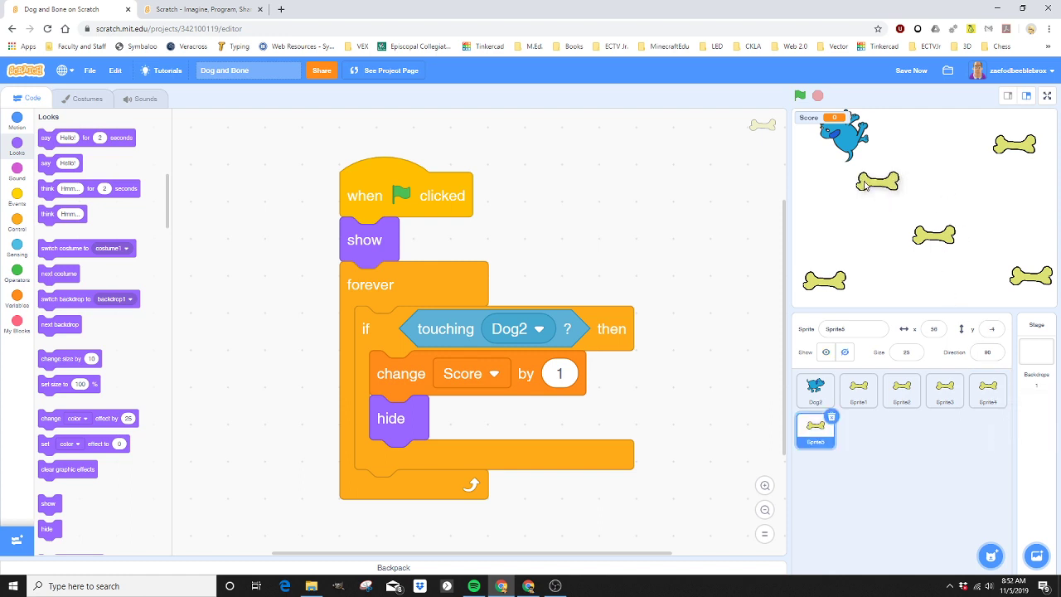
pyautogui.click(799, 95)
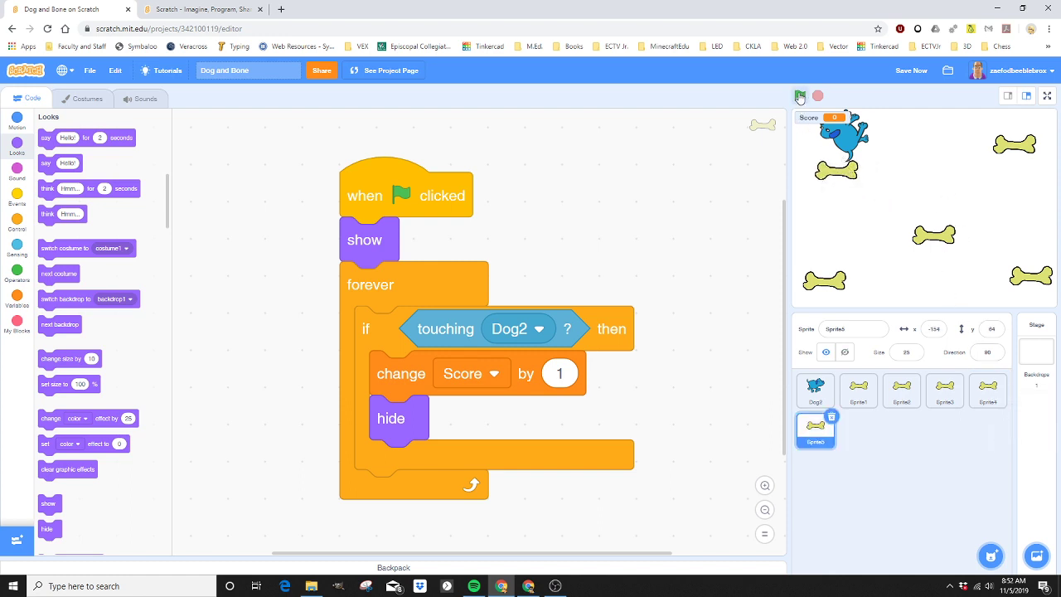
pyautogui.click(800, 95)
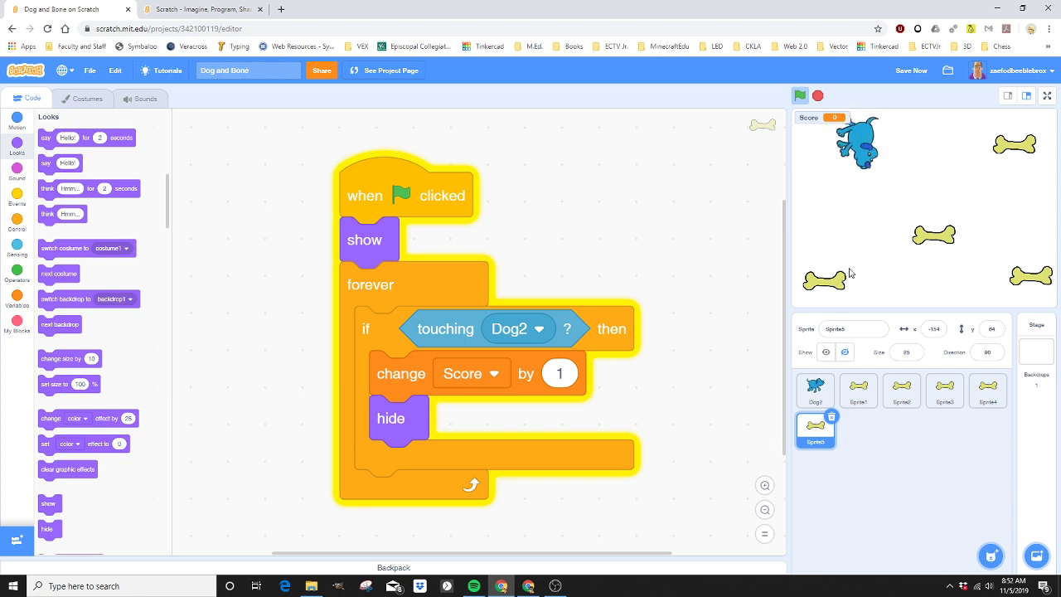